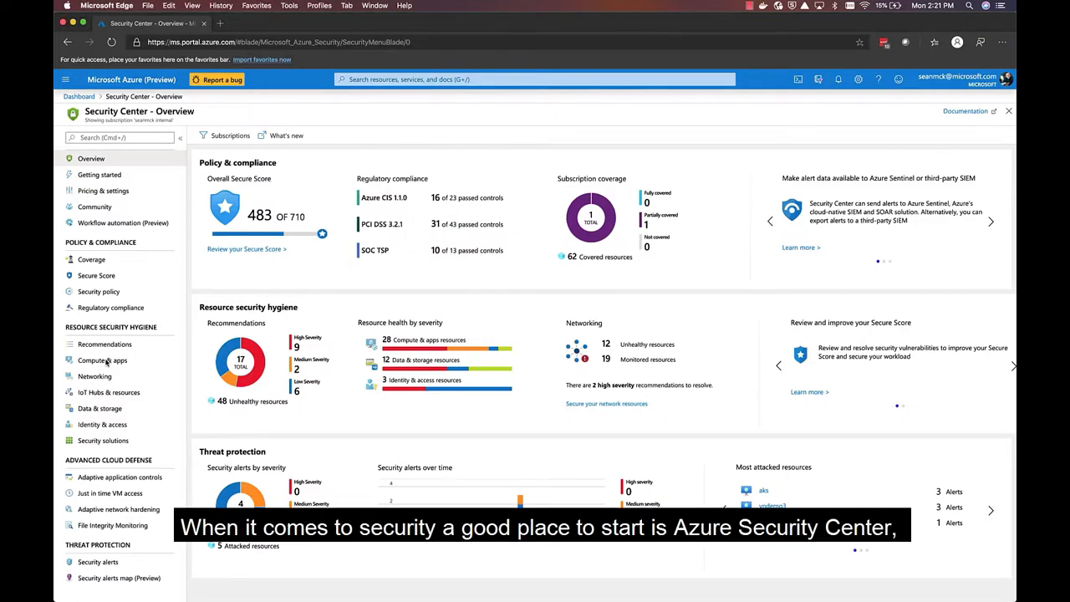
- Filter Security Center's Compute & apps view to containers and review the ebcdemo cluster's assessments
{"action": "left_click", "coordinate": [102, 361]}
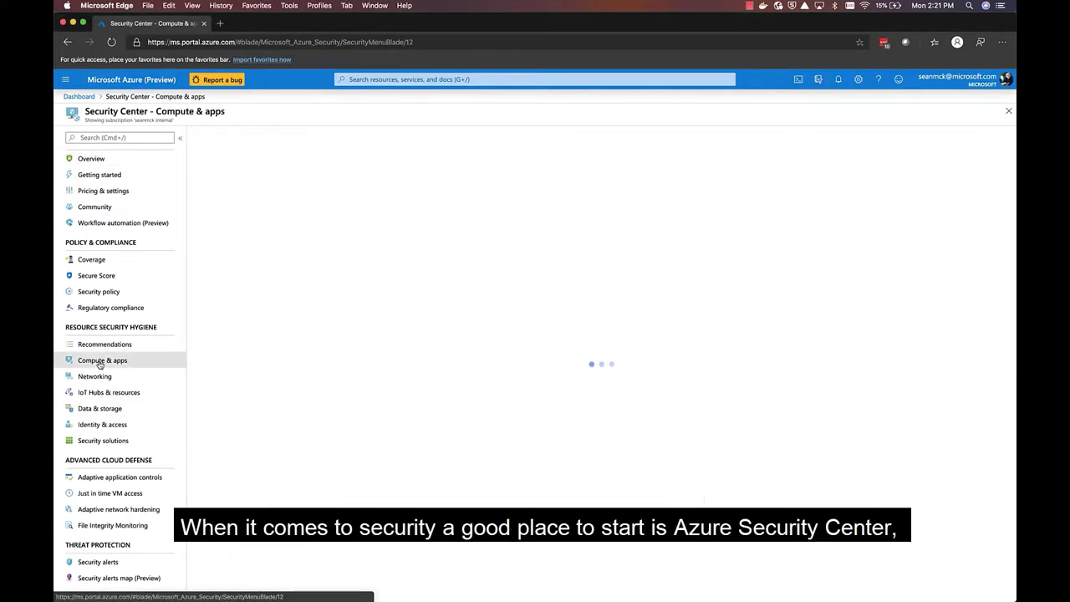
{"action": "left_click", "coordinate": [102, 359]}
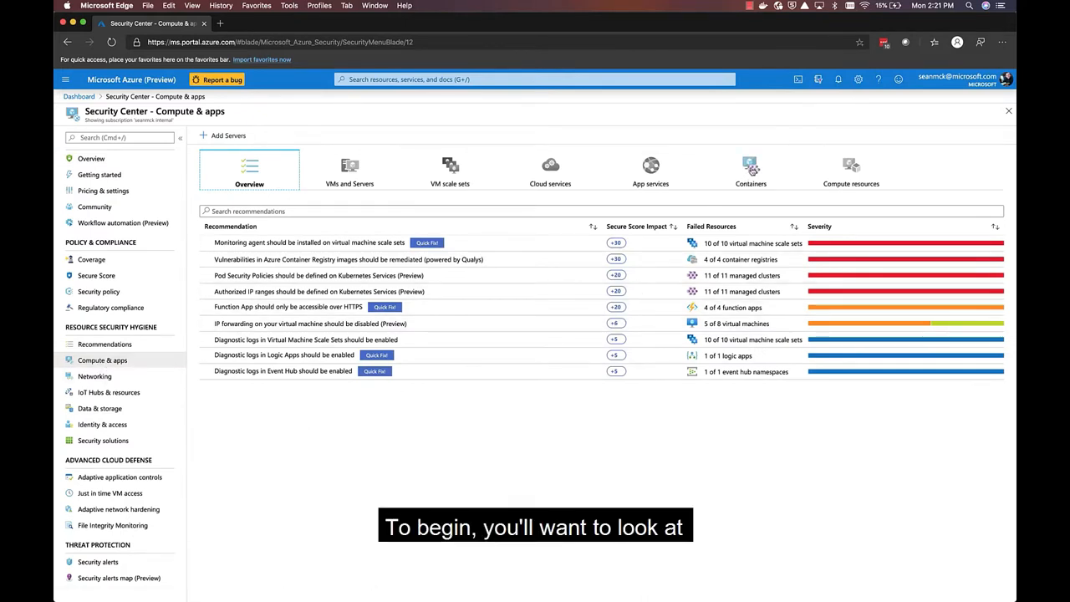
{"action": "left_click", "coordinate": [749, 170]}
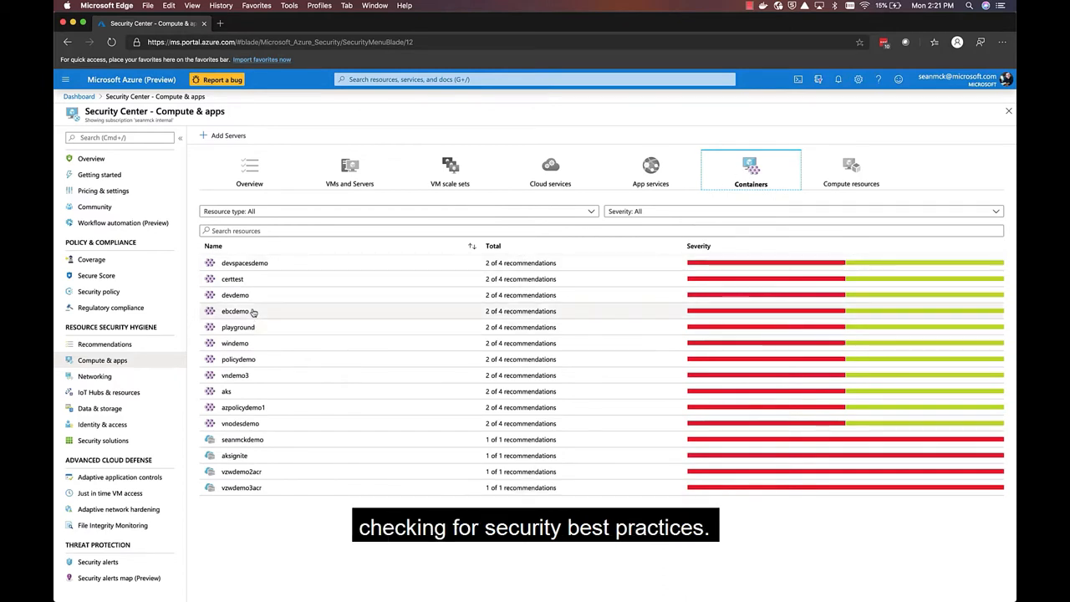
{"action": "left_click", "coordinate": [234, 311]}
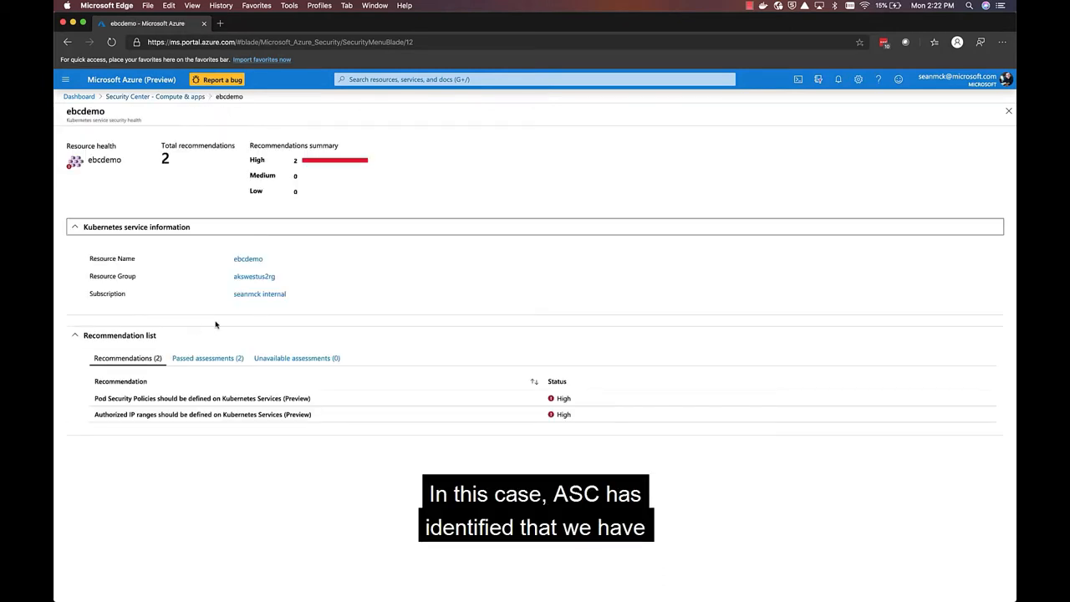
{"action": "left_click", "coordinate": [207, 358]}
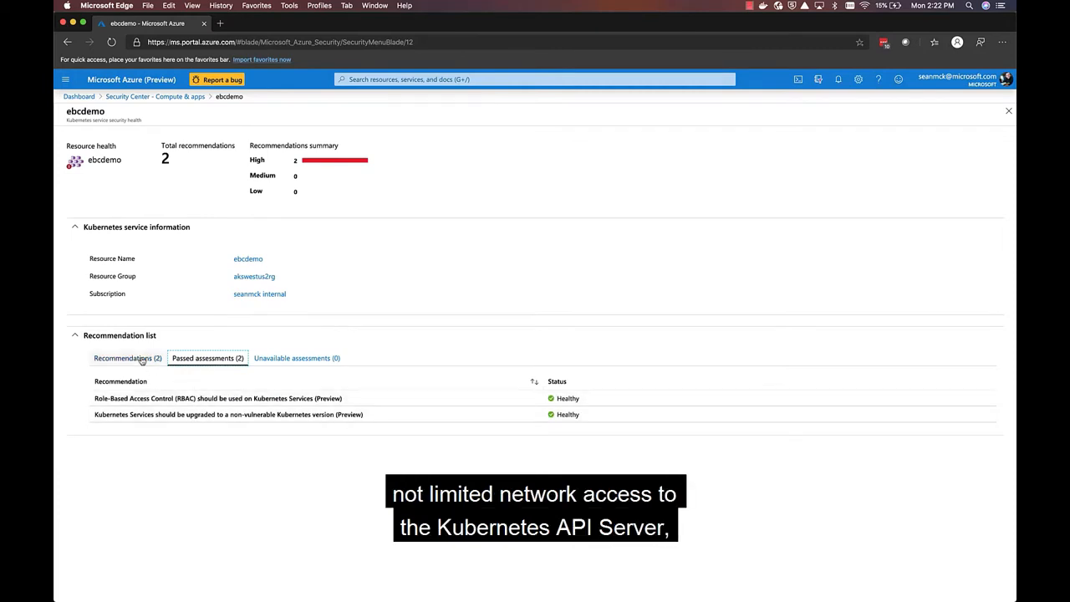
{"action": "left_click", "coordinate": [127, 358]}
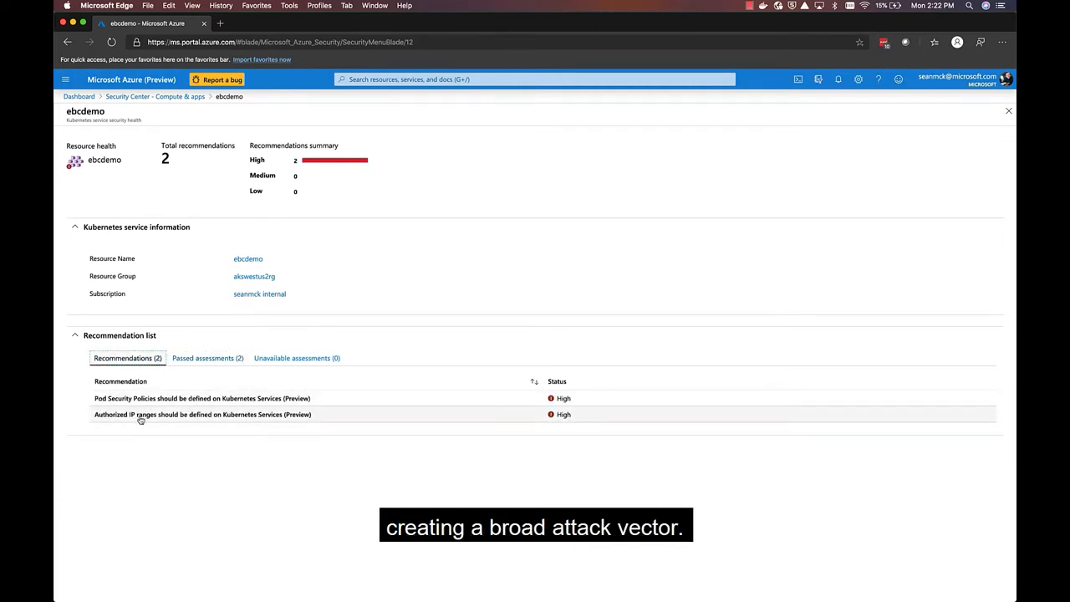
- View the authorized IP ranges recommendation with its threats and remediation documentation
{"action": "left_click", "coordinate": [203, 415]}
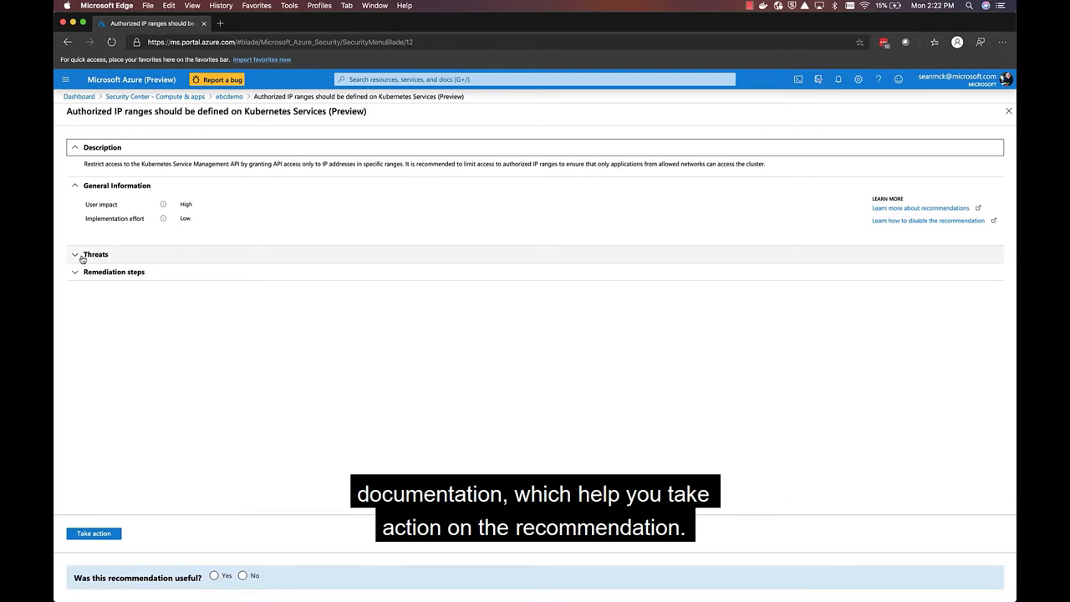
{"action": "left_click", "coordinate": [95, 254]}
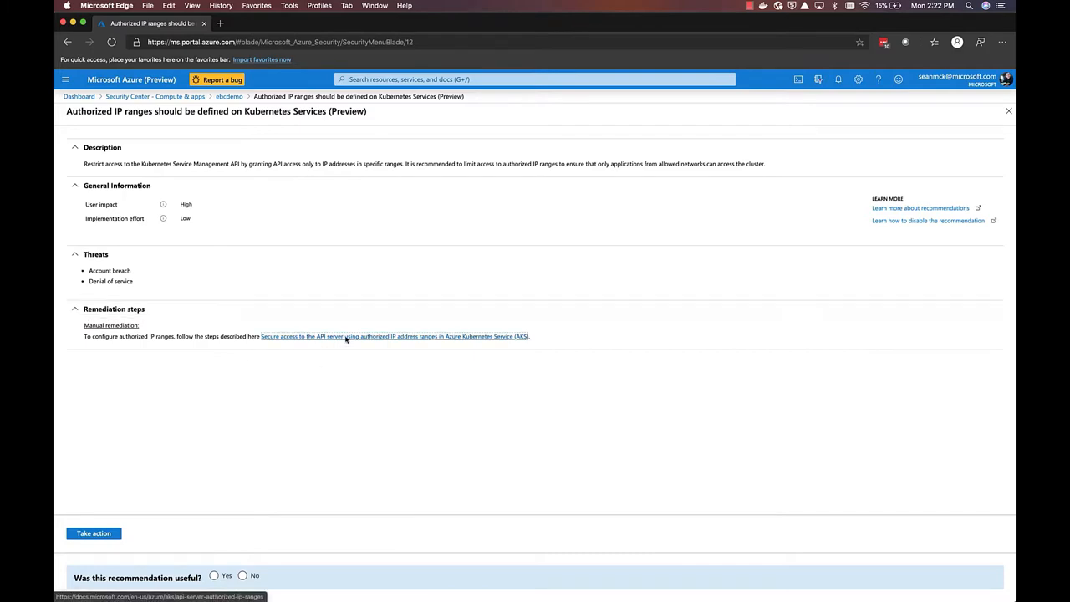
{"action": "left_click", "coordinate": [394, 336]}
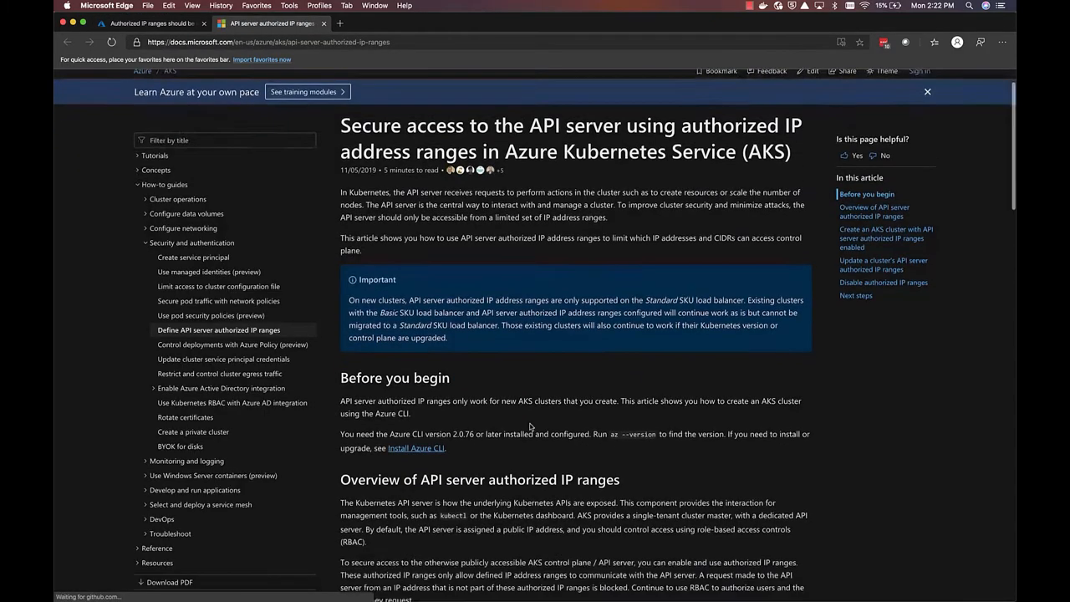
{"action": "scroll", "scroll_direction": "down", "scroll_amount": 3}
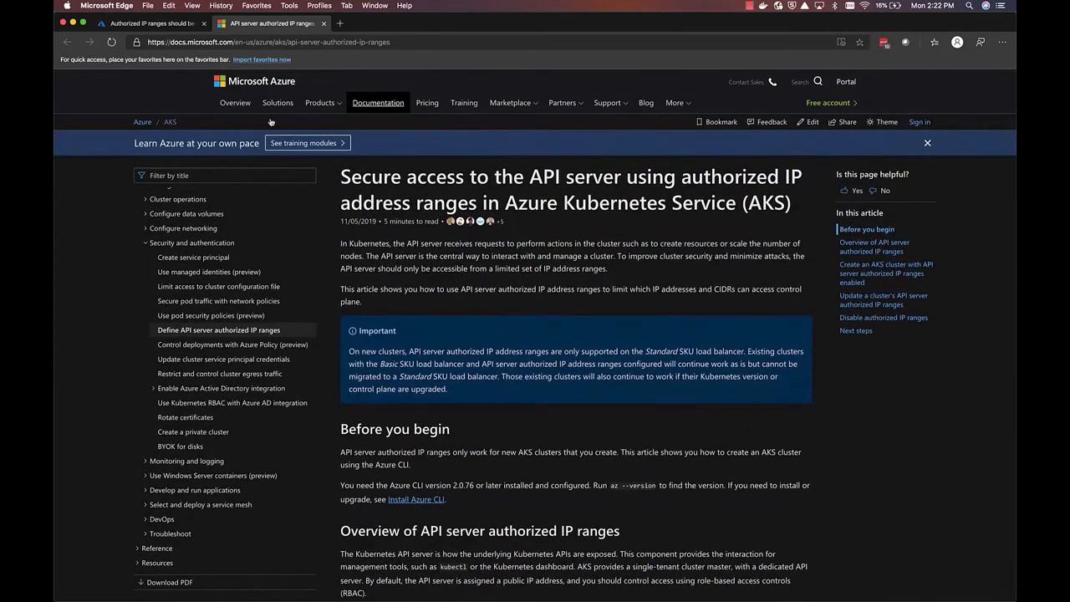
{"action": "left_click", "coordinate": [150, 23]}
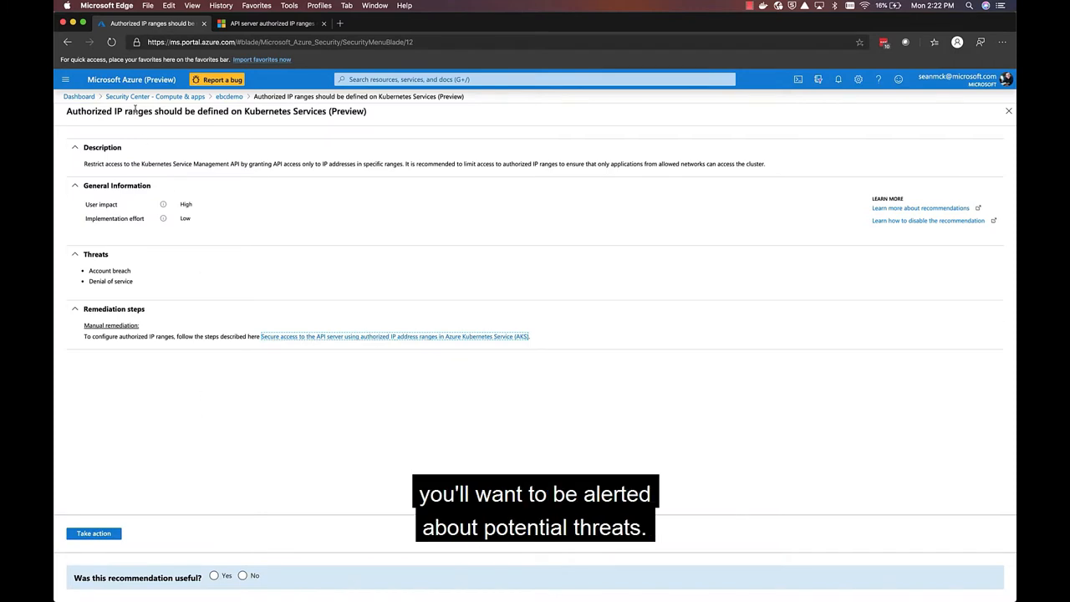
- Review the 'Container with a sensitive volume mount detected' alert's general information for the AKS cluster
{"action": "left_click", "coordinate": [177, 95]}
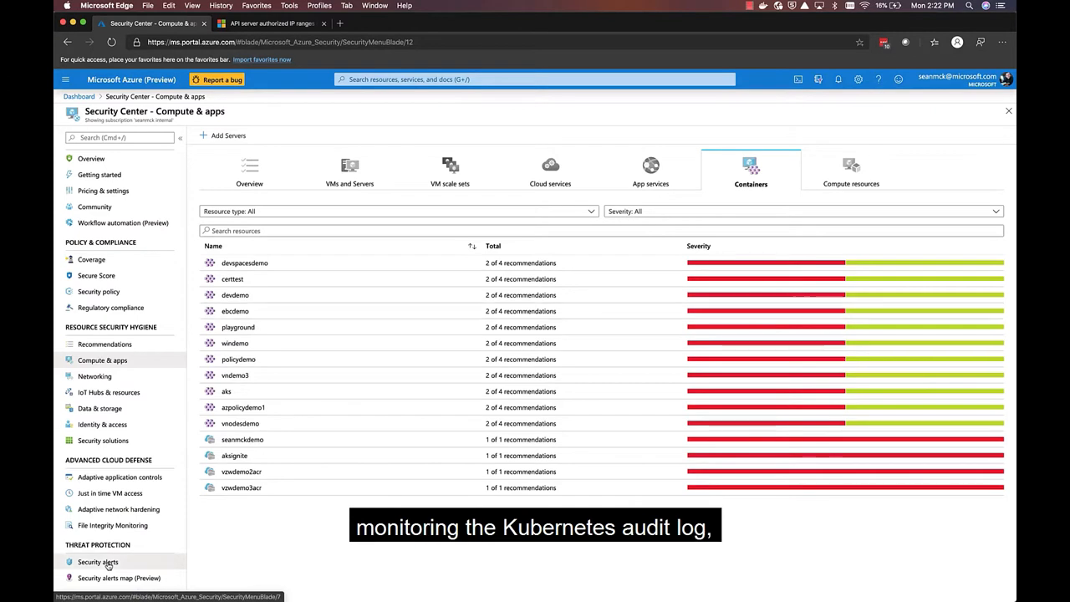
{"action": "left_click", "coordinate": [97, 562]}
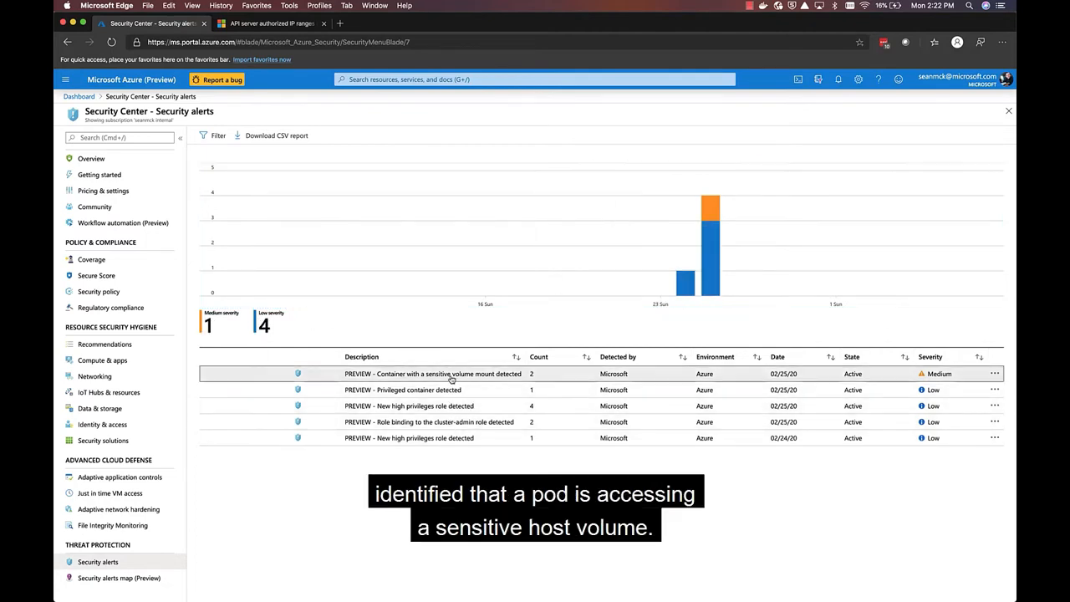
{"action": "left_click", "coordinate": [433, 375]}
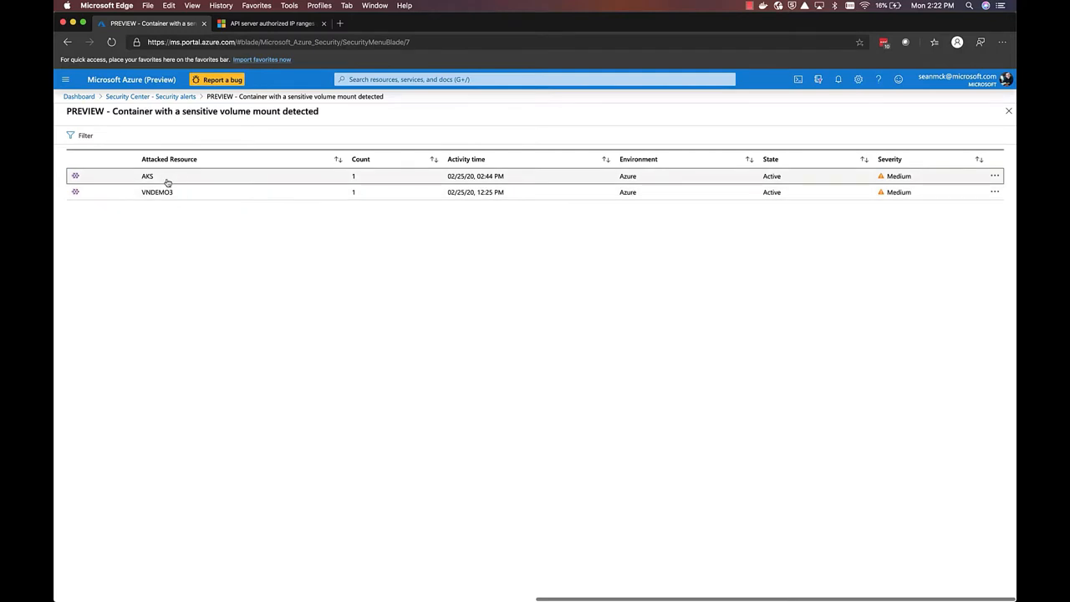
{"action": "left_click", "coordinate": [147, 176]}
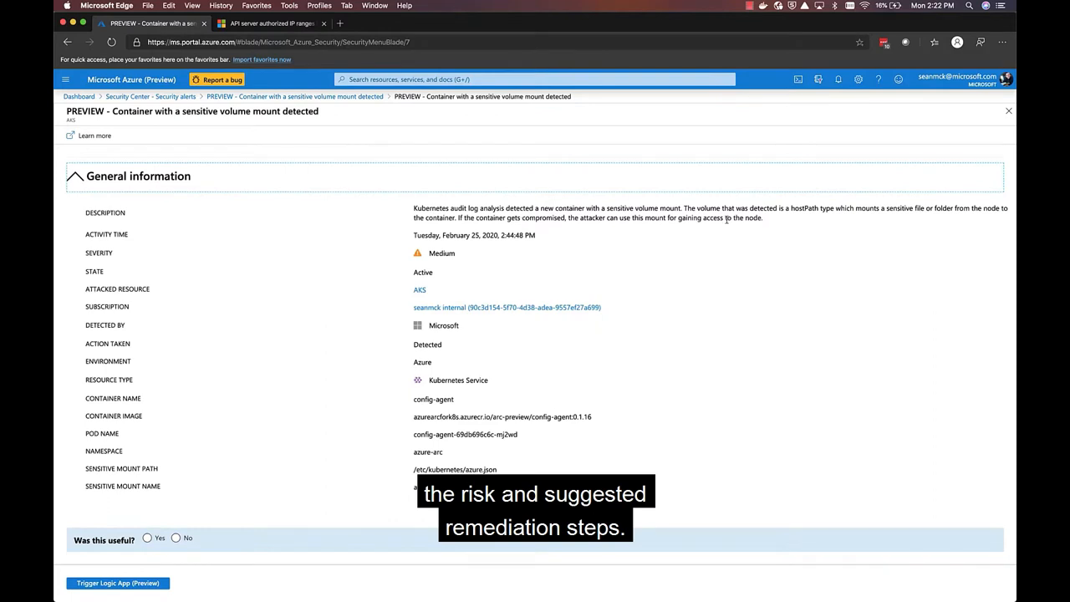
{"action": "mouse_move", "coordinate": [719, 364]}
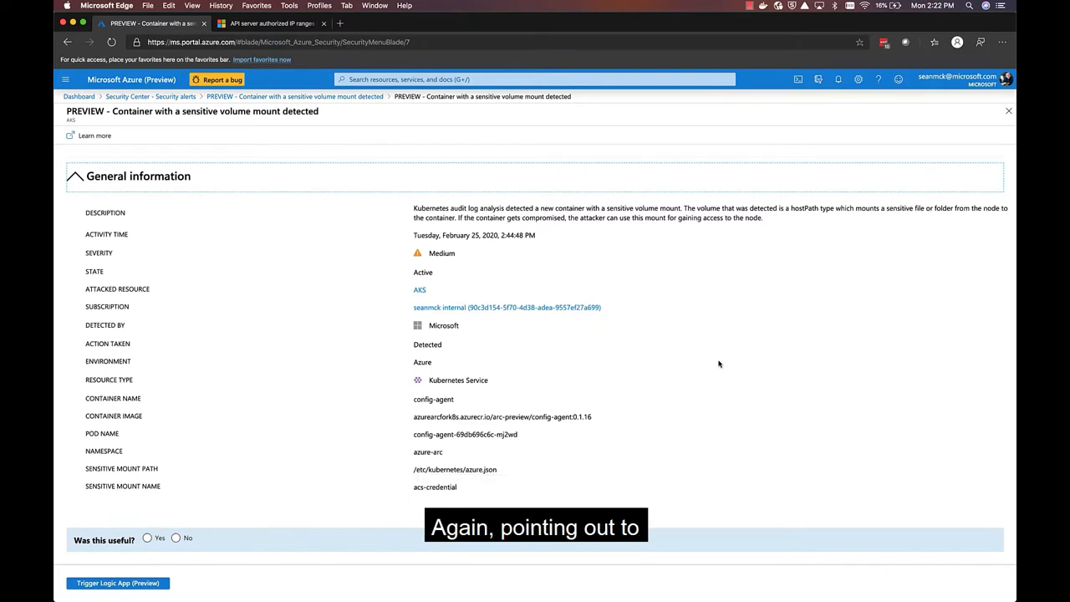
{"action": "scroll", "scroll_direction": "down", "scroll_amount": 3}
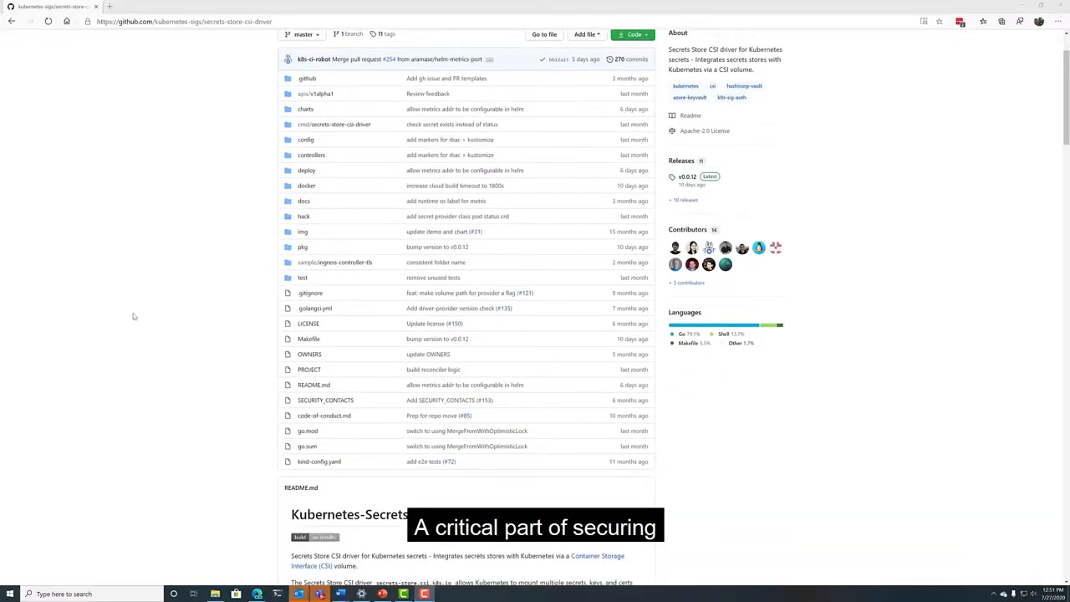
- Follow the README's Providers section to the Azure Key Vault provider repository
{"action": "scroll", "scroll_direction": "down", "scroll_amount": 3}
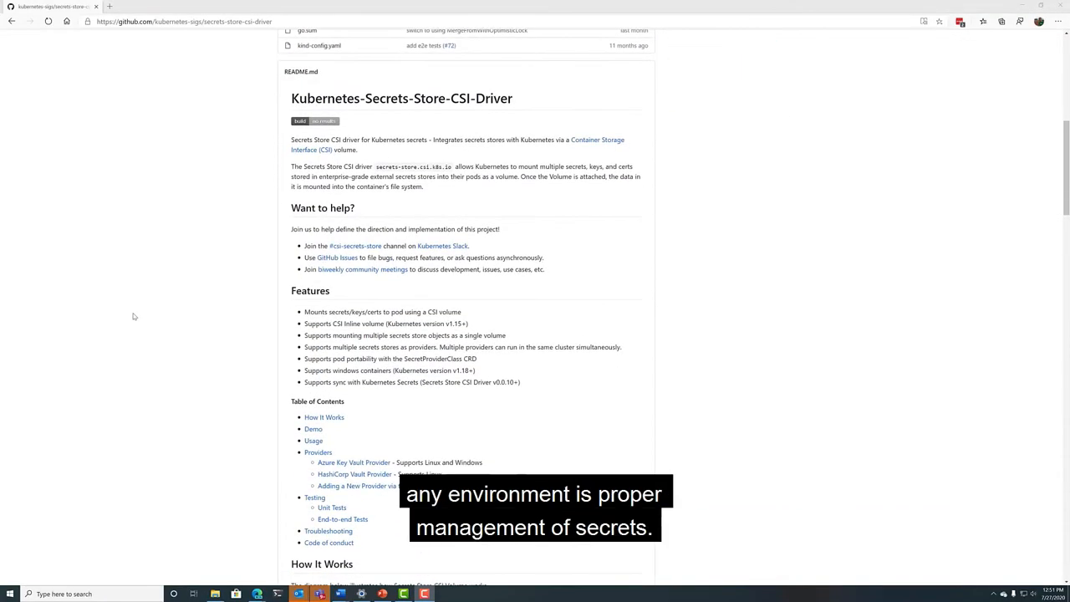
{"action": "scroll", "scroll_direction": "down", "scroll_amount": 3}
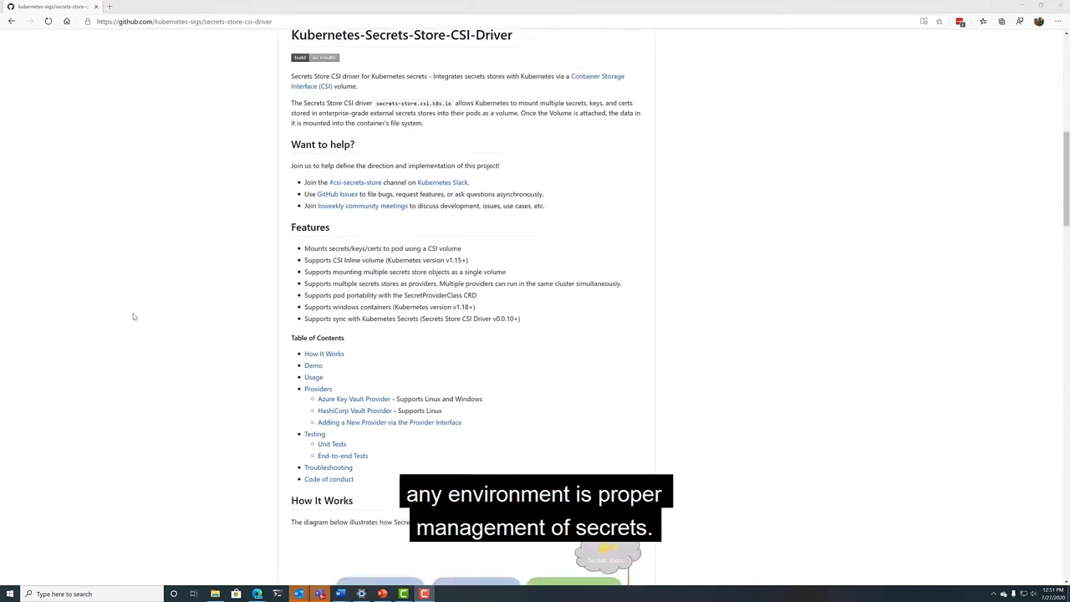
{"action": "scroll", "scroll_direction": "down", "scroll_amount": 3}
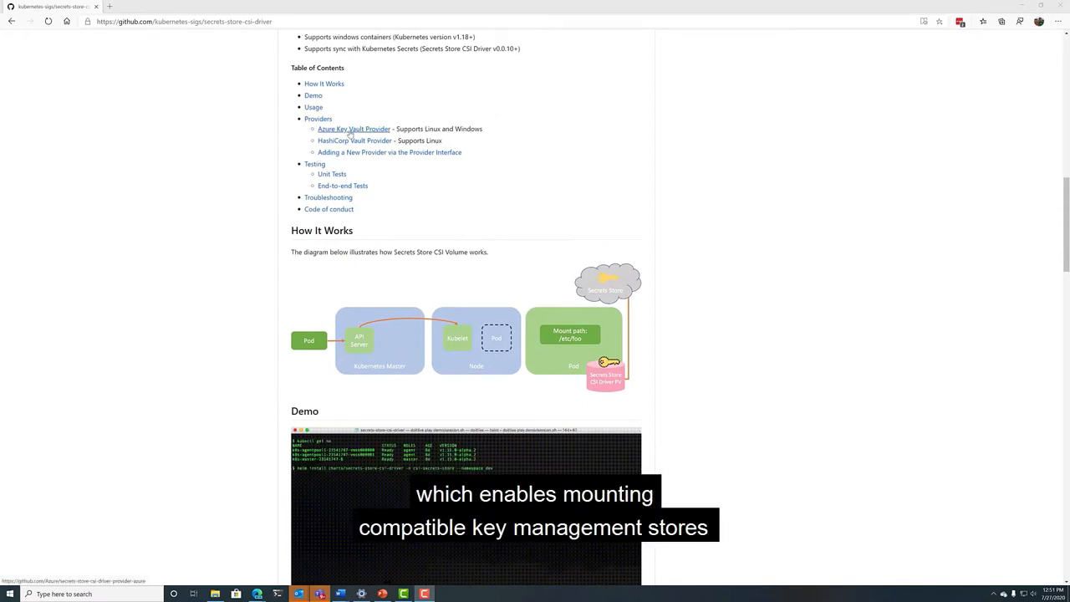
{"action": "left_click", "coordinate": [353, 128]}
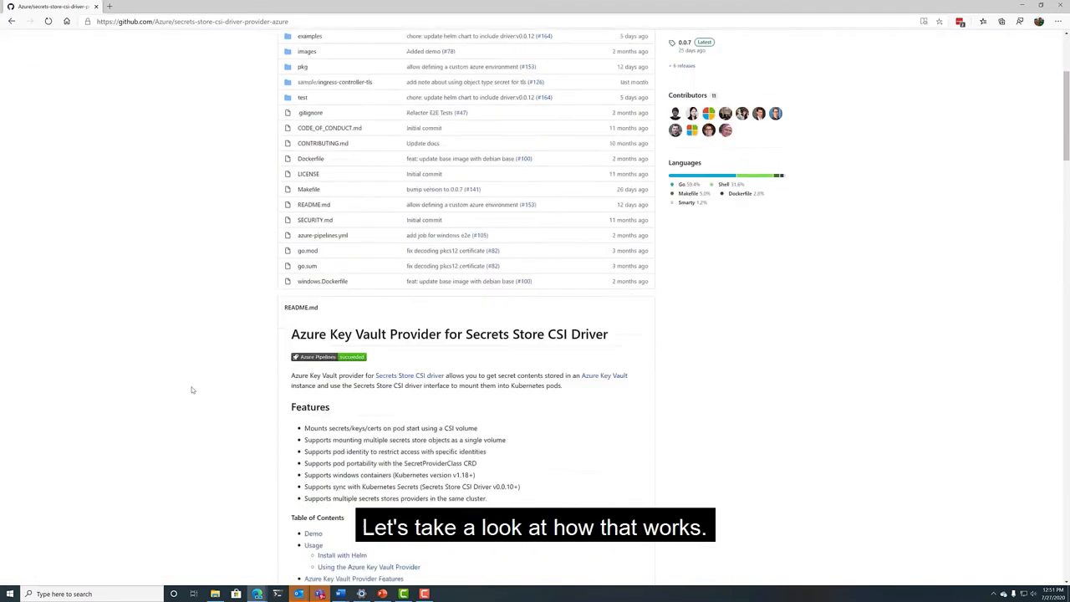
{"action": "scroll", "scroll_direction": "down", "scroll_amount": 3}
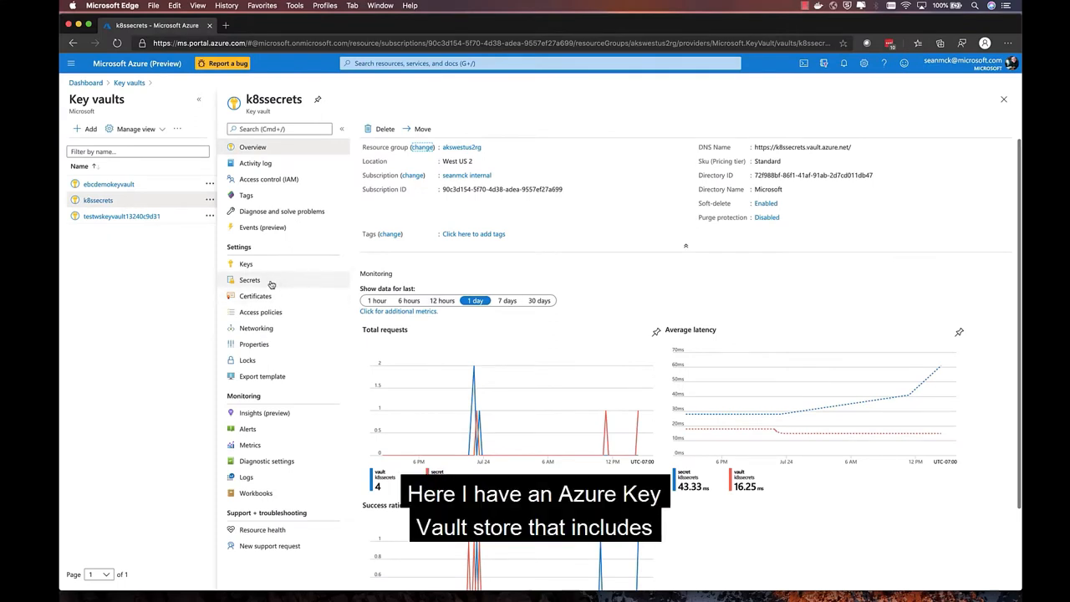
- Run kubectl get all -n csisecrets and highlight the provider and csi-secrets driver pod names
{"action": "left_click", "coordinate": [249, 280]}
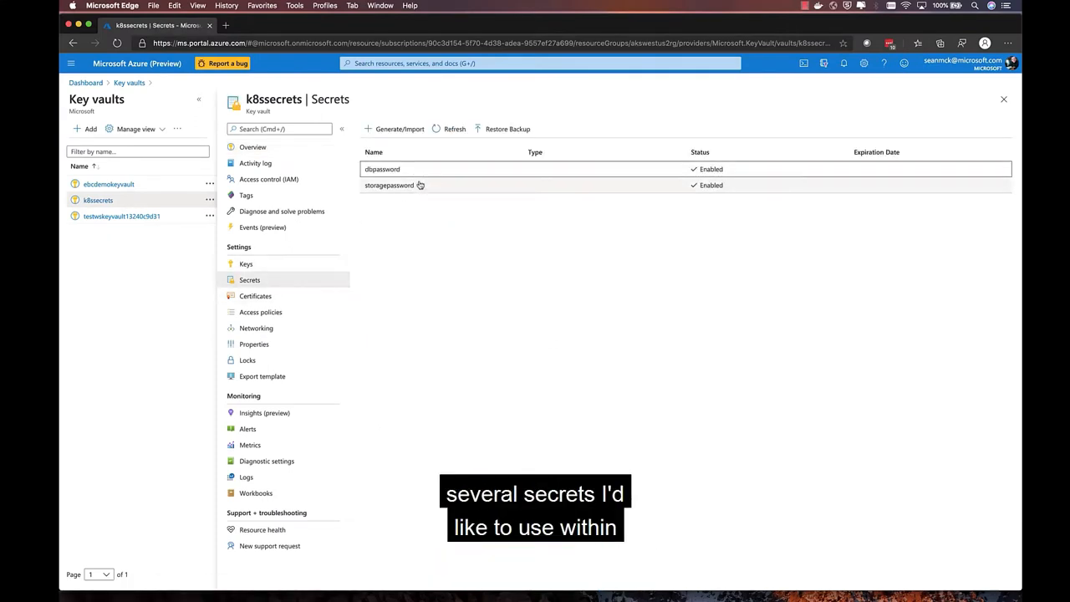
{"action": "mouse_move", "coordinate": [421, 281]}
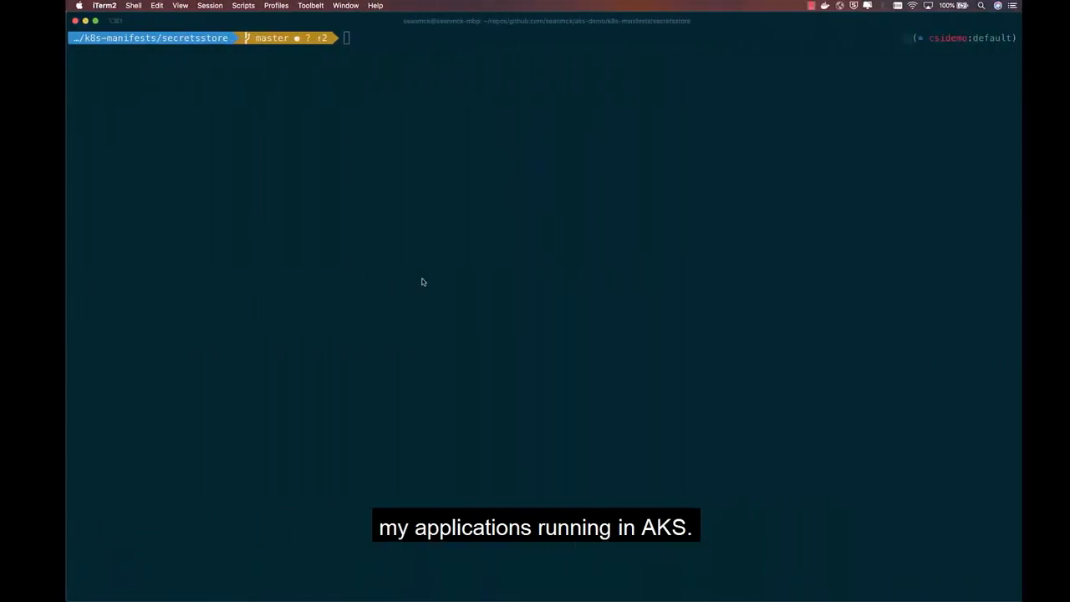
{"action": "type", "text": "kubectl get all -n csisecrets"}
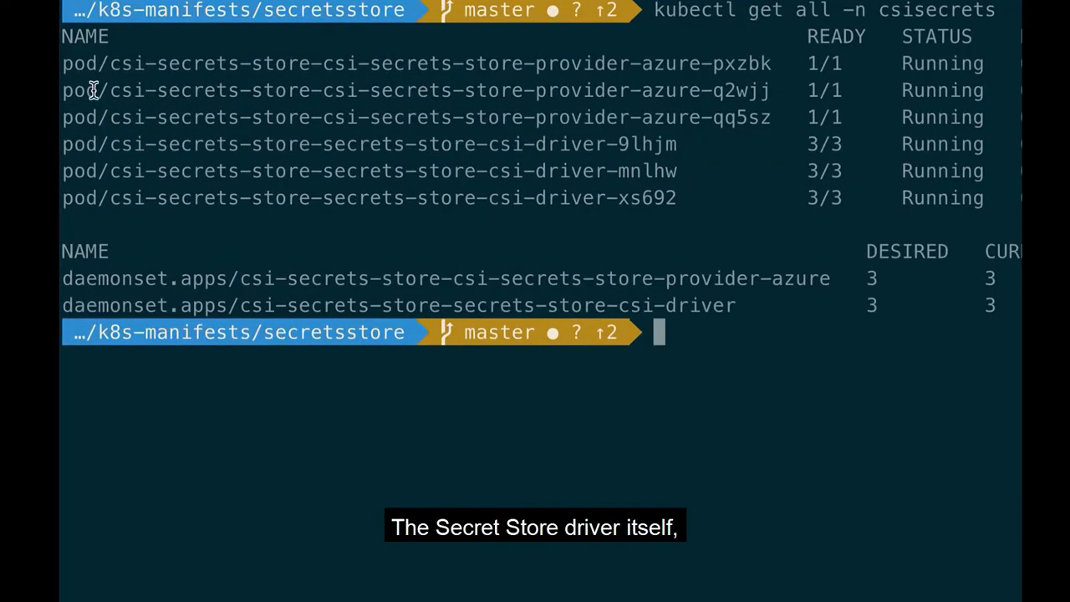
{"action": "double_click", "coordinate": [171, 144]}
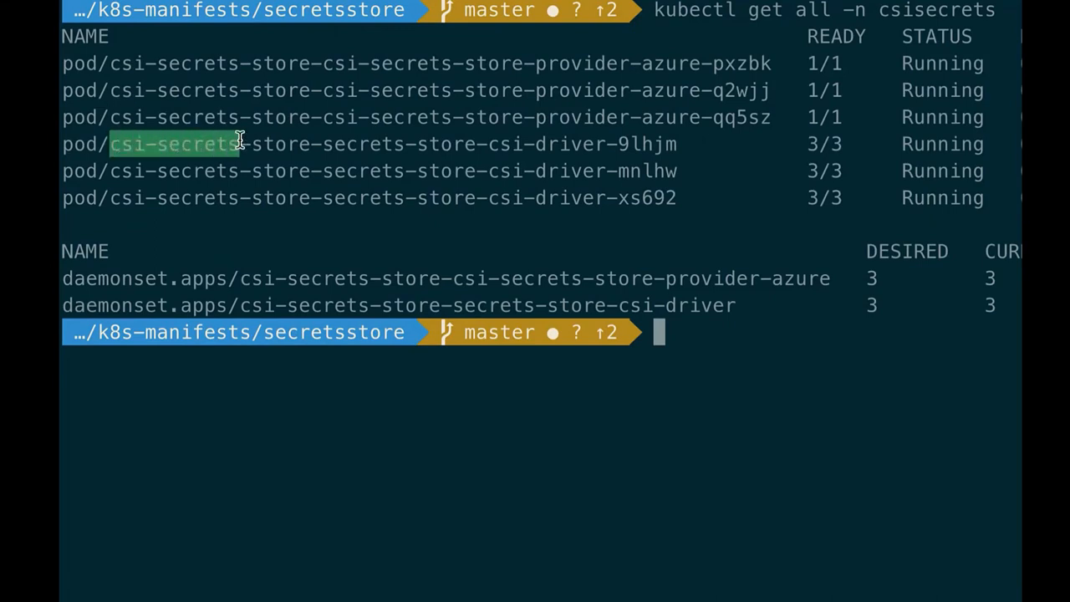
{"action": "left_click_drag", "start_coordinate": [238, 143], "coordinate": [610, 144]}
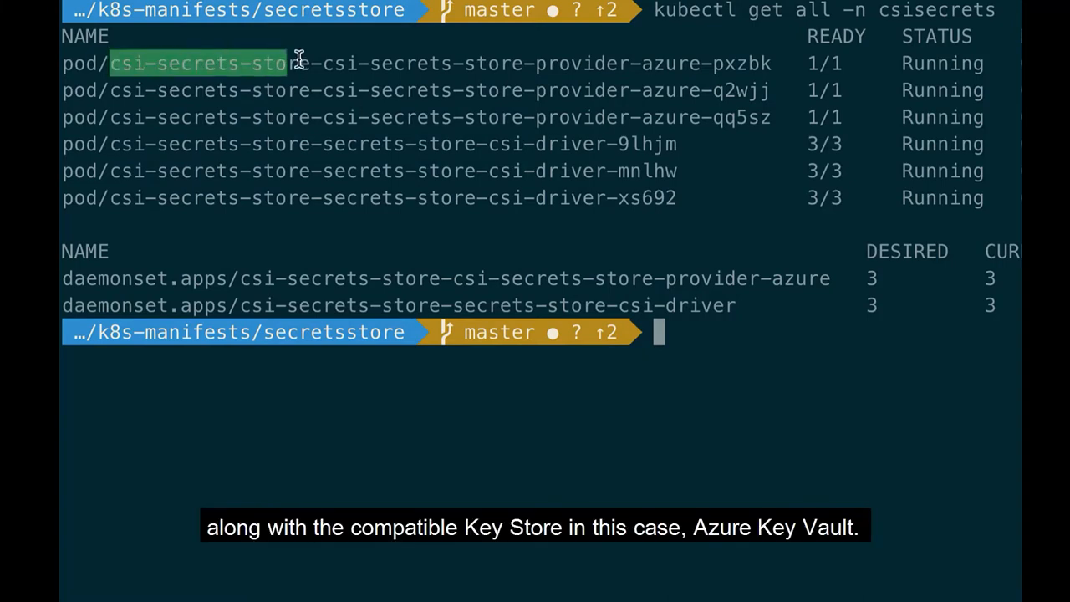
{"action": "left_click_drag", "start_coordinate": [288, 64], "coordinate": [702, 64]}
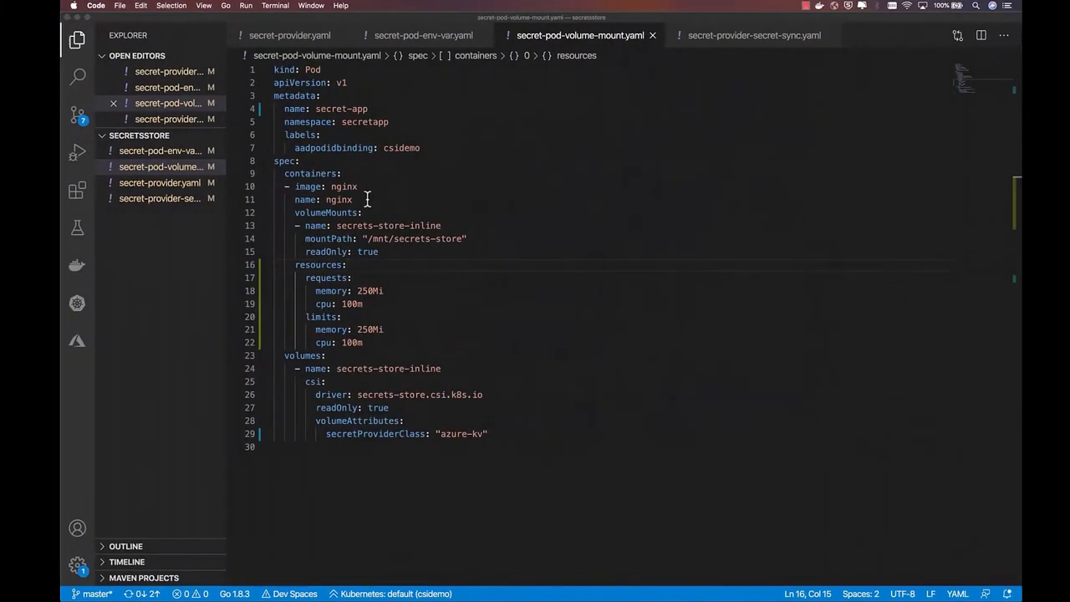
- Review secret-provider.yaml, highlighting the SecretProviderClass kind and its key fields
{"action": "left_click", "coordinate": [289, 35]}
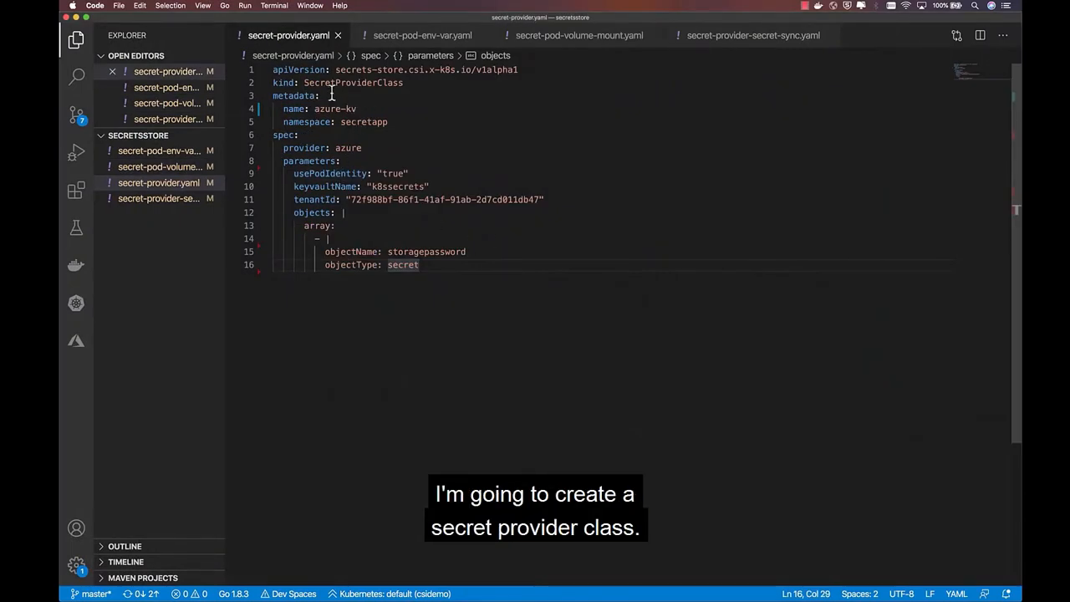
{"action": "double_click", "coordinate": [354, 82]}
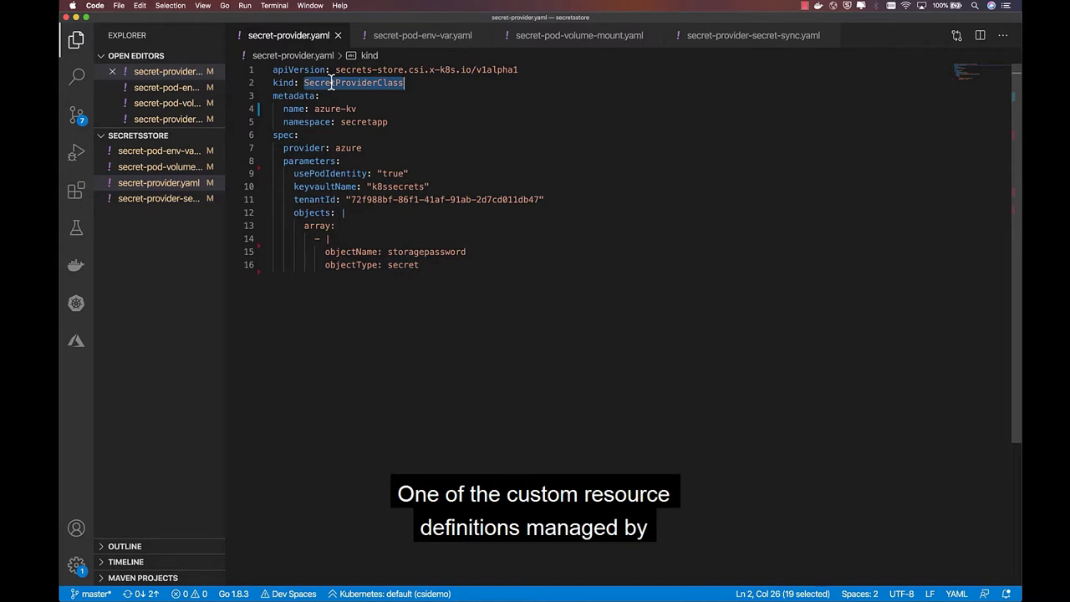
{"action": "double_click", "coordinate": [348, 147]}
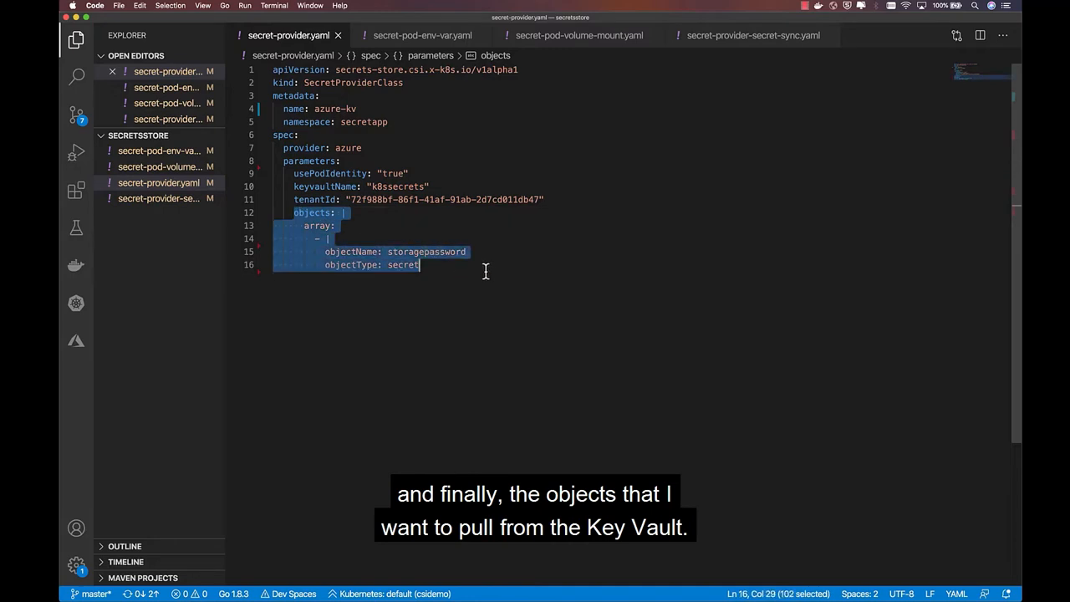
{"action": "double_click", "coordinate": [402, 264]}
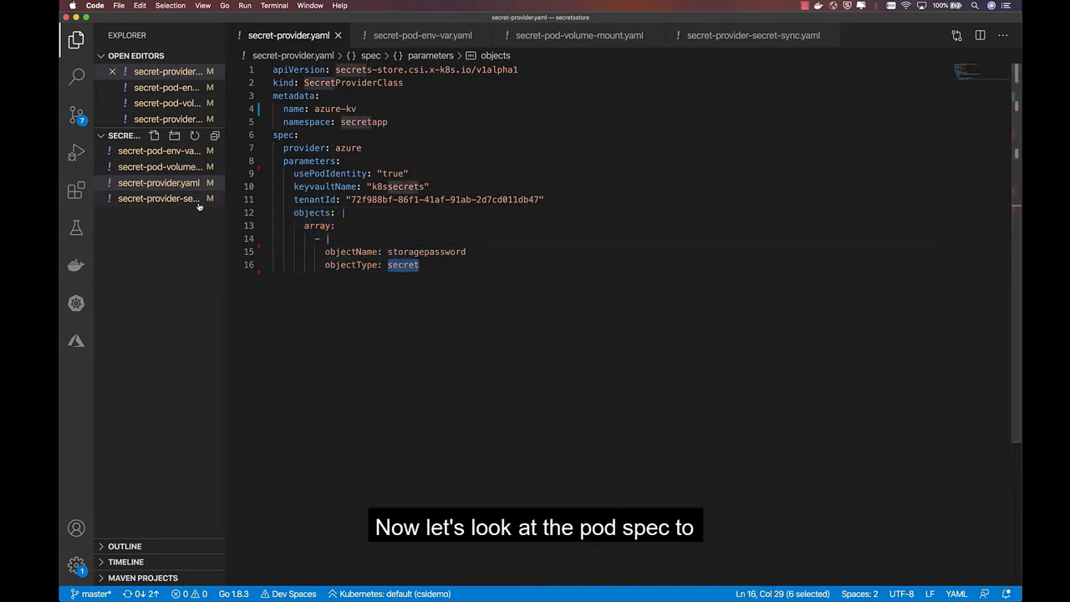
- Inspect secret-pod-volume-mount.yaml's CSI volume referencing the azure-kv provider class
{"action": "left_click", "coordinate": [158, 167]}
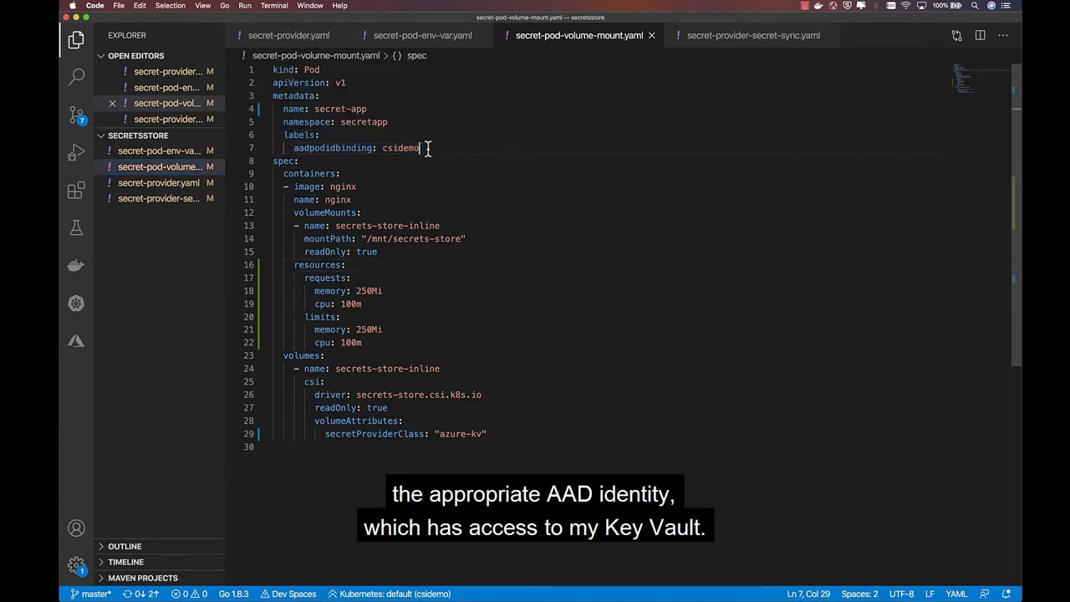
{"action": "left_click", "coordinate": [401, 147]}
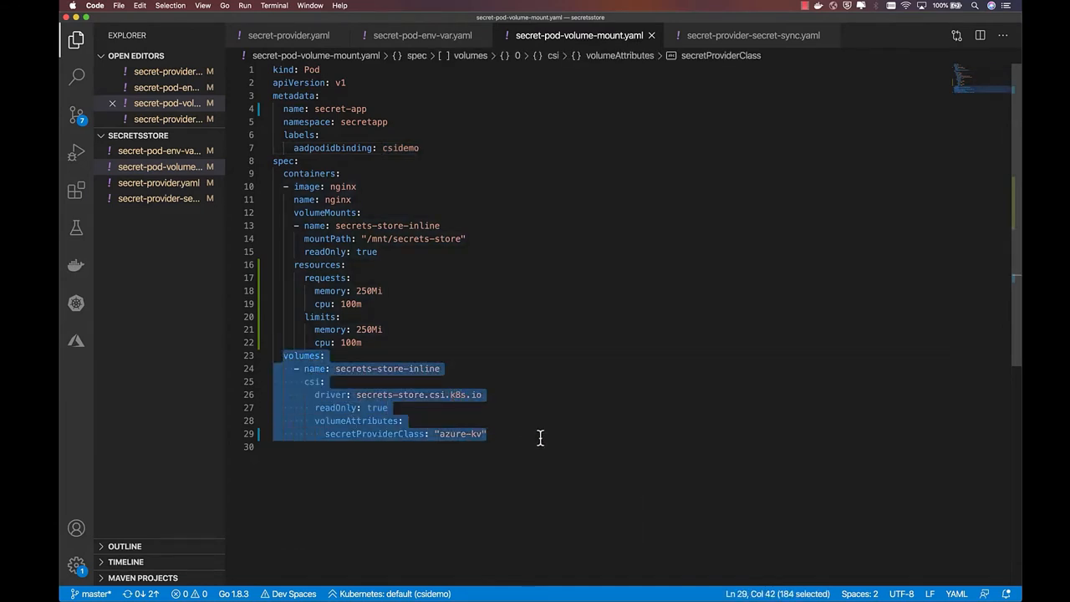
{"action": "mouse_move", "coordinate": [412, 378]}
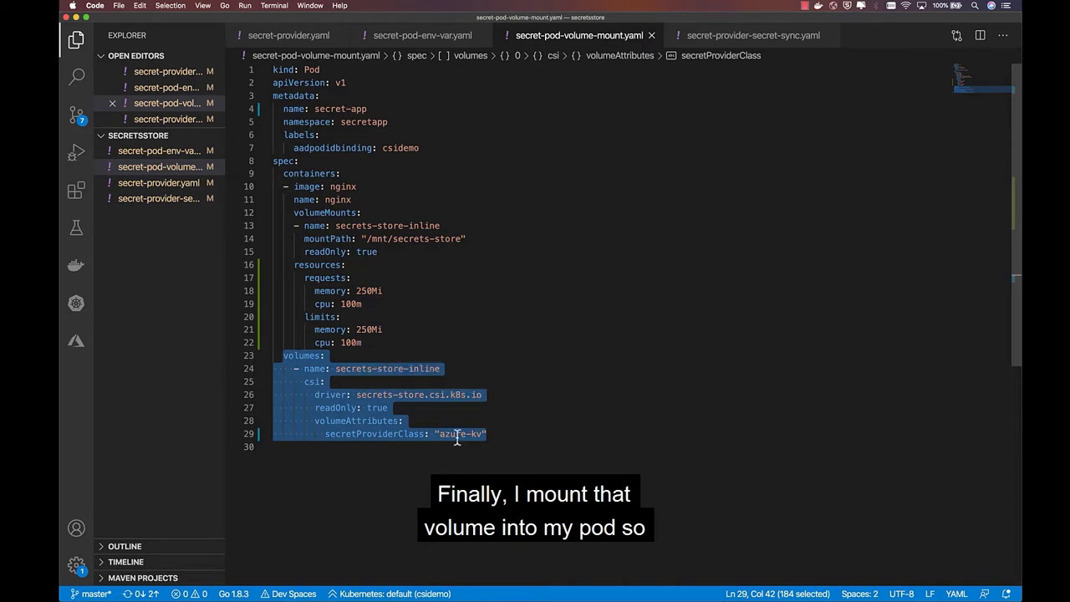
{"action": "mouse_move", "coordinate": [318, 239]}
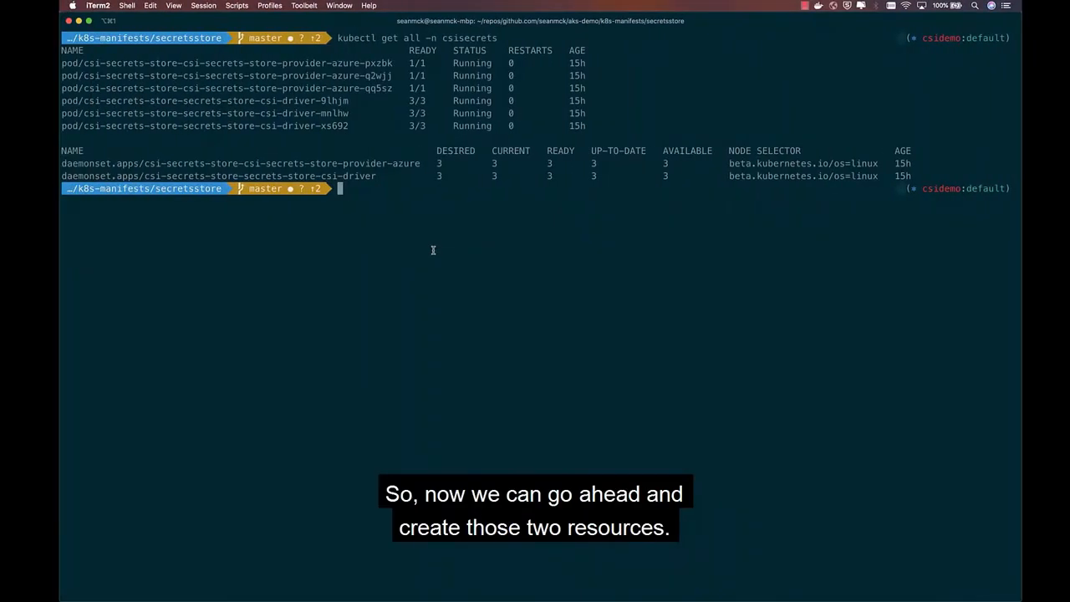
- Apply secret-provider.yaml and secret-pod-volume-mount.yaml with kubectl and watch the pod start
{"action": "type", "text": "kubectl"}
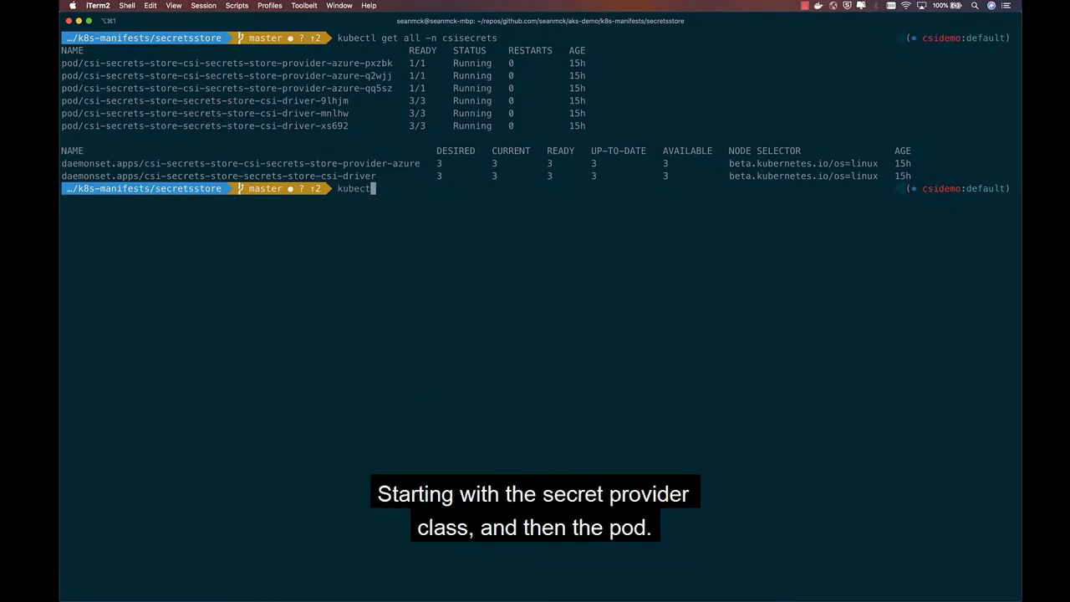
{"action": "type", "text": "apply -f secret-=provider.yaml"}
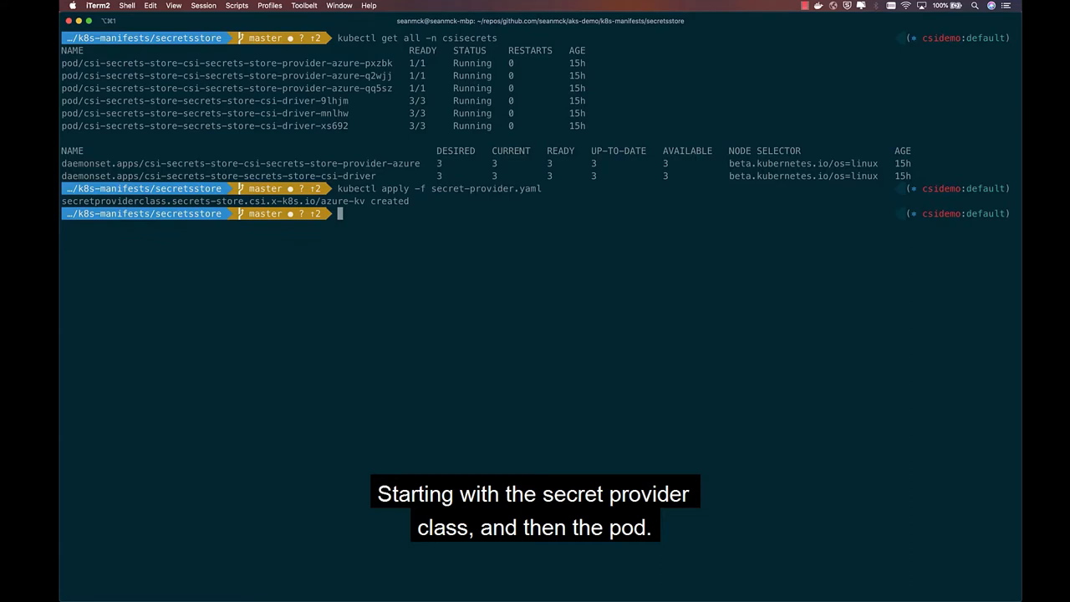
{"action": "type", "text": "kubectl apply -f secret-pod-volume-mount.yaml"}
{"action": "type", "text": "watch k"}
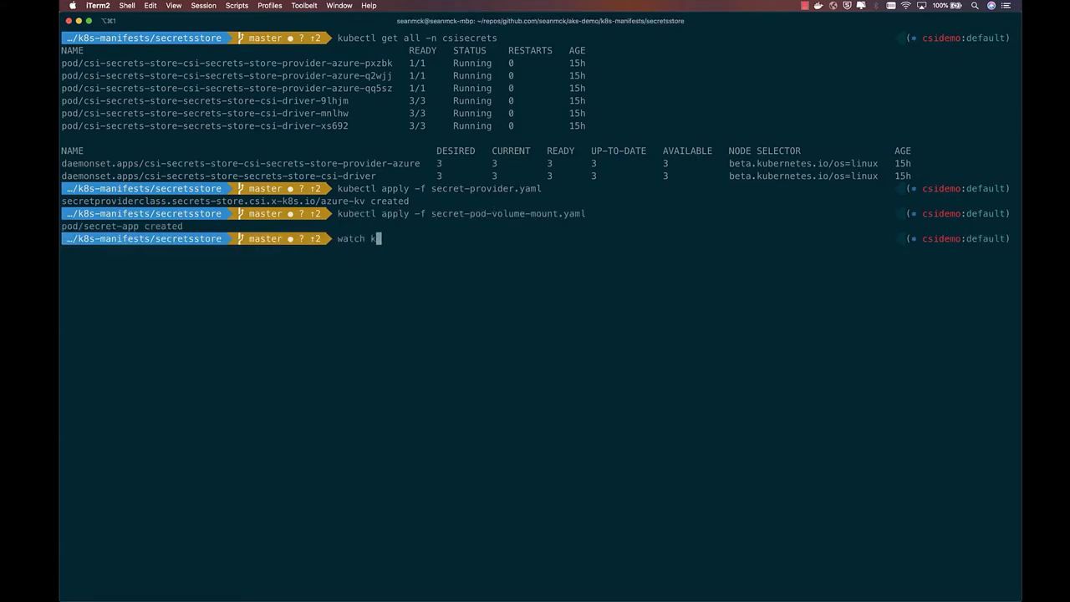
{"action": "type", "text": "ubectl get po -n secretapp"}
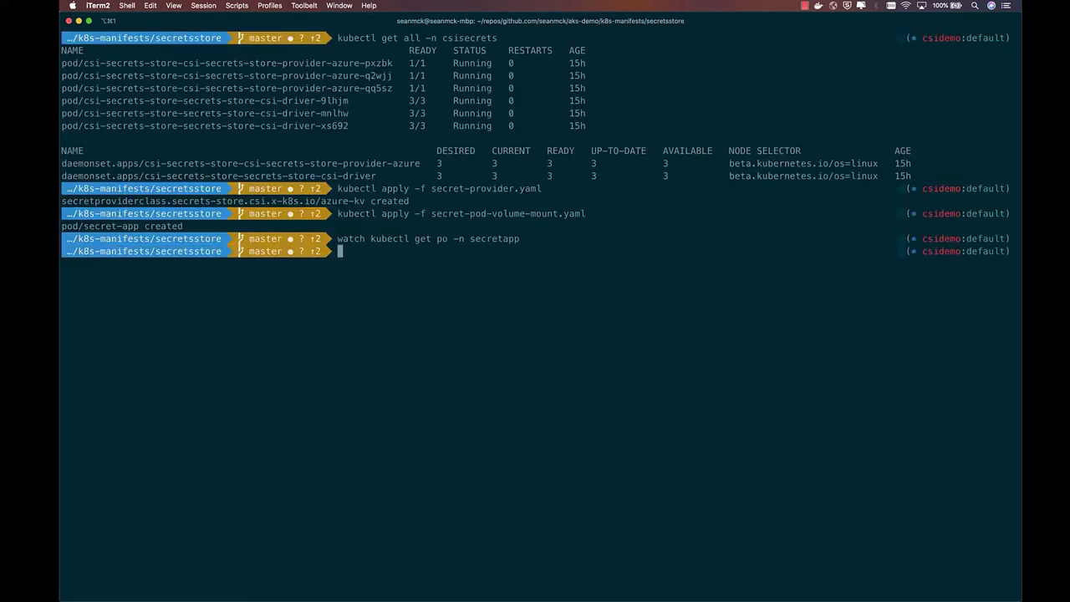
- Exec into secret-app and list the secrets under /mnt/secrets-store
{"action": "type", "text": "kubectl exec -n secretapp"}
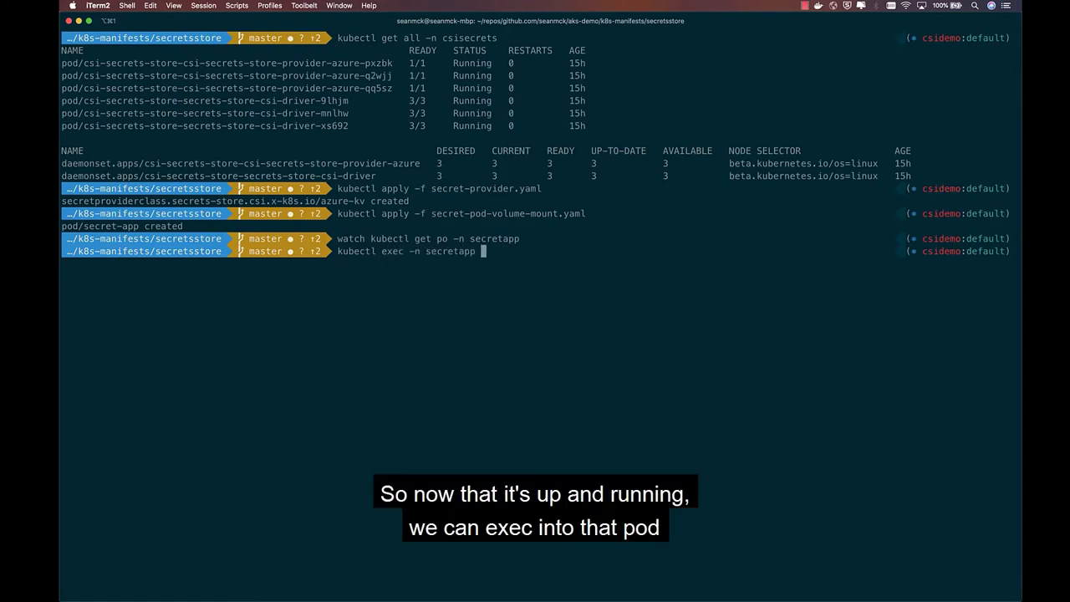
{"action": "type", "text": "secret-app --"}
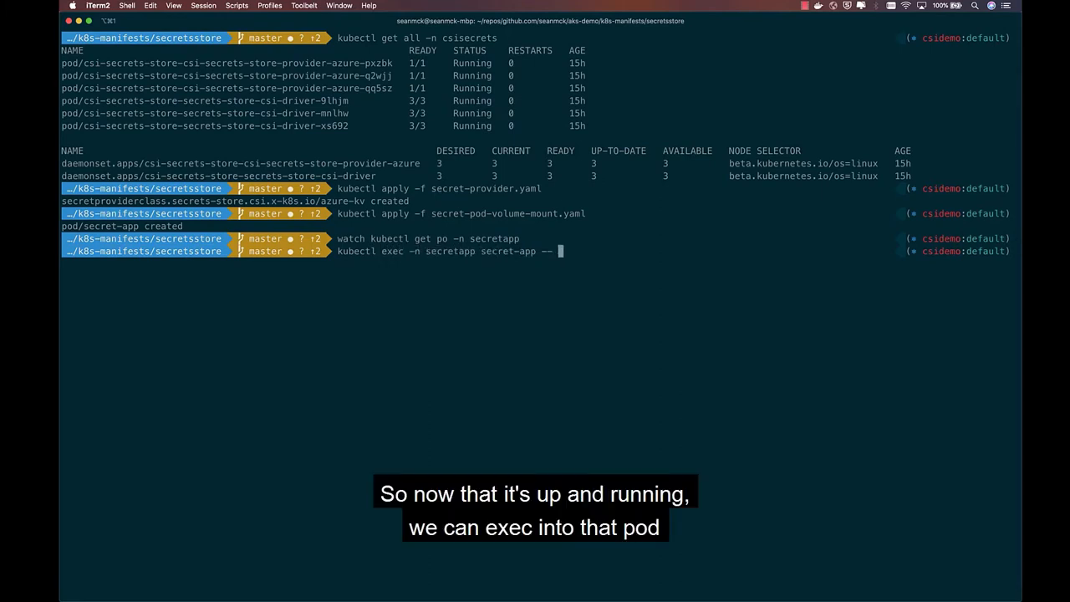
{"action": "type", "text": "ls /mnt/secrets-store"}
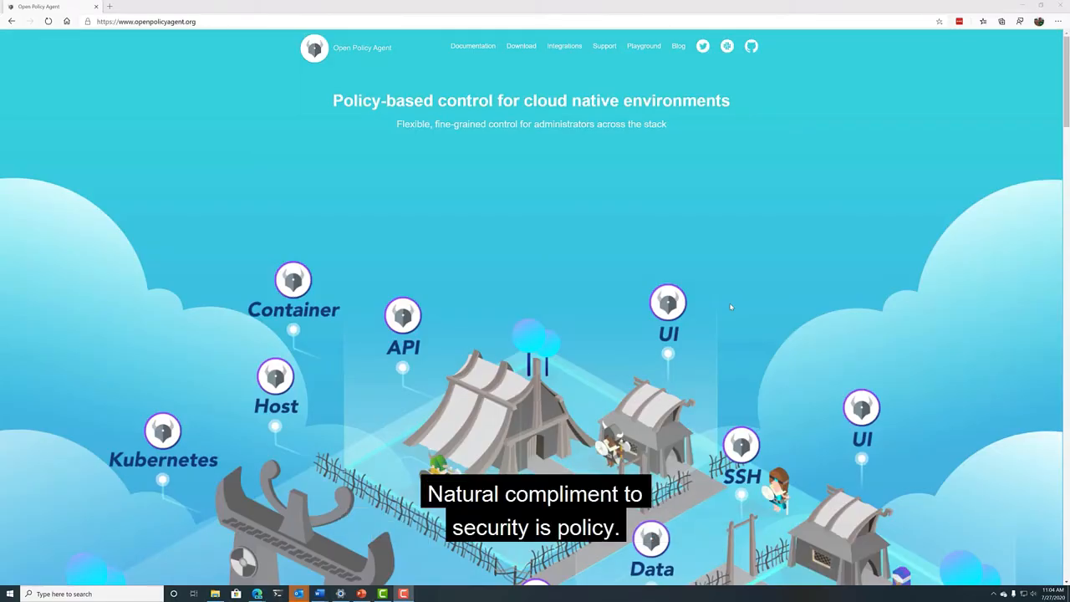
- Scroll through the Open Policy Agent site and the Azure Policy for Kubernetes article
{"action": "scroll", "scroll_direction": "down", "scroll_amount": 3}
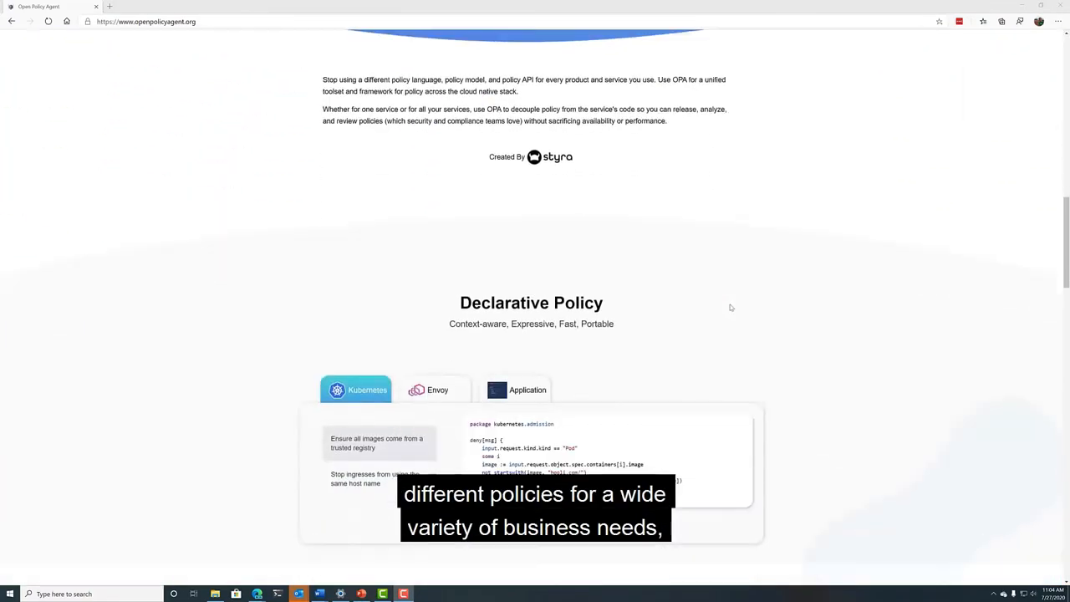
{"action": "scroll", "scroll_direction": "down", "scroll_amount": 3}
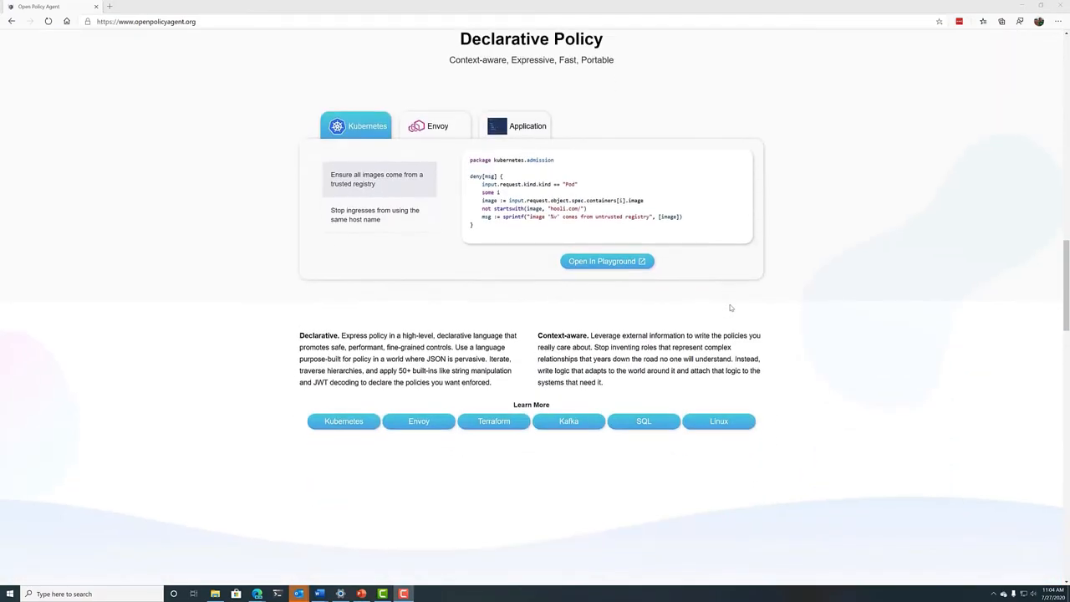
{"action": "scroll", "scroll_direction": "down", "scroll_amount": 3}
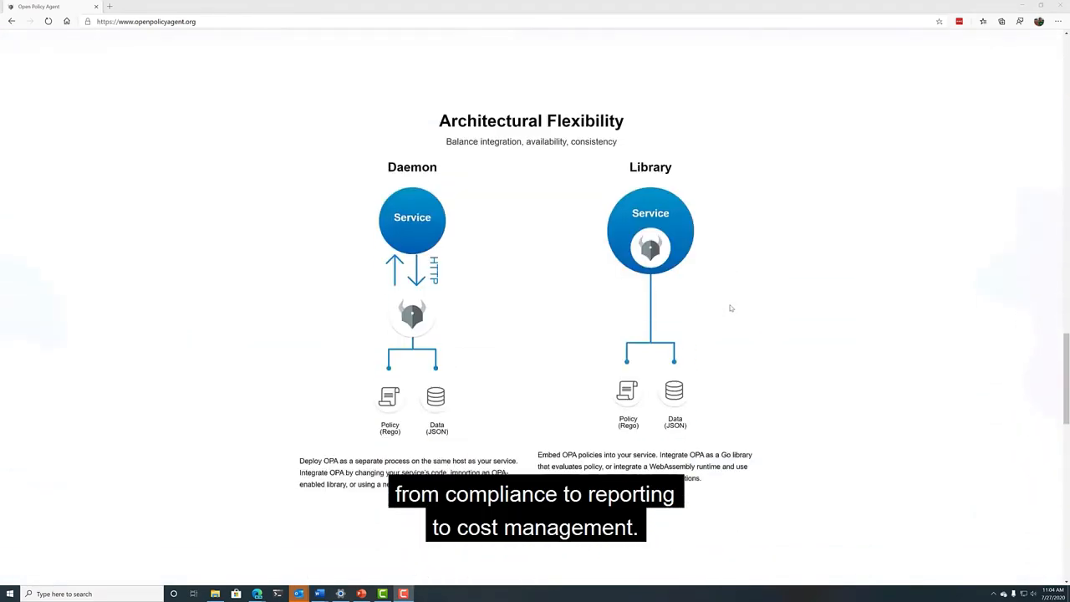
{"action": "scroll", "scroll_direction": "down", "scroll_amount": 3}
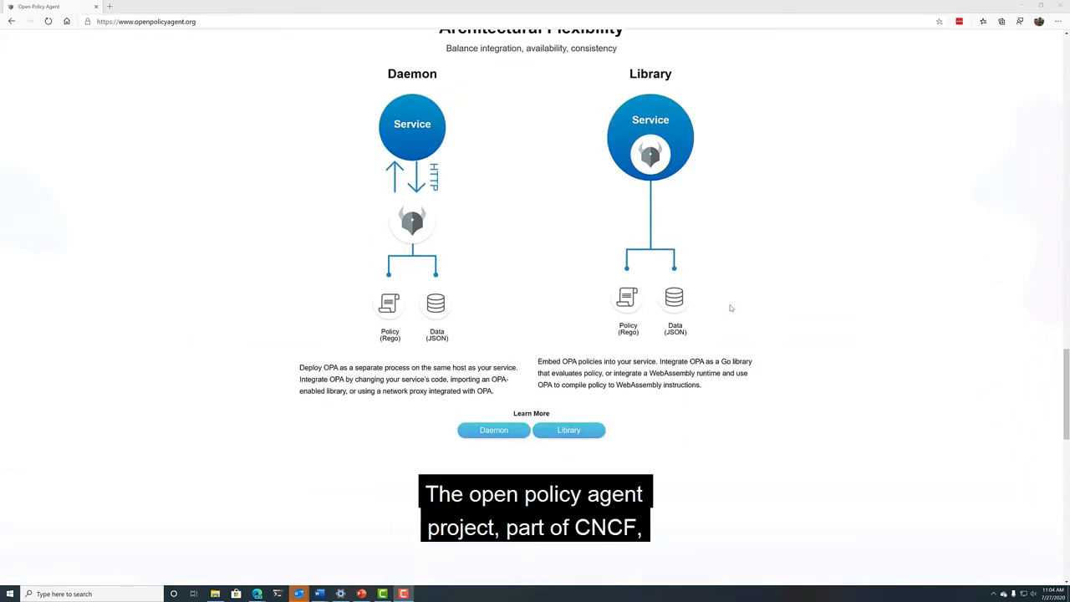
{"action": "scroll", "scroll_direction": "down", "scroll_amount": 3}
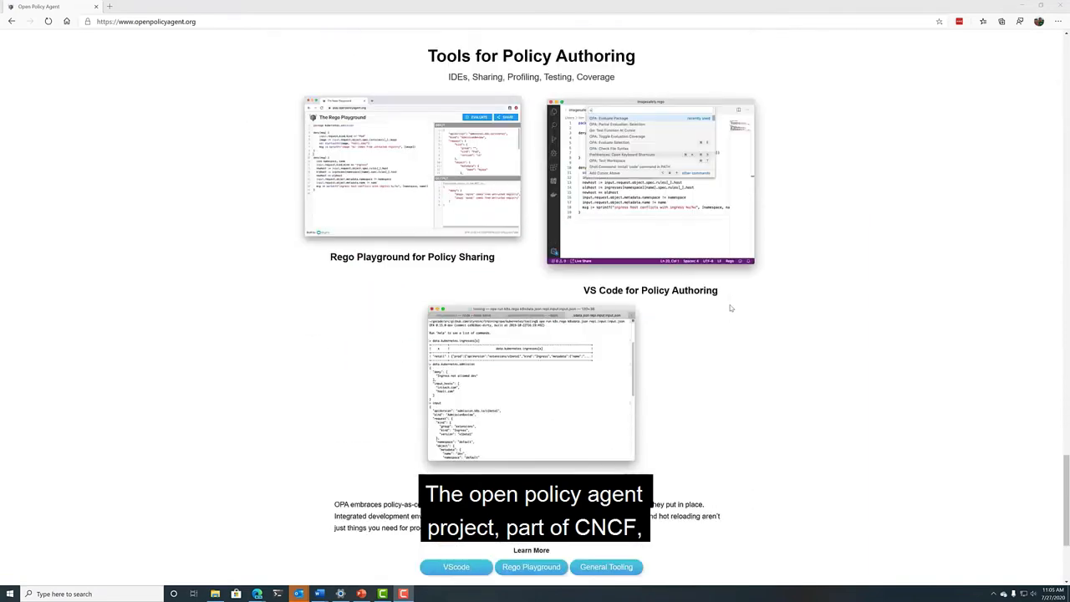
{"action": "scroll", "scroll_direction": "down", "scroll_amount": 3}
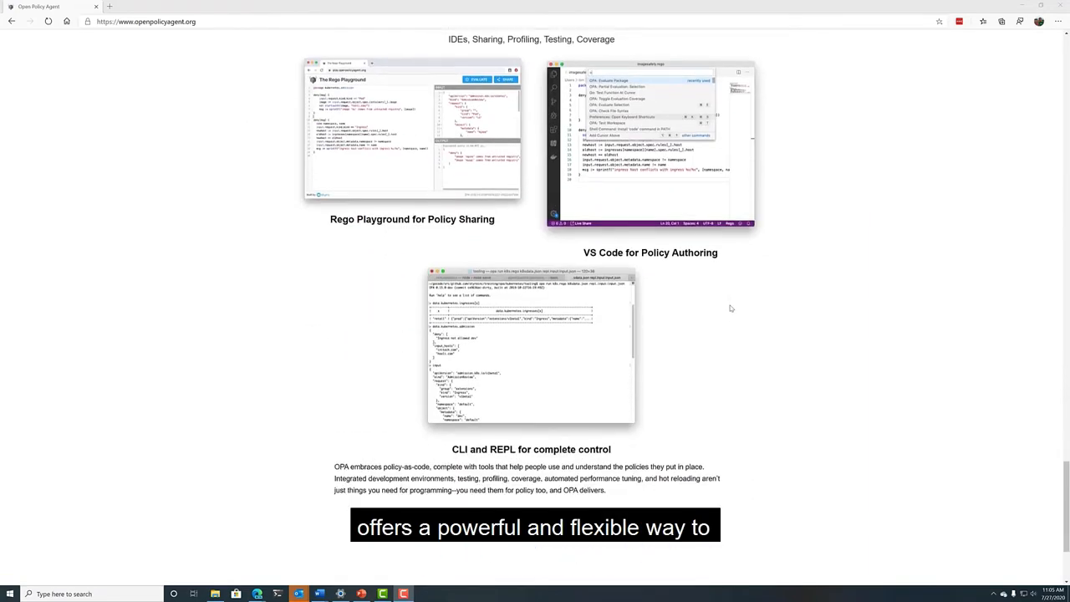
{"action": "scroll", "scroll_direction": "down", "scroll_amount": 3}
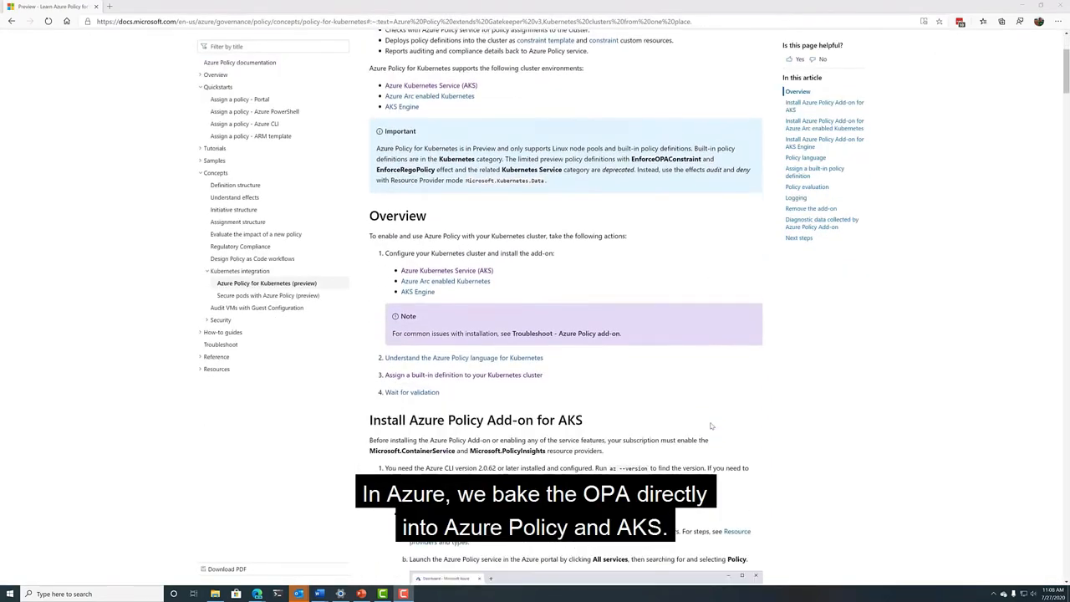
{"action": "scroll", "scroll_direction": "down", "scroll_amount": 3}
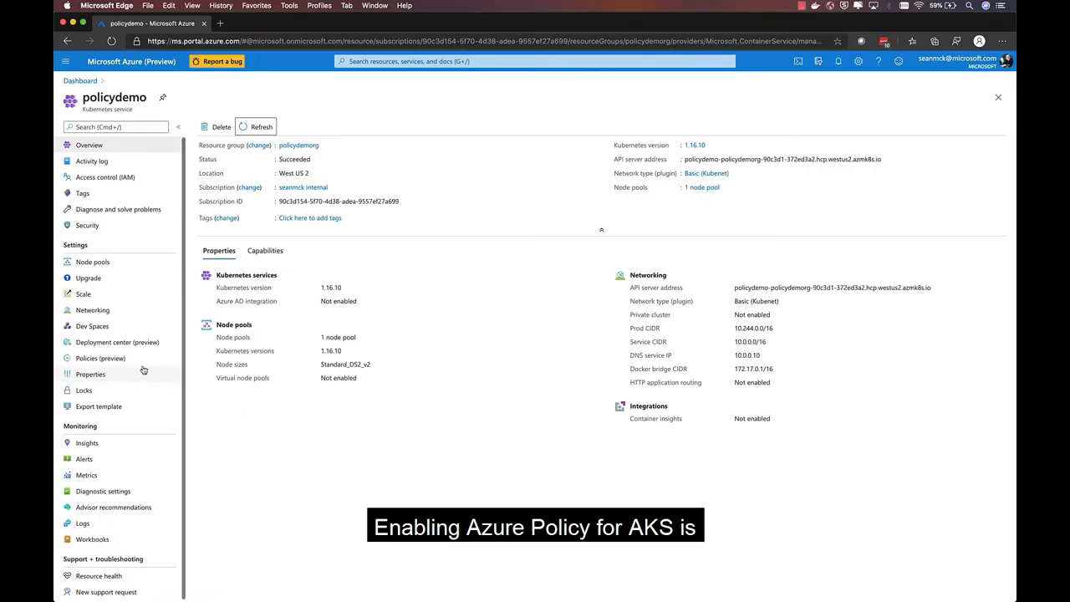
- Enable the Azure Policy add-on from the policydemo cluster's Policies (preview) blade
{"action": "left_click", "coordinate": [101, 357]}
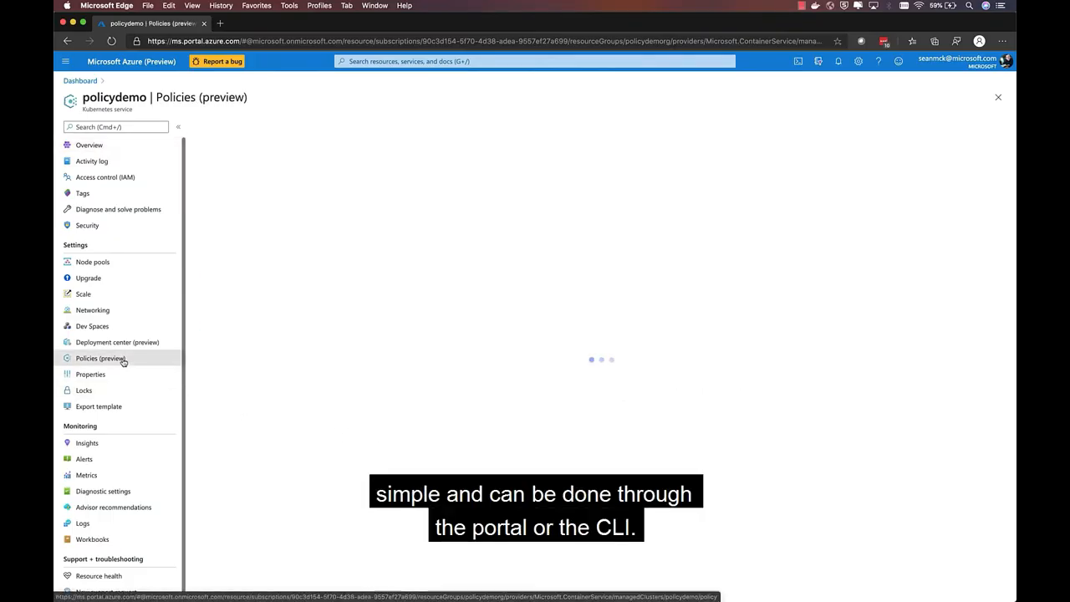
{"action": "left_click", "coordinate": [100, 357]}
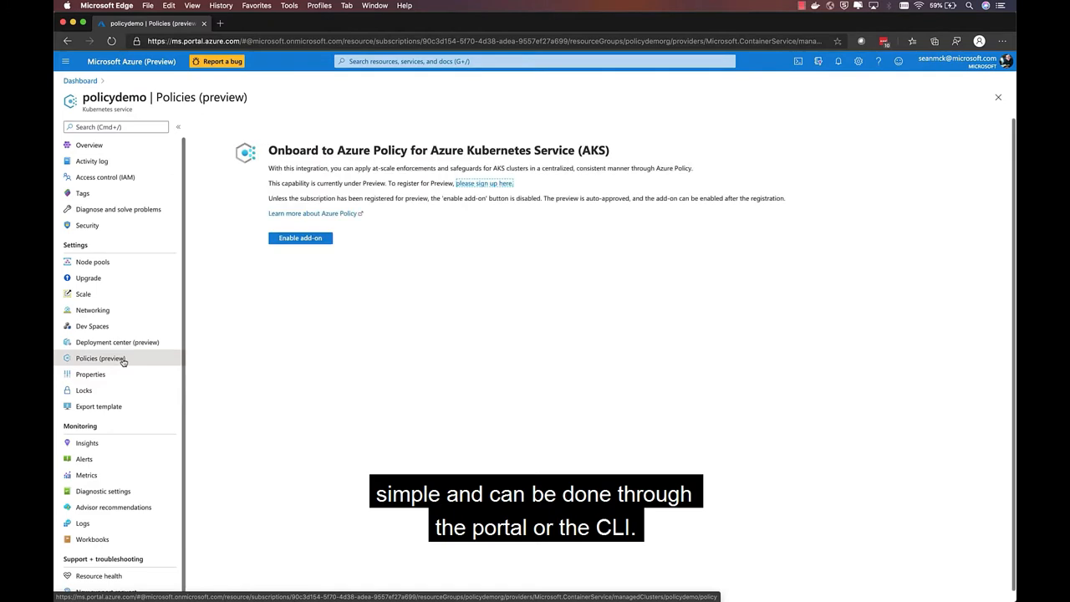
{"action": "left_click", "coordinate": [299, 238]}
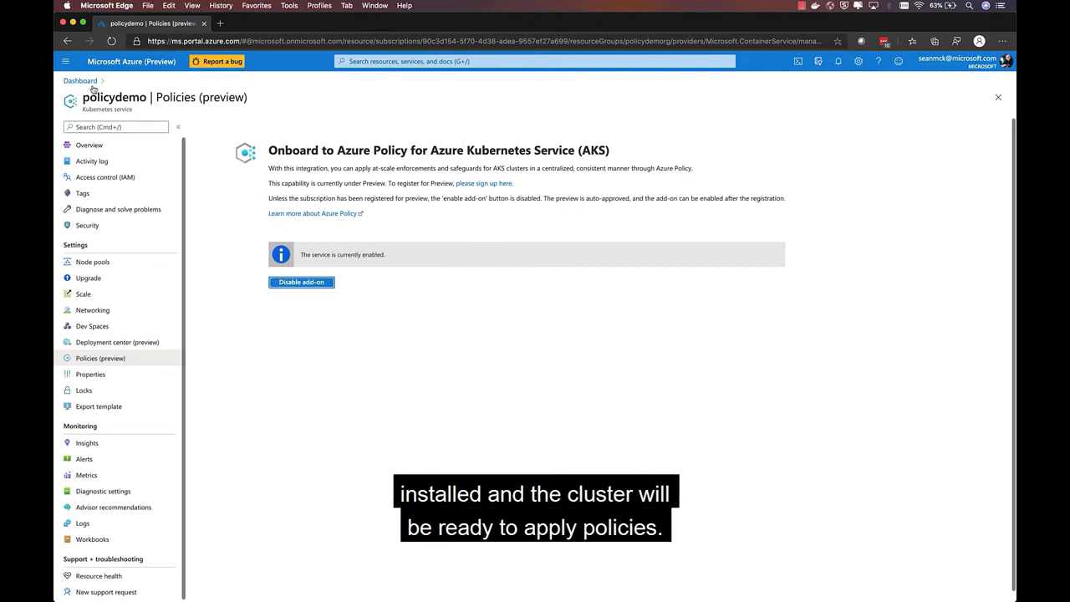
- Go to the Policy service and show its Assignments list
{"action": "left_click", "coordinate": [66, 60]}
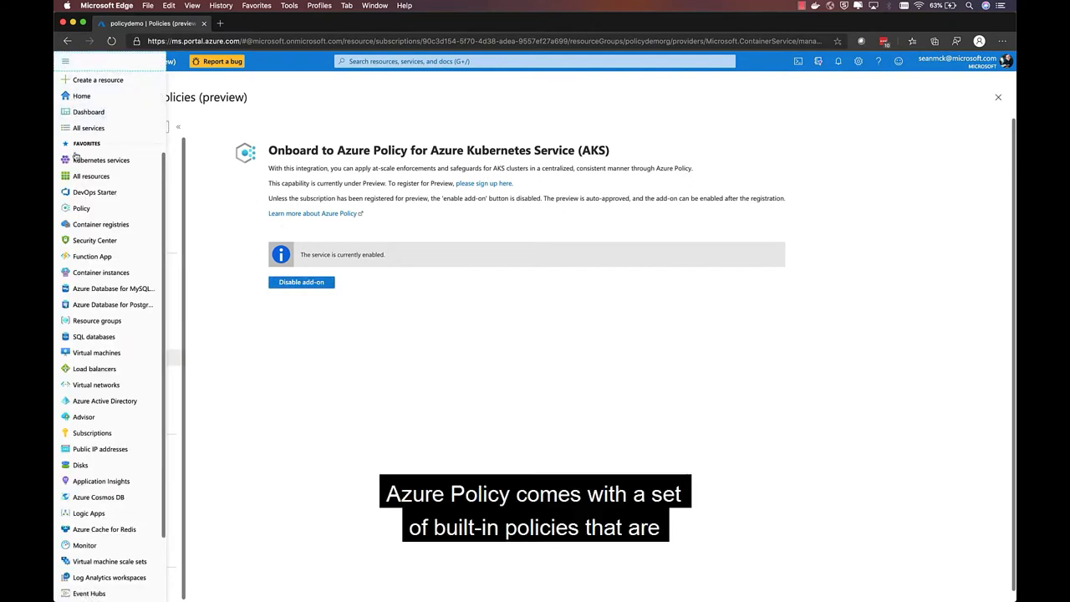
{"action": "left_click", "coordinate": [80, 207]}
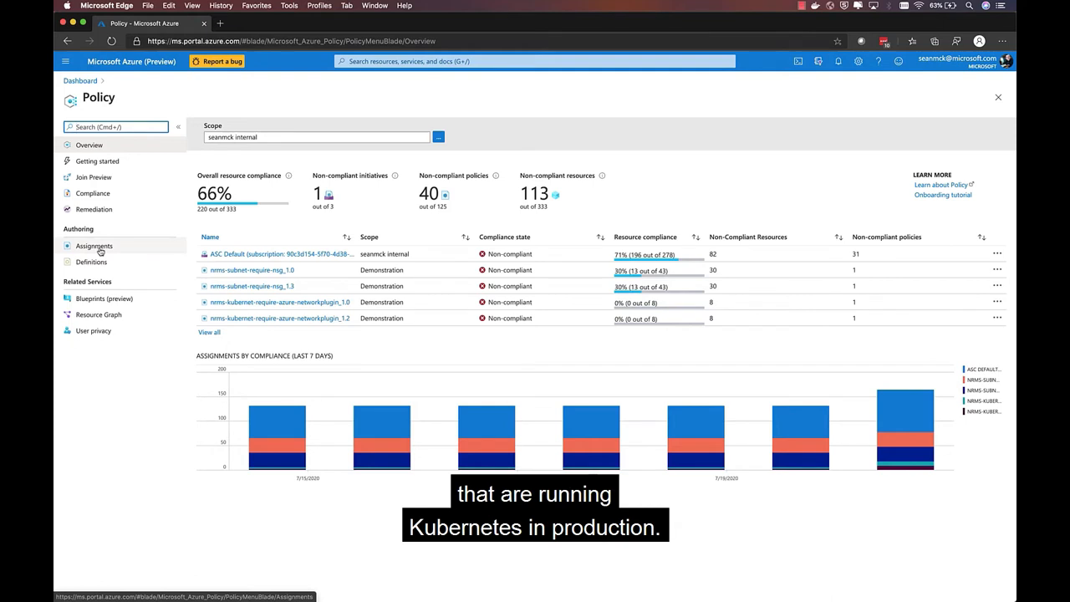
{"action": "left_click", "coordinate": [94, 244]}
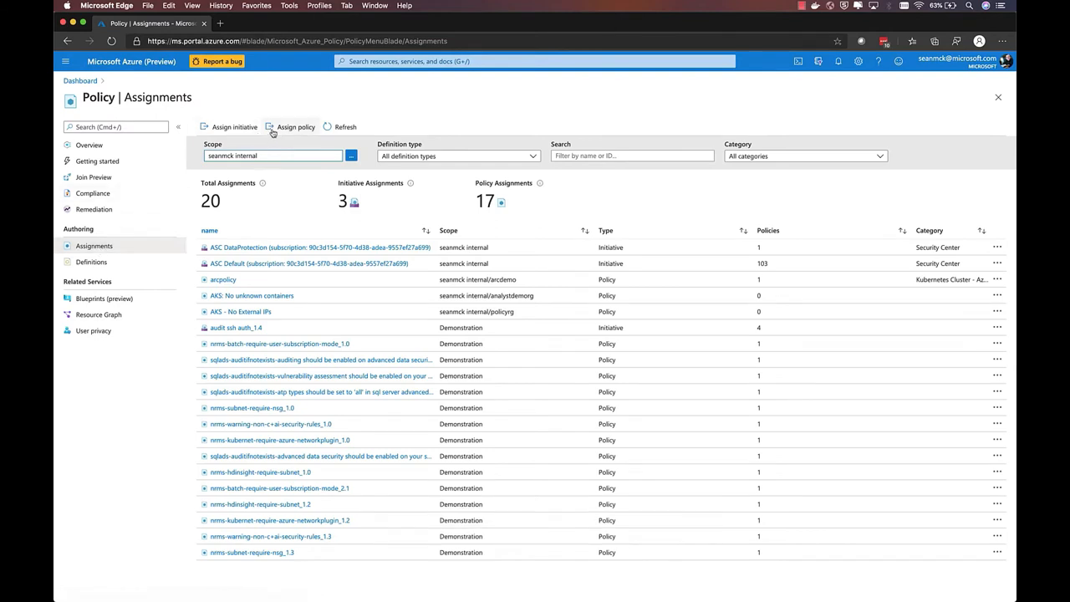
- Start a new policy assignment scoped to the policydemo resource group
{"action": "left_click", "coordinate": [295, 127]}
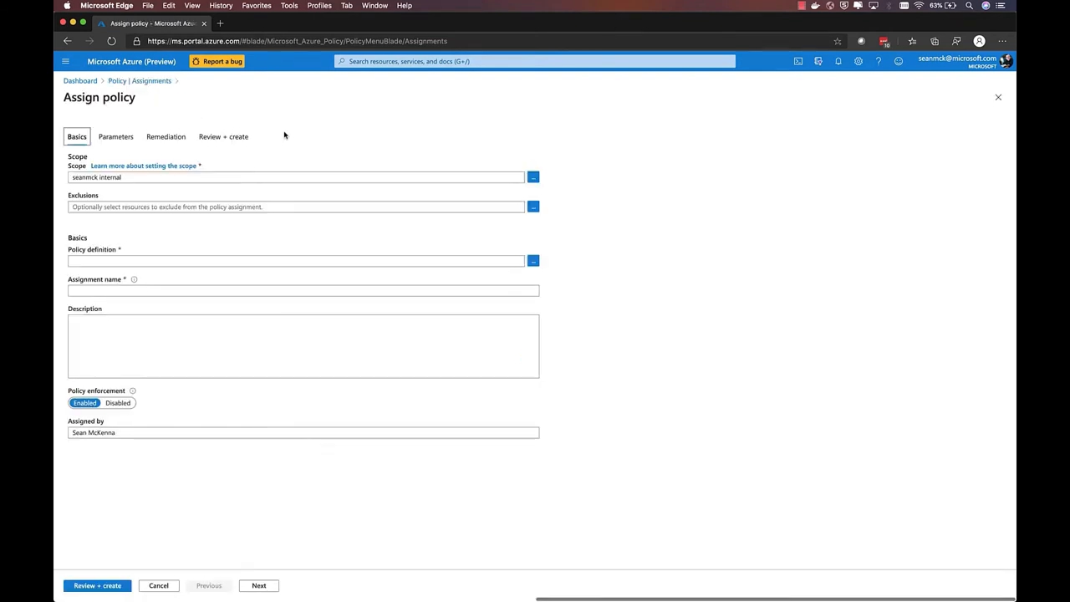
{"action": "left_click", "coordinate": [534, 177]}
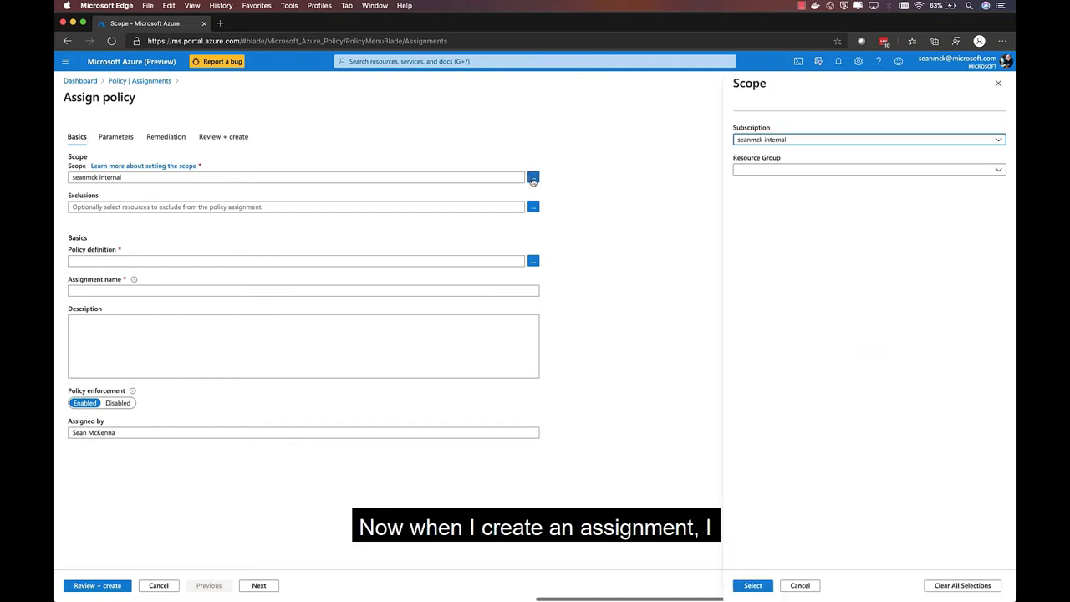
{"action": "left_click", "coordinate": [867, 170]}
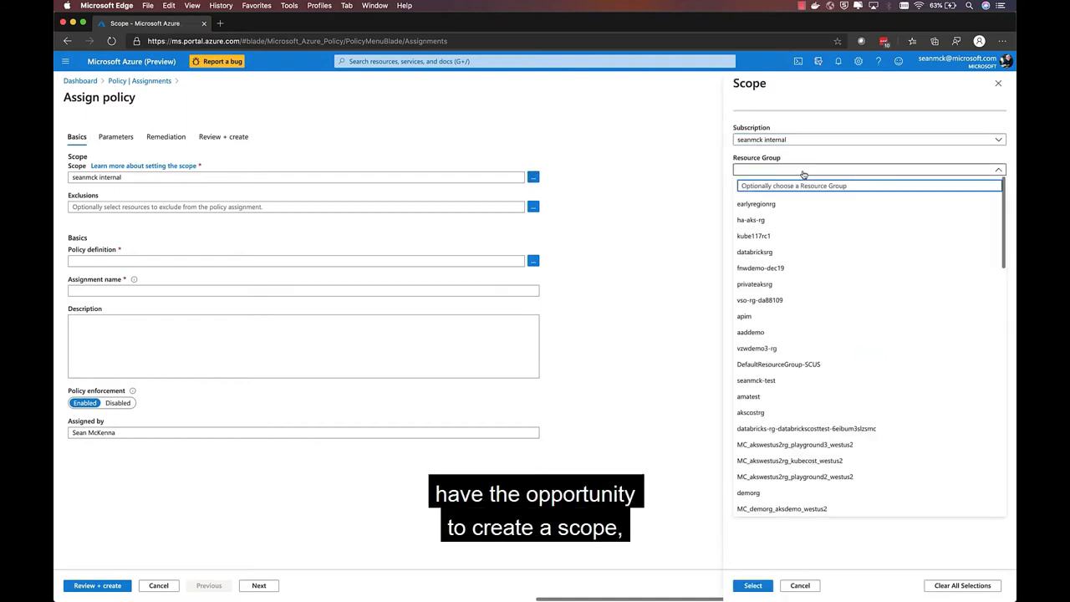
{"action": "type", "text": "policydemo"}
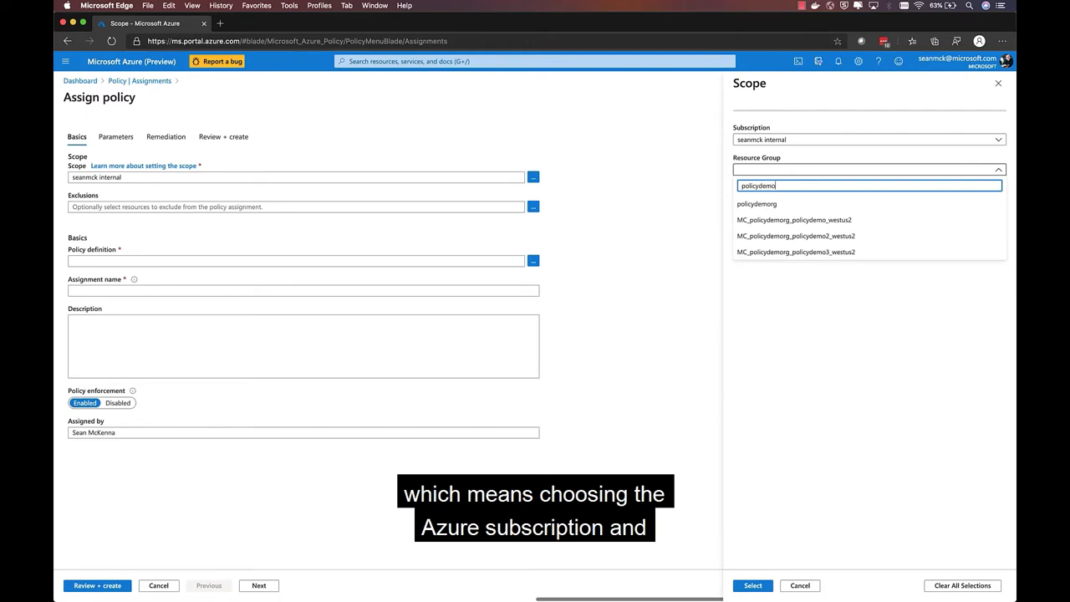
{"action": "left_click", "coordinate": [756, 204]}
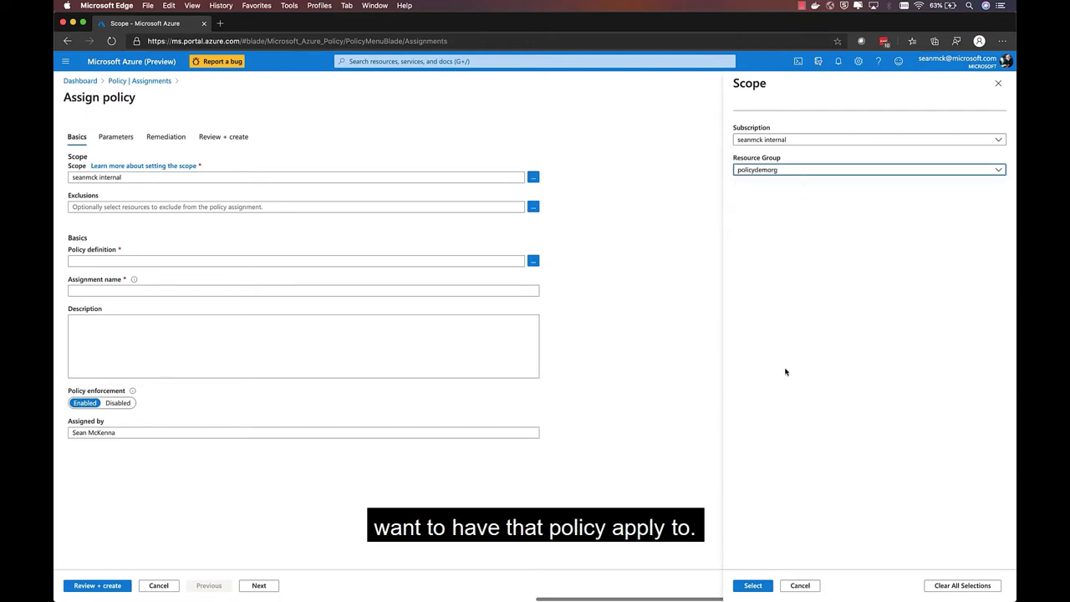
{"action": "left_click", "coordinate": [752, 585]}
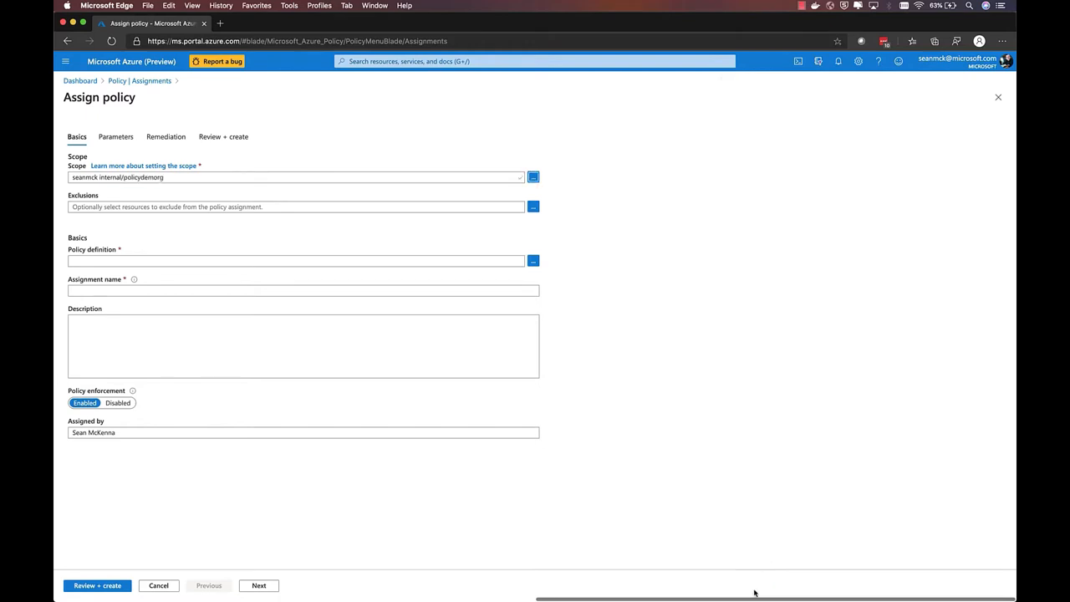
- Review the Exclusions picker and leave it empty
{"action": "left_click", "coordinate": [531, 207]}
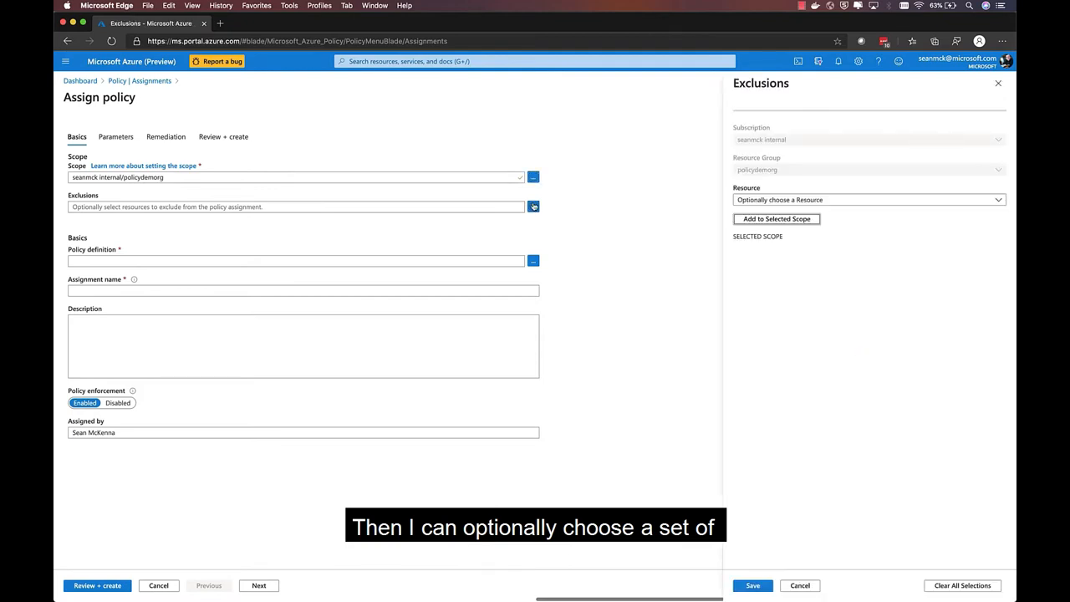
{"action": "left_click", "coordinate": [867, 199]}
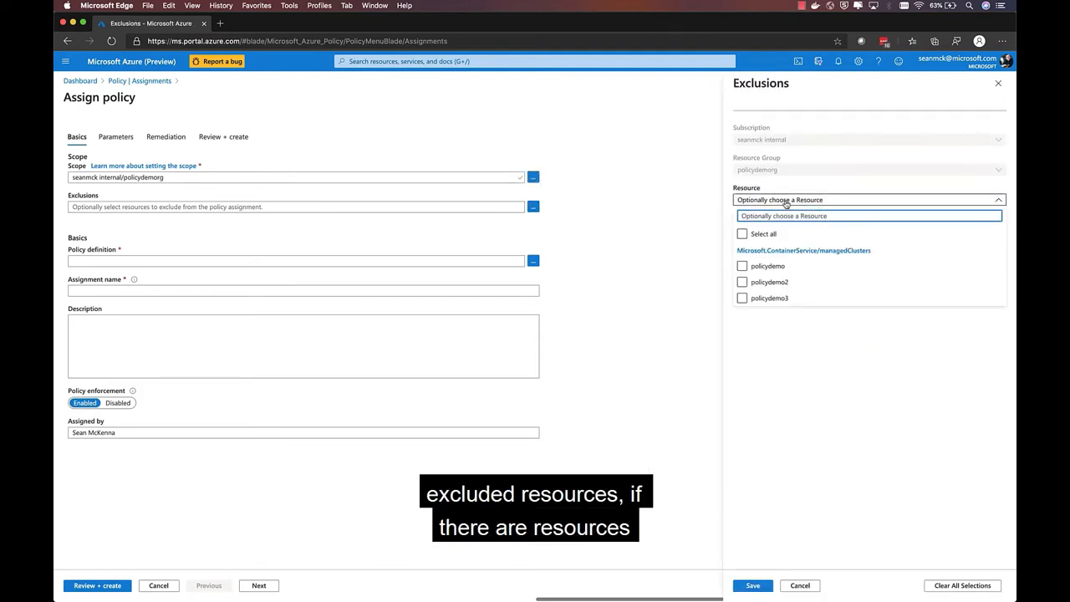
{"action": "left_click", "coordinate": [869, 199]}
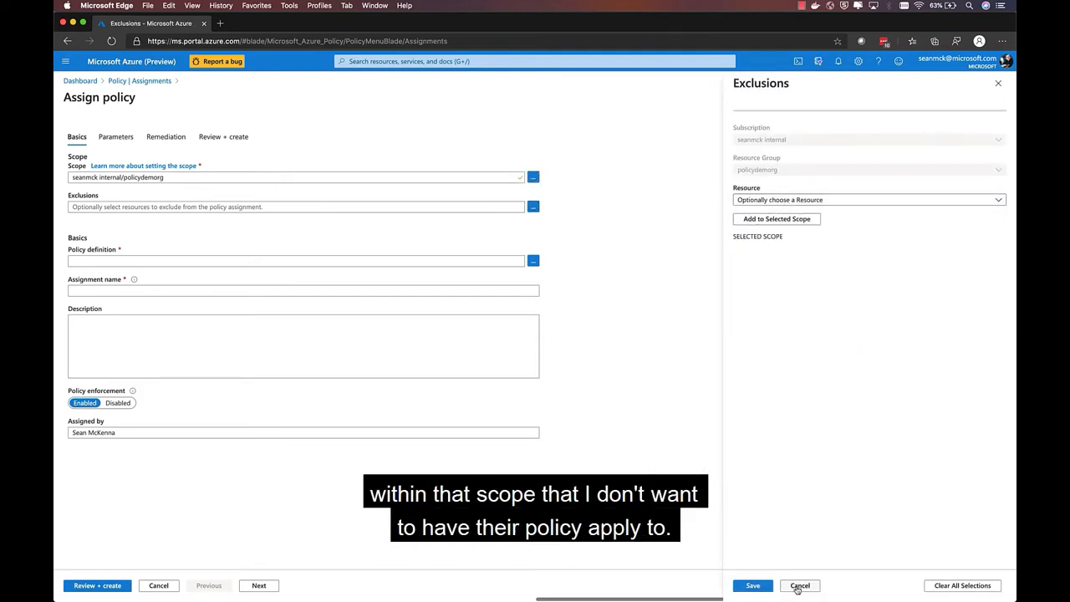
{"action": "left_click", "coordinate": [799, 585]}
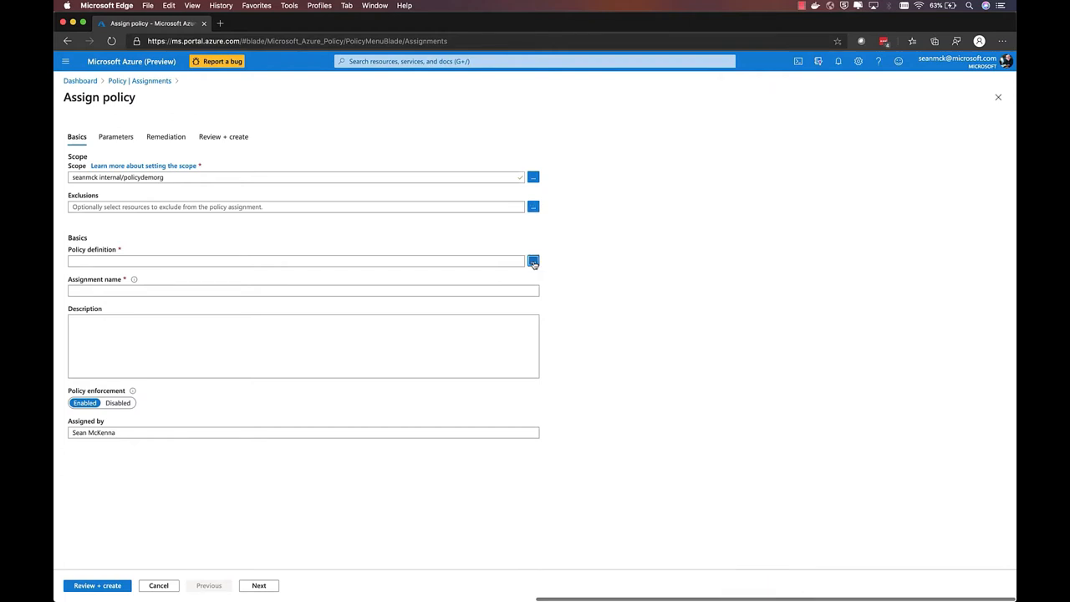
- Select the 'Enforce internal load balancers in Kubernetes cluster' policy definition
{"action": "left_click", "coordinate": [532, 261]}
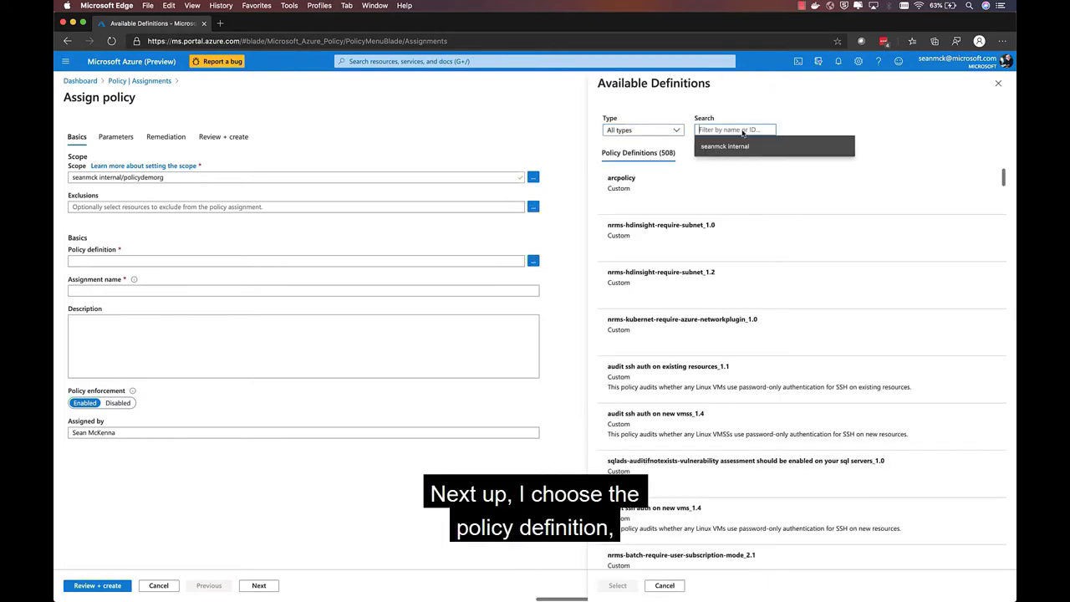
{"action": "type", "text": "kubernetes"}
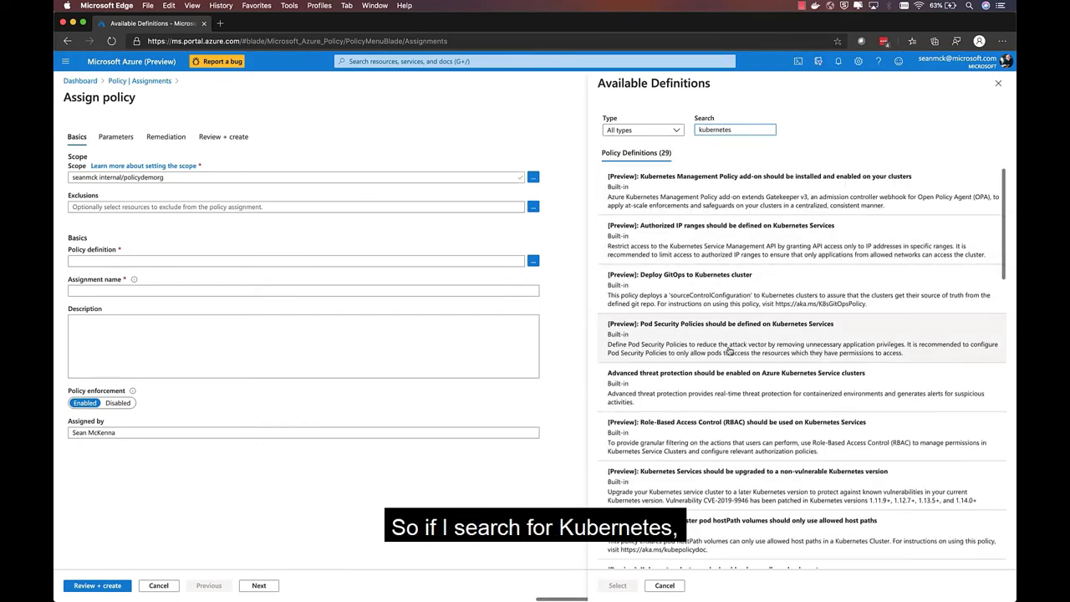
{"action": "scroll", "scroll_direction": "down", "scroll_amount": 3}
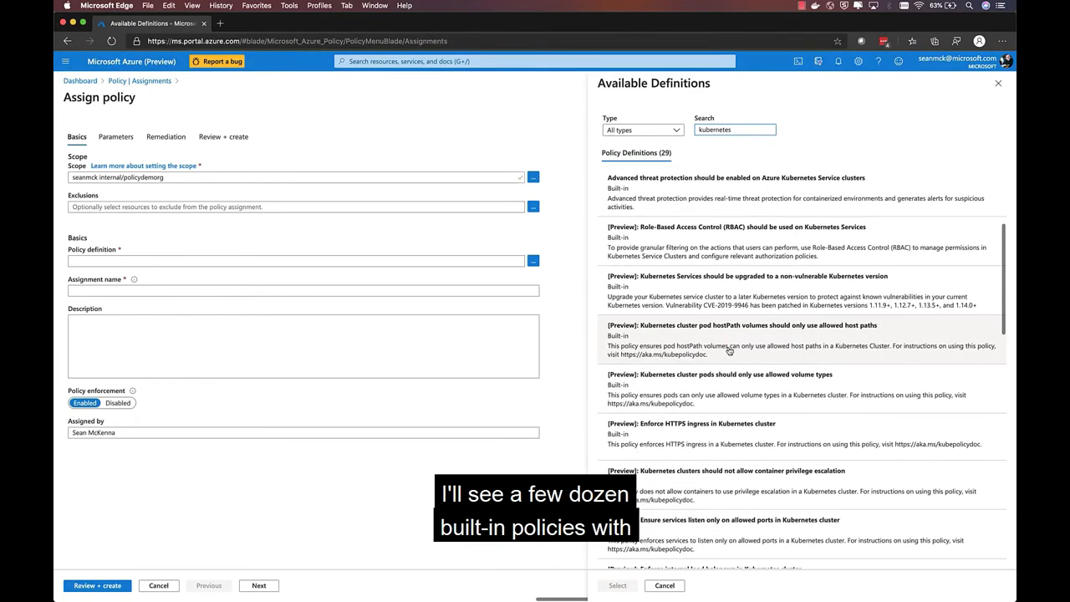
{"action": "scroll", "scroll_direction": "down", "scroll_amount": 3}
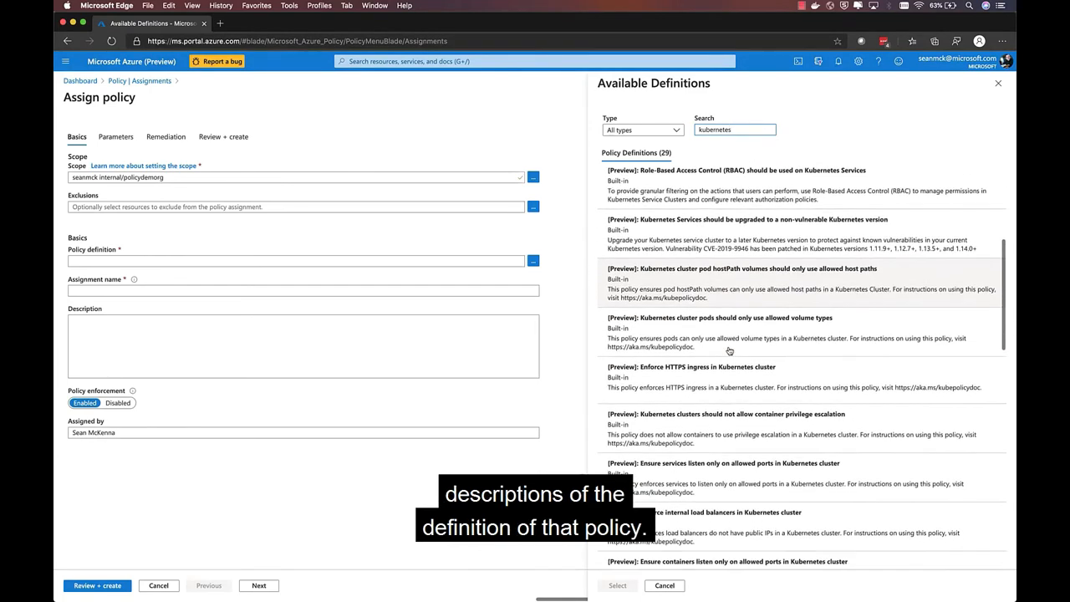
{"action": "scroll", "scroll_direction": "down", "scroll_amount": 3}
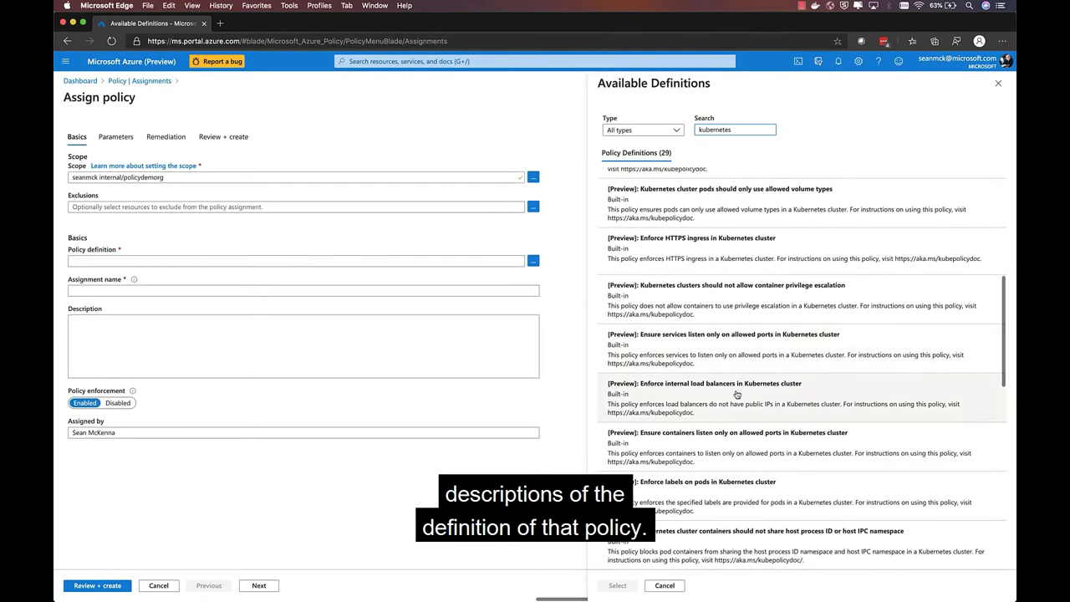
{"action": "mouse_move", "coordinate": [798, 415]}
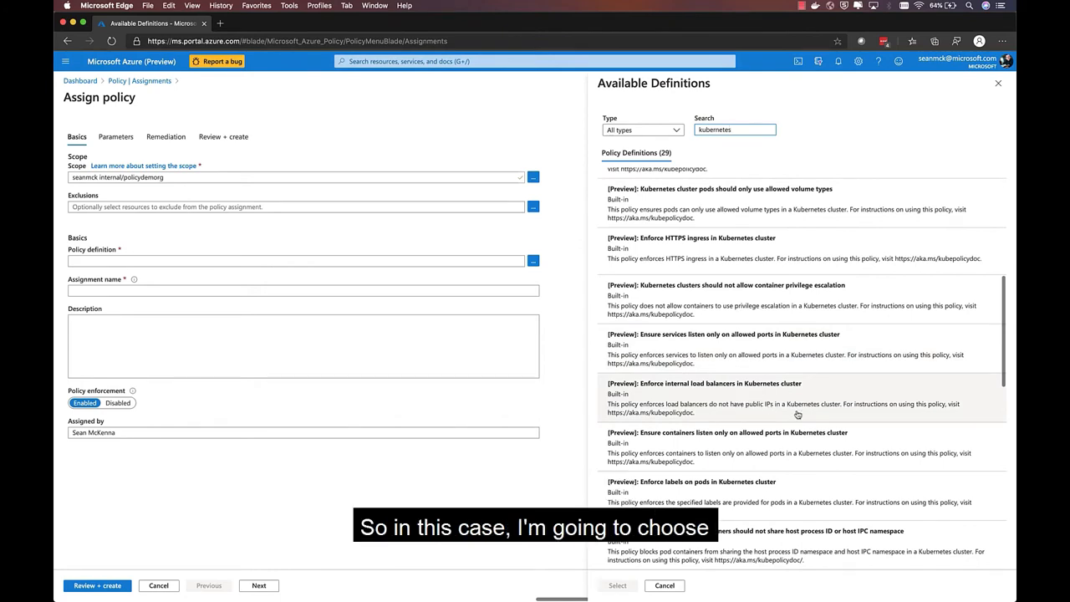
{"action": "left_click", "coordinate": [702, 393]}
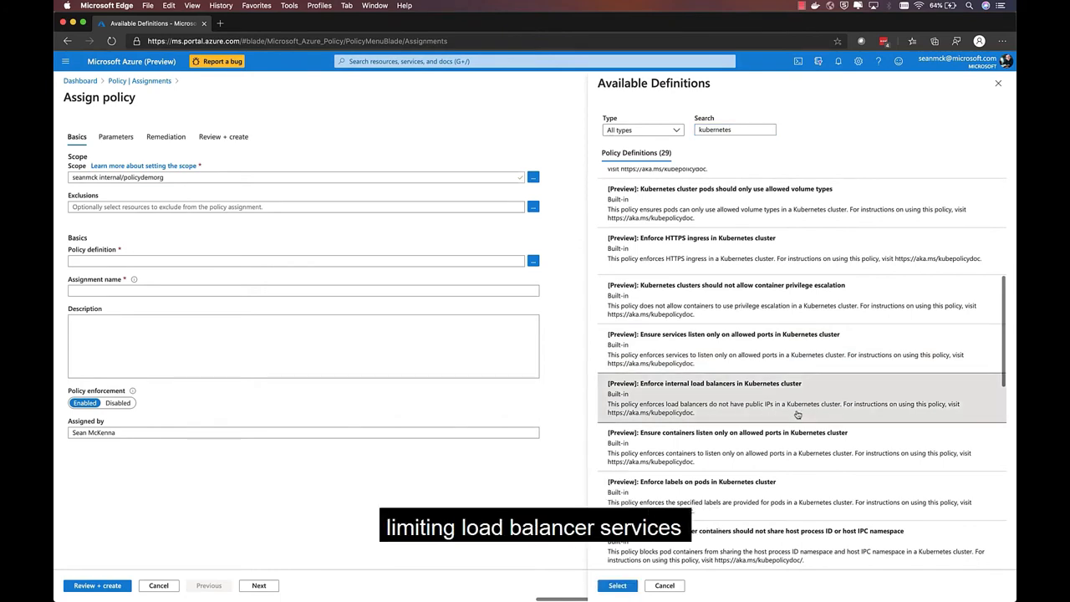
{"action": "left_click", "coordinate": [617, 585]}
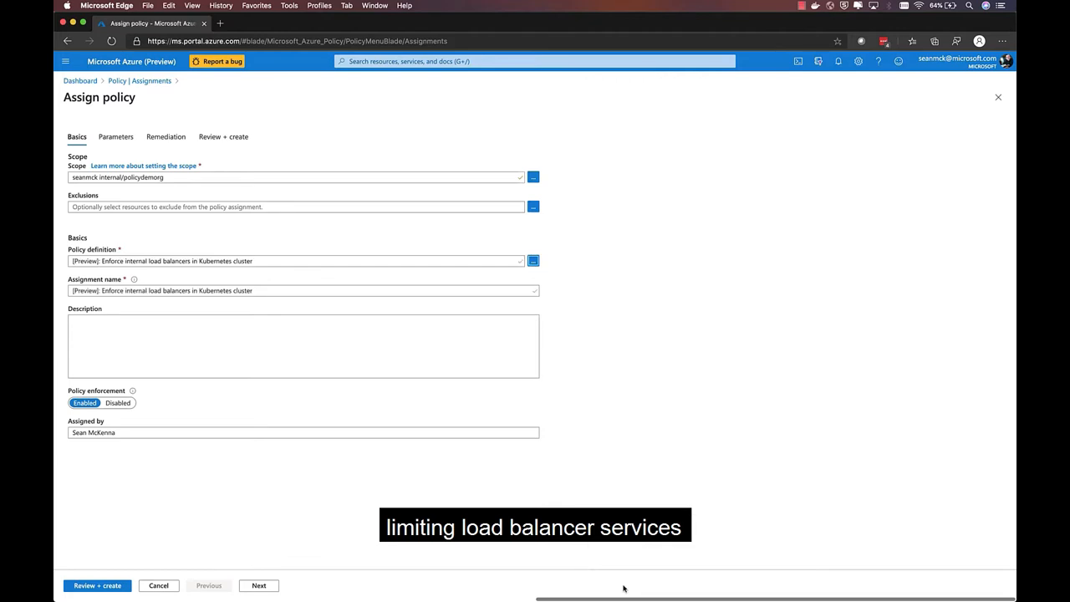
- Name the assignment 'AKS Policy Demo: No external LBs'
{"action": "left_click", "coordinate": [271, 291]}
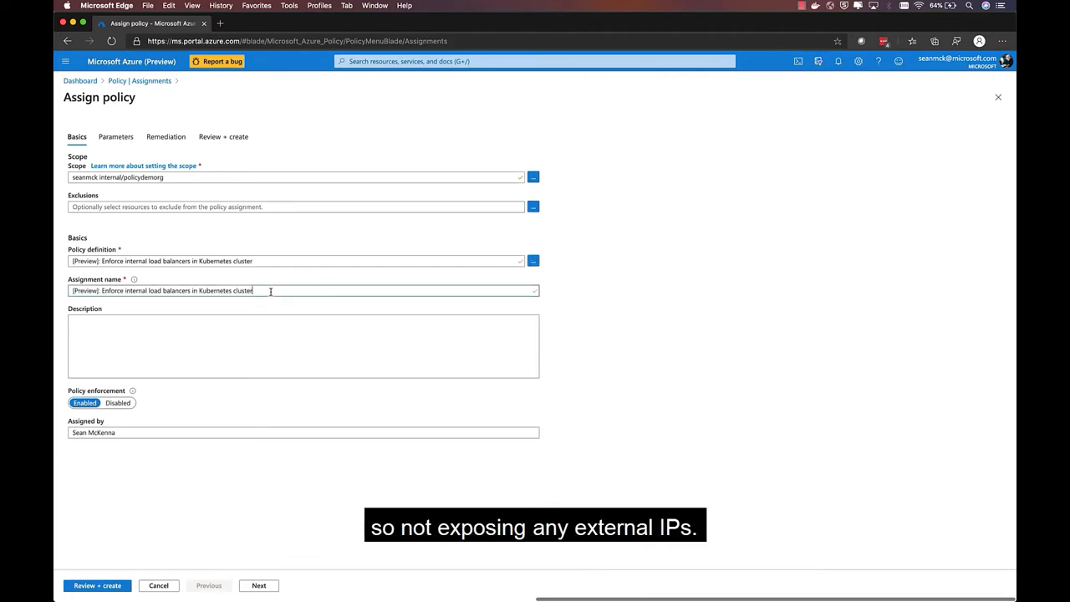
{"action": "type", "text": "AKS Policy Demo: N"}
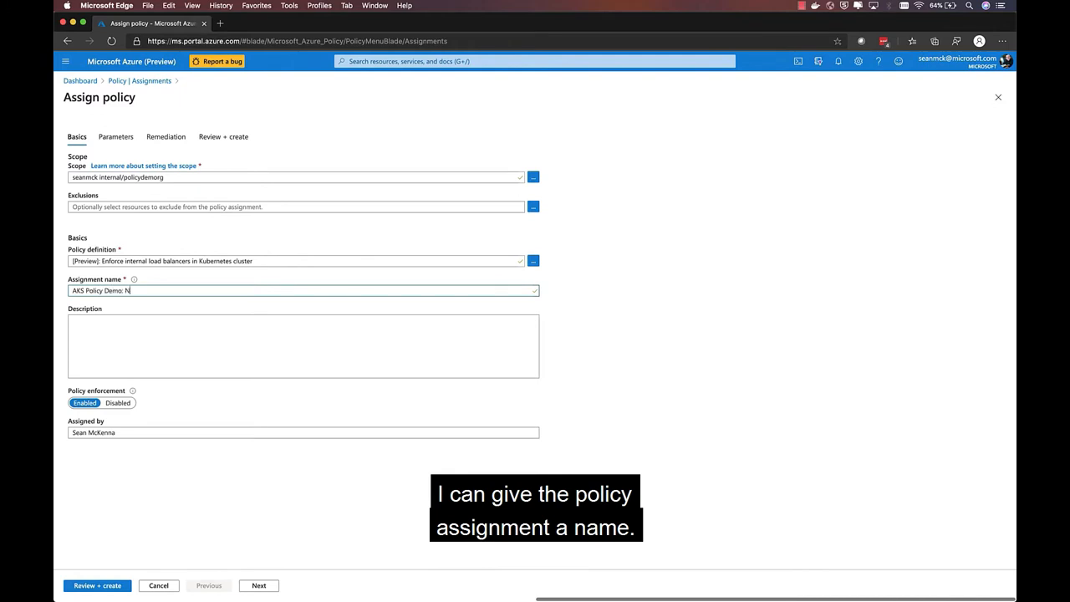
{"action": "type", "text": "o external LBs"}
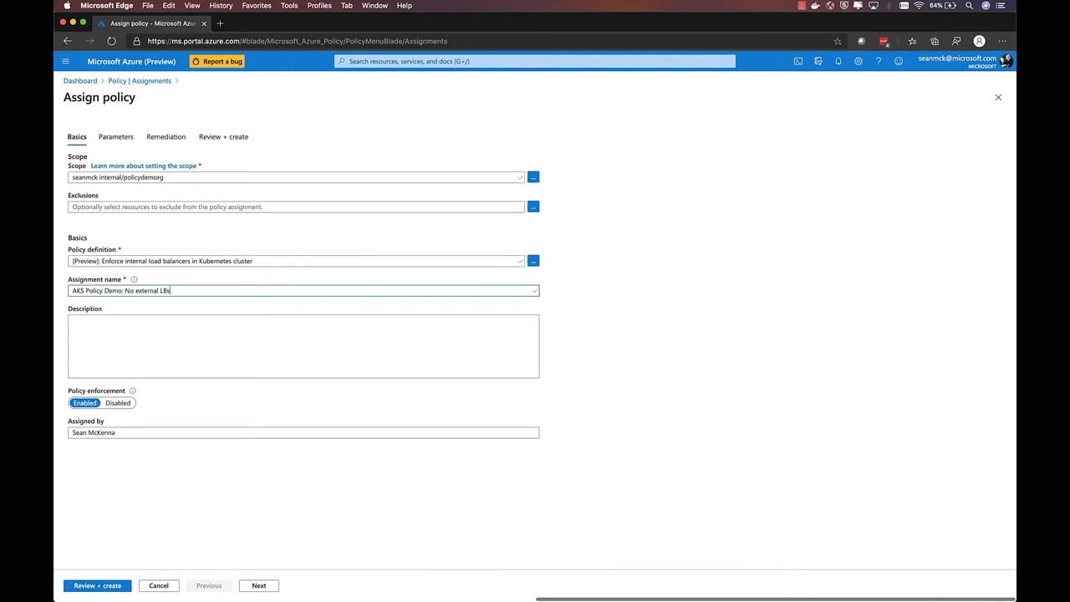
- Set the assignment's Effect parameter to audit, review it and create the policy assignment
{"action": "left_click", "coordinate": [116, 137]}
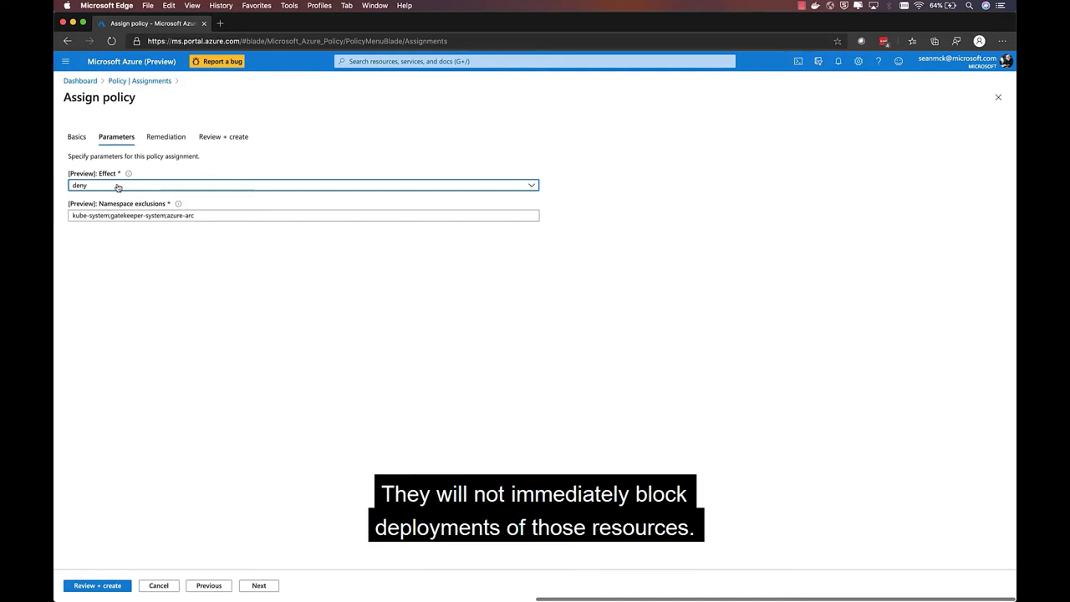
{"action": "left_click", "coordinate": [304, 184]}
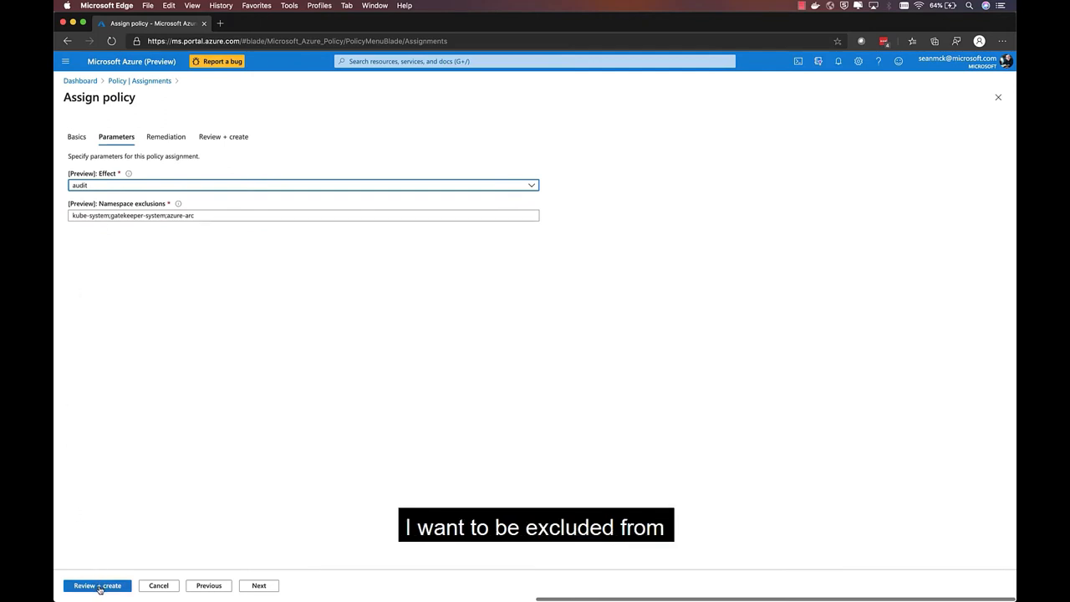
{"action": "left_click", "coordinate": [97, 585]}
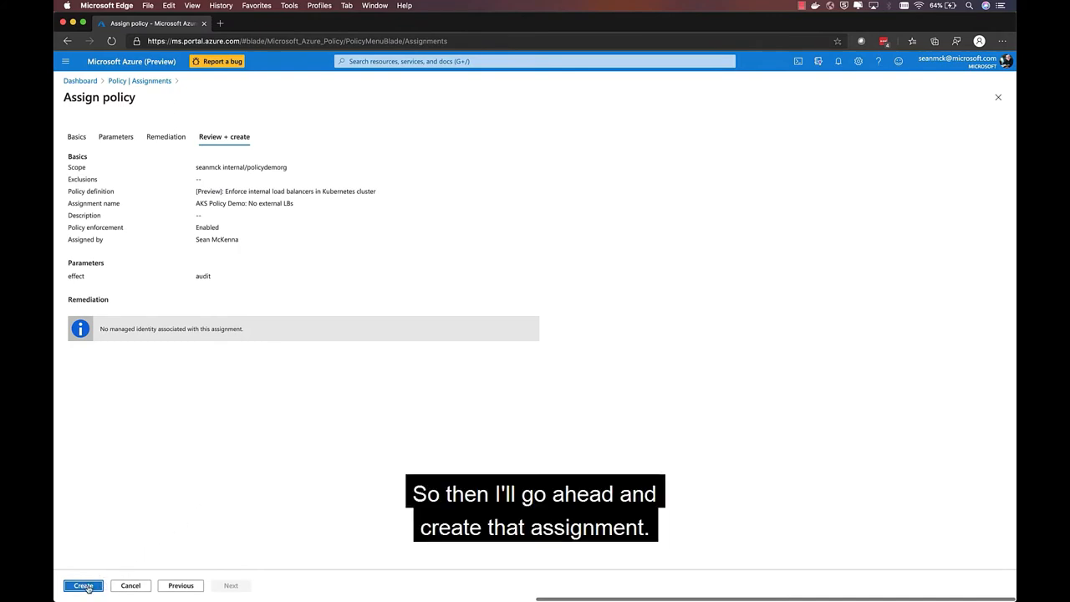
{"action": "left_click", "coordinate": [83, 585]}
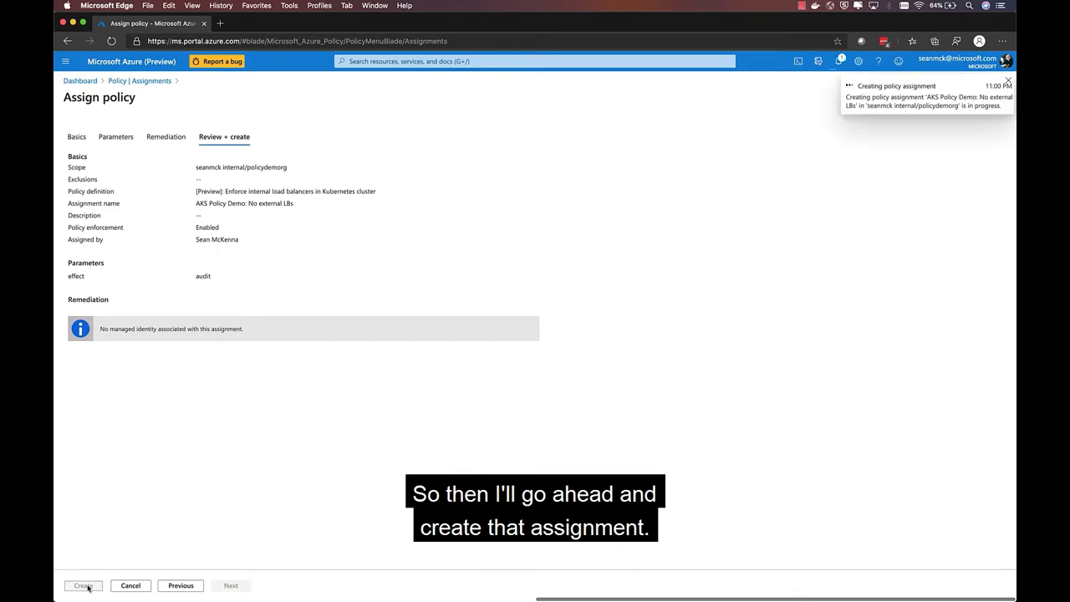
{"action": "left_click", "coordinate": [81, 586]}
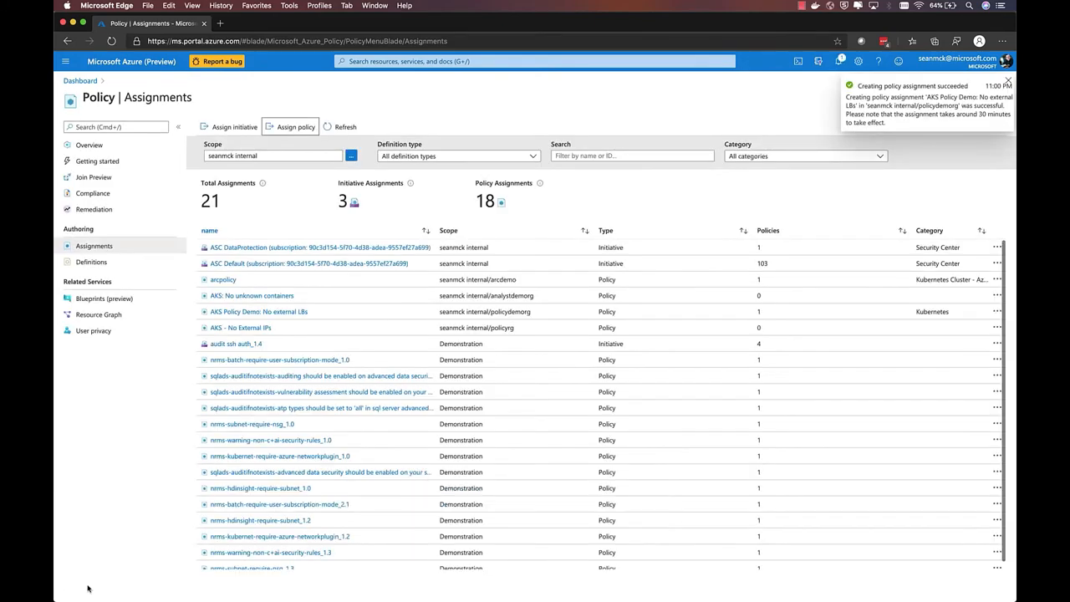
{"action": "mouse_move", "coordinate": [102, 425]}
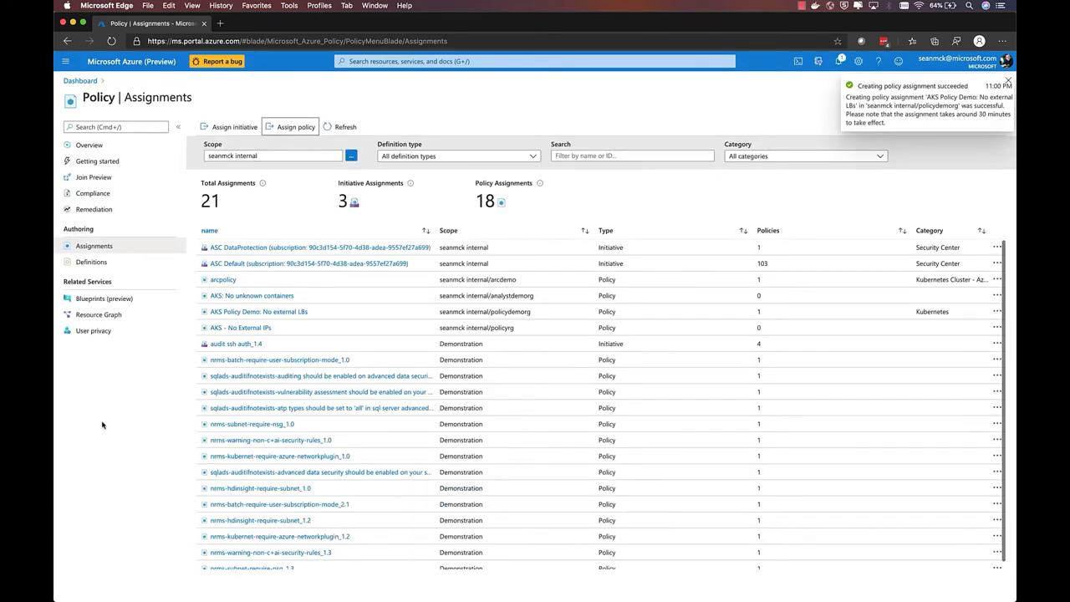
- Filter the Policy Compliance list by name for 'AKS Policy' to find the new assignment
{"action": "left_click", "coordinate": [94, 194]}
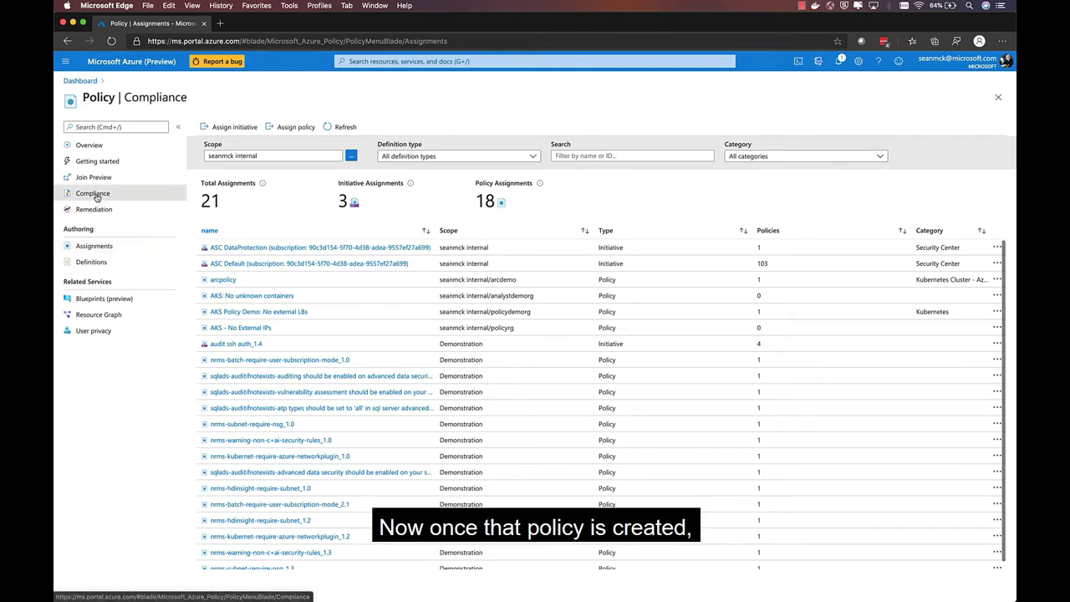
{"action": "left_click", "coordinate": [94, 194]}
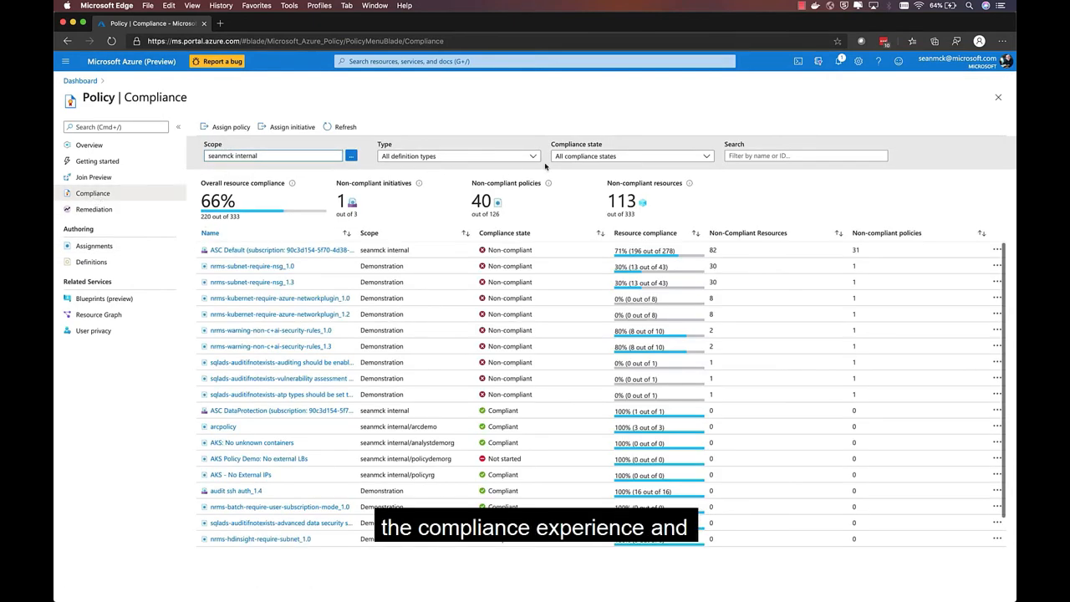
{"action": "left_click", "coordinate": [804, 156]}
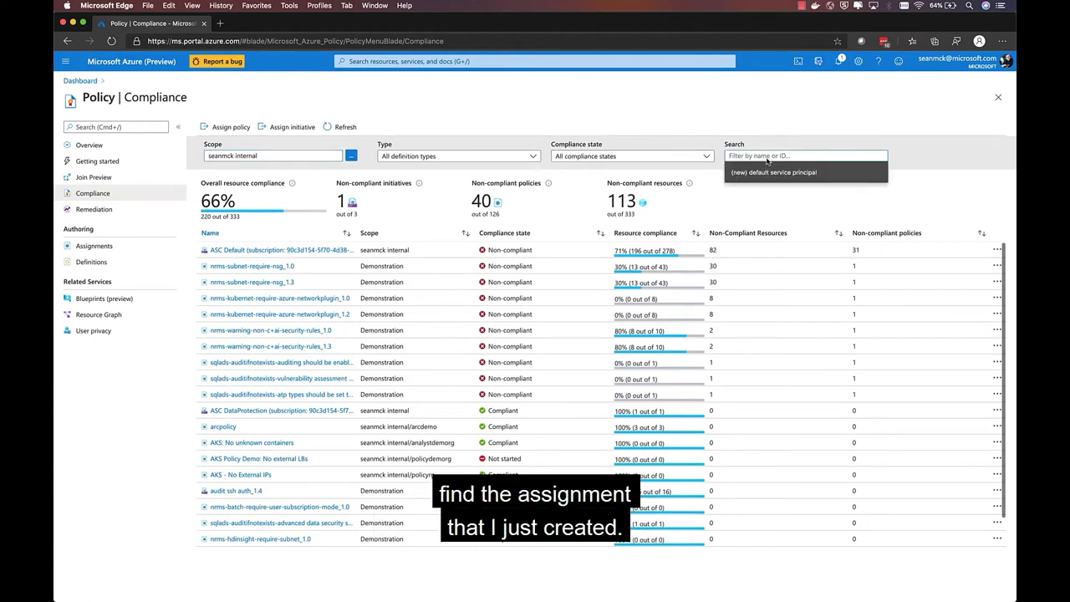
{"action": "type", "text": "AKS Policy"}
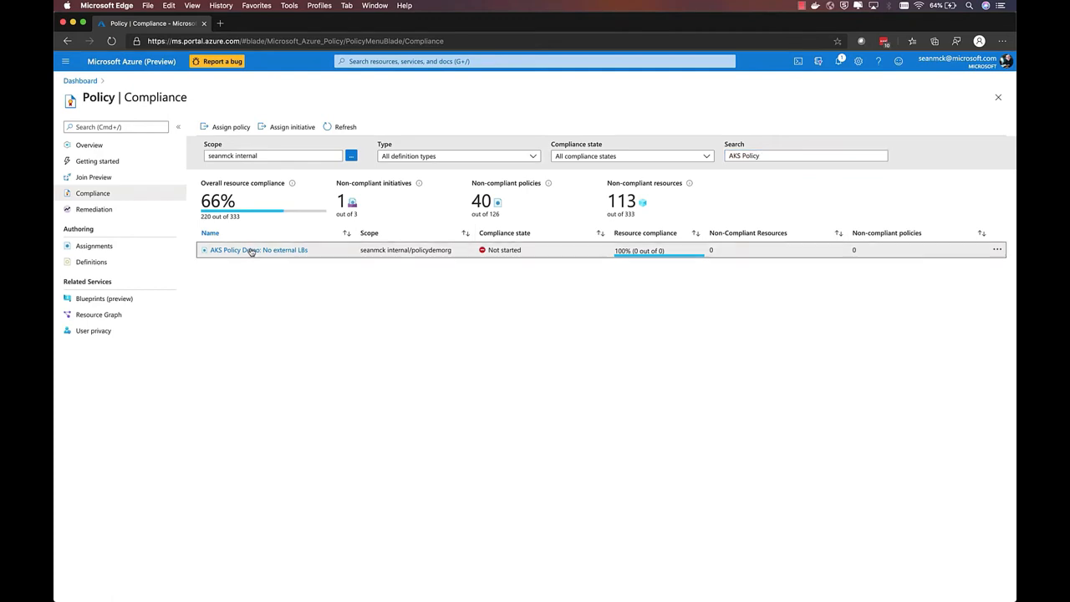
- View the AKS Policy Demo assignment and the non-compliant policydemo cluster's external-lb-service details
{"action": "left_click", "coordinate": [257, 251]}
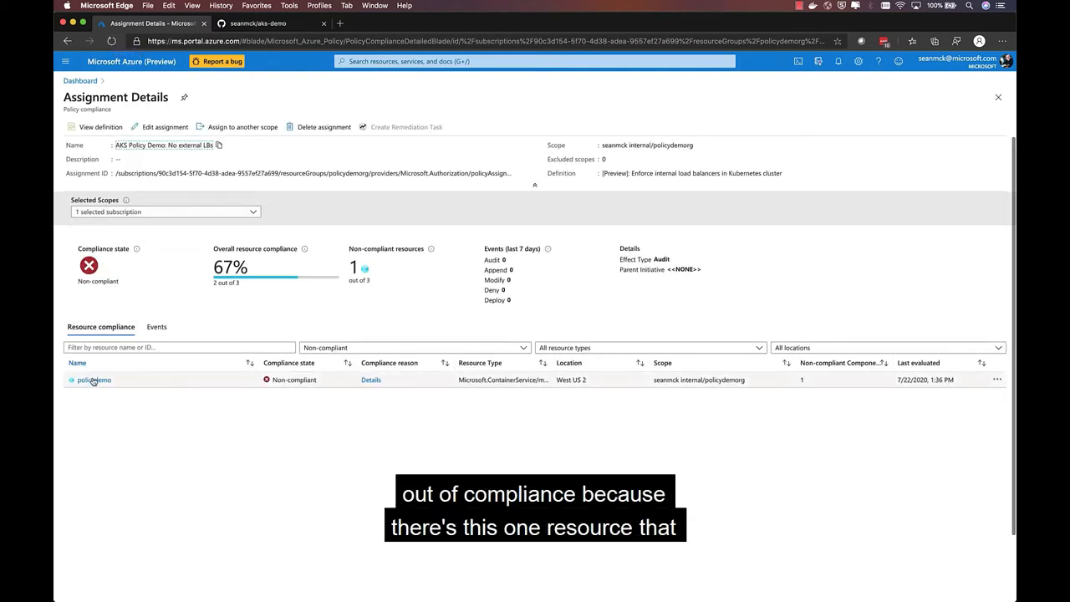
{"action": "left_click", "coordinate": [94, 379]}
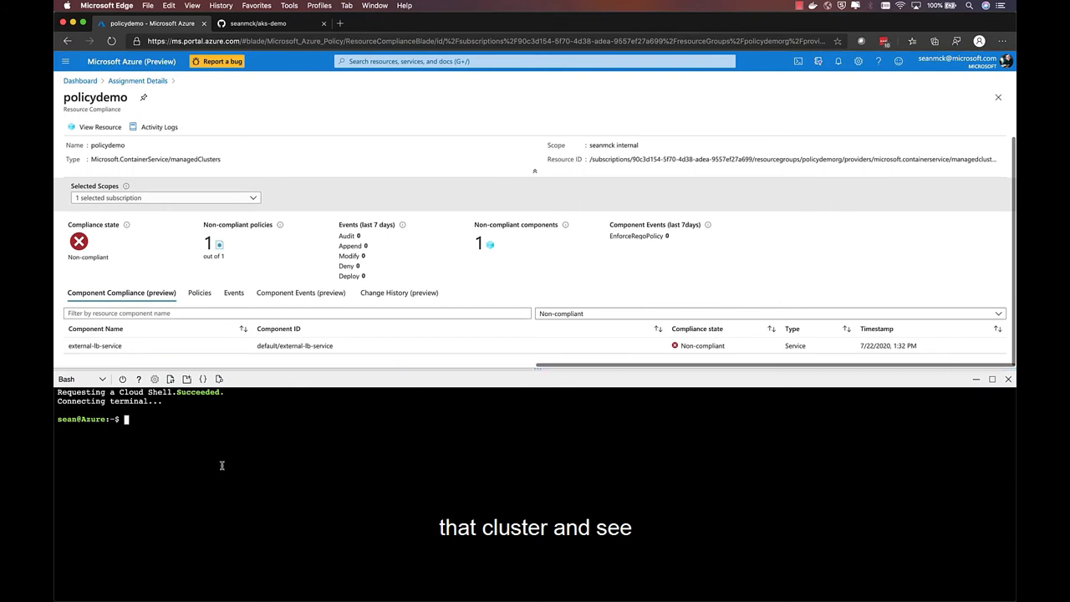
- Search 'kube' to reach Kubernetes services and the builddemo cluster overview
{"action": "type", "text": "kube"}
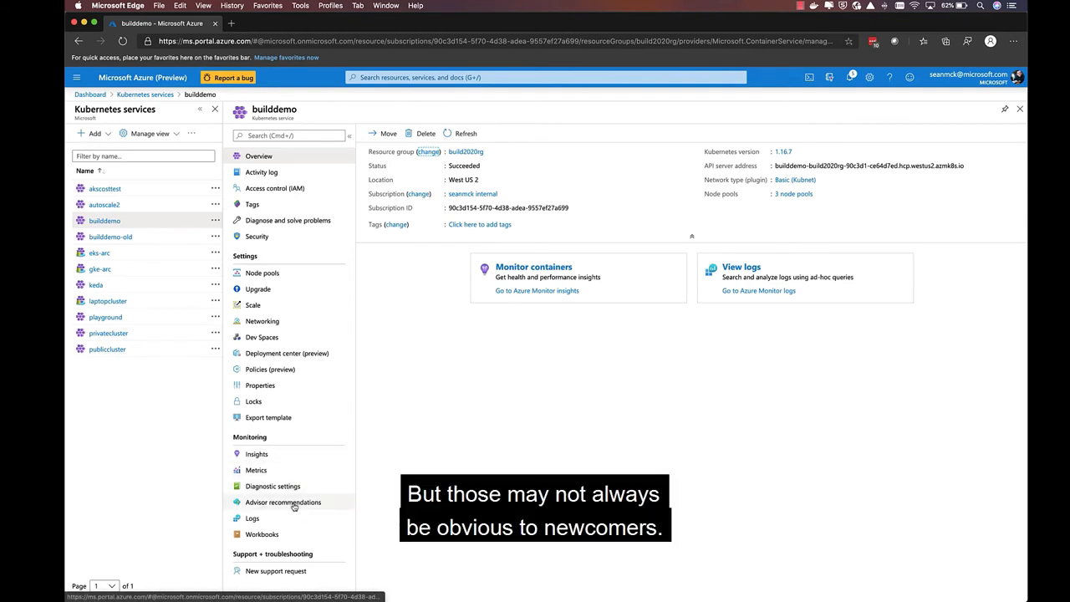
- Review builddemo's three Advisor recommendations under Monitoring, then return to the overview
{"action": "left_click", "coordinate": [282, 502]}
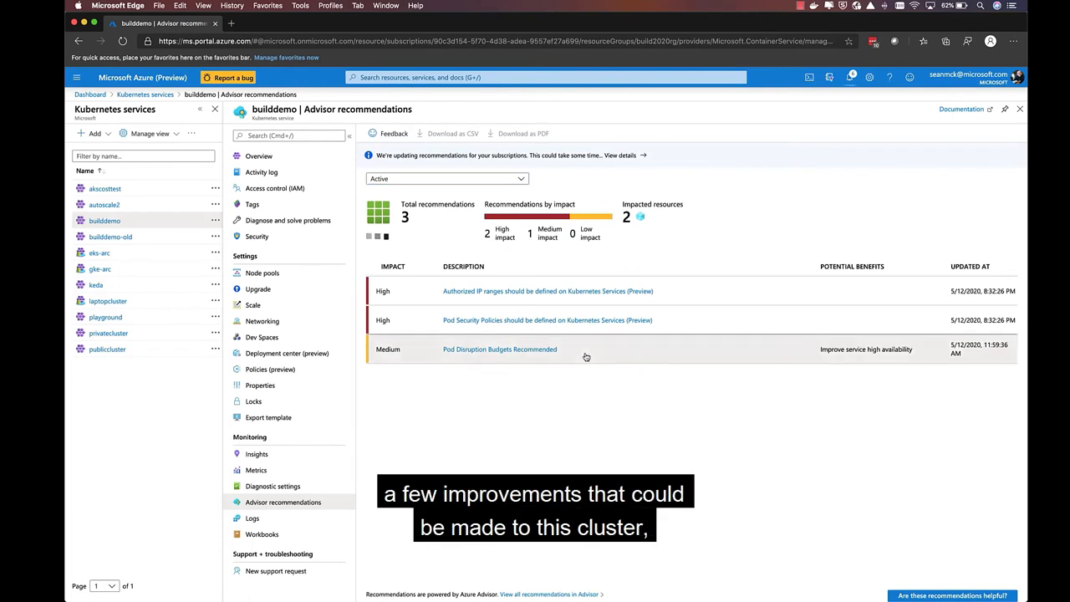
{"action": "left_click", "coordinate": [499, 350]}
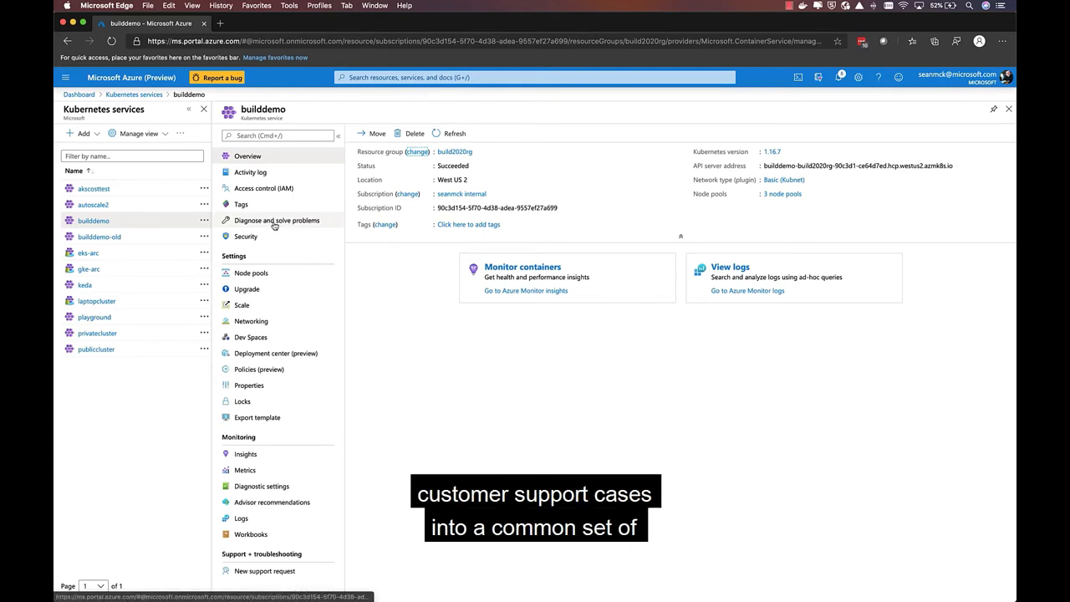
- Use Diagnose and solve problems to view builddemo's Cluster Insights OOMKilled pod instances
{"action": "left_click", "coordinate": [278, 221]}
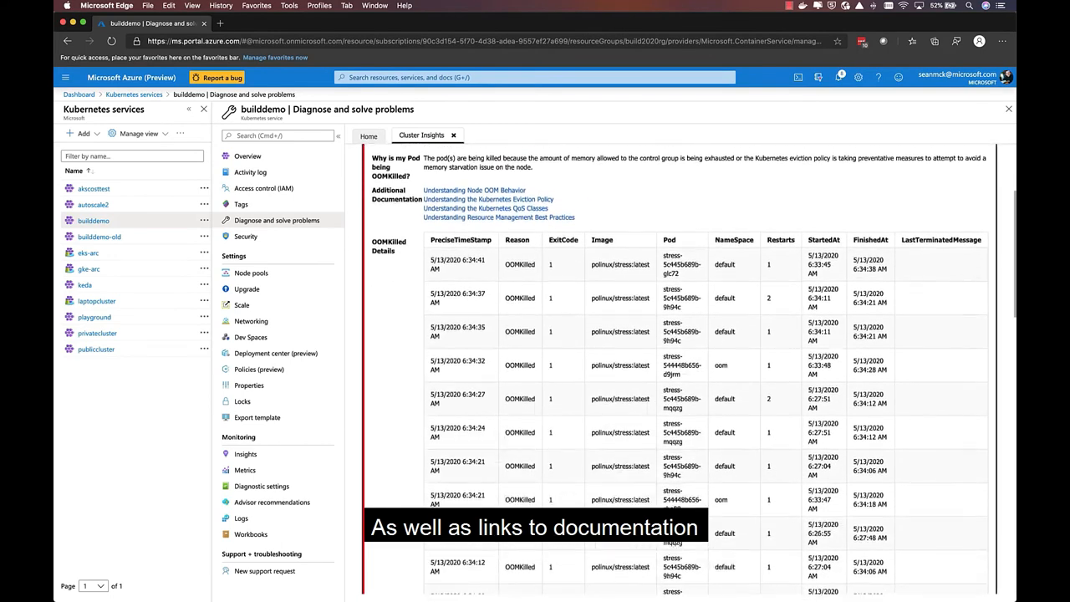
{"action": "scroll", "scroll_direction": "down", "scroll_amount": 3}
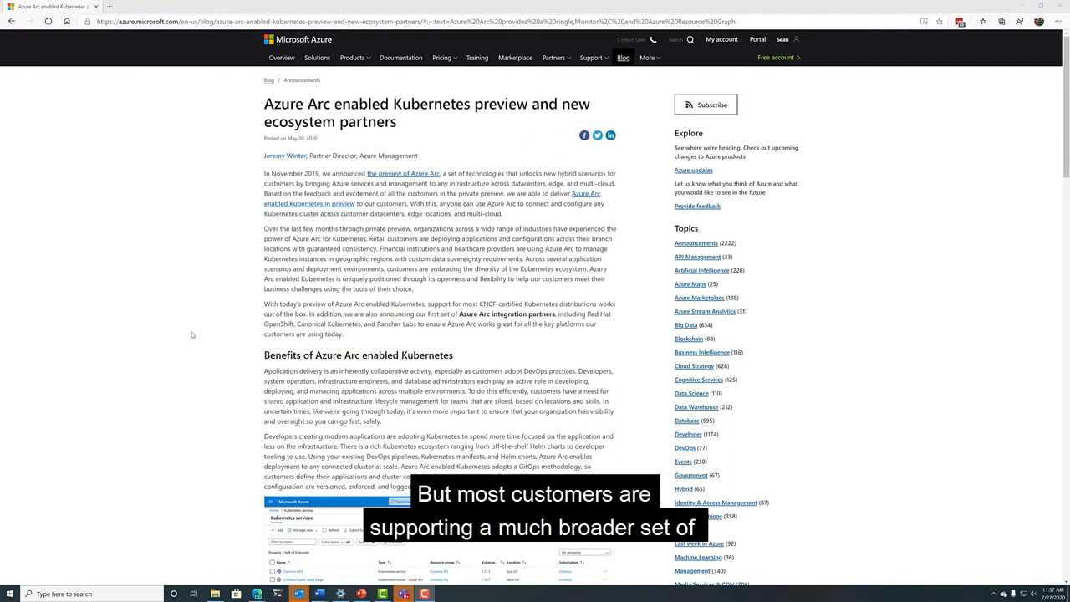
{"action": "scroll", "scroll_direction": "down", "scroll_amount": 3}
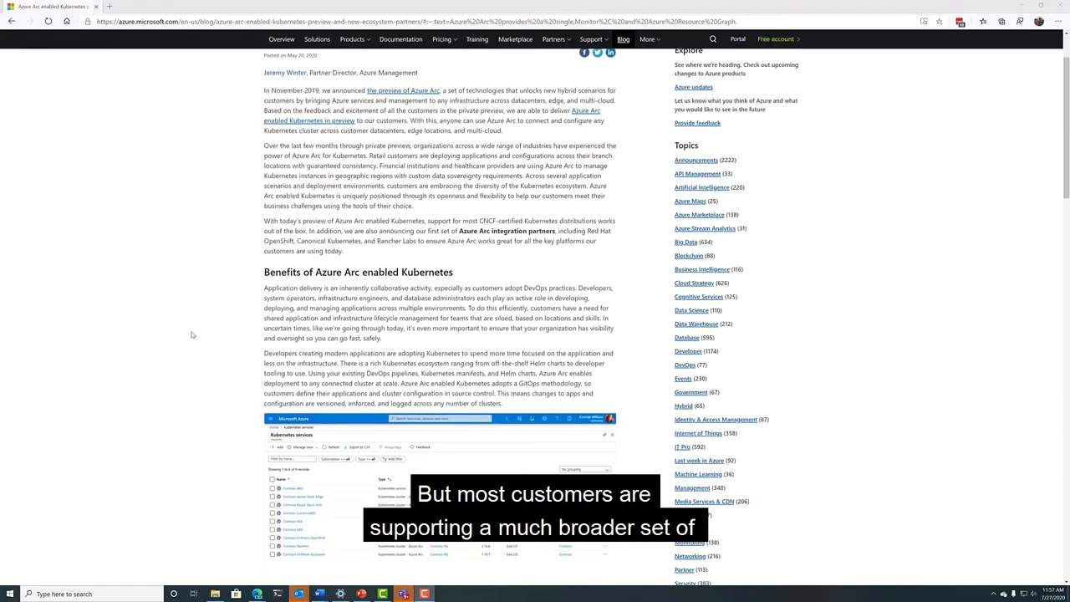
{"action": "scroll", "scroll_direction": "down", "scroll_amount": 3}
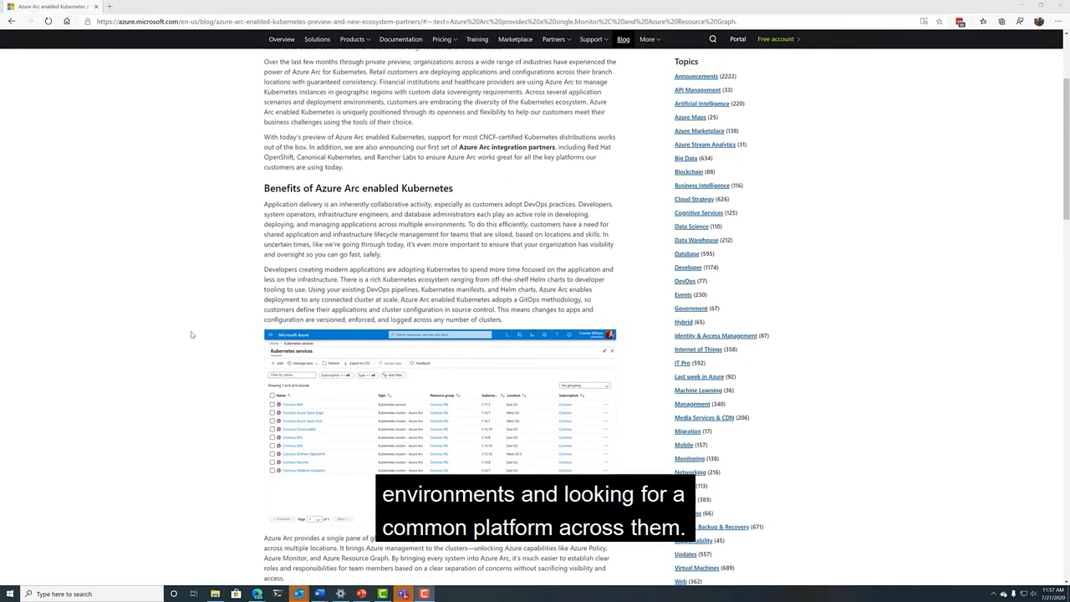
{"action": "scroll", "scroll_direction": "down", "scroll_amount": 3}
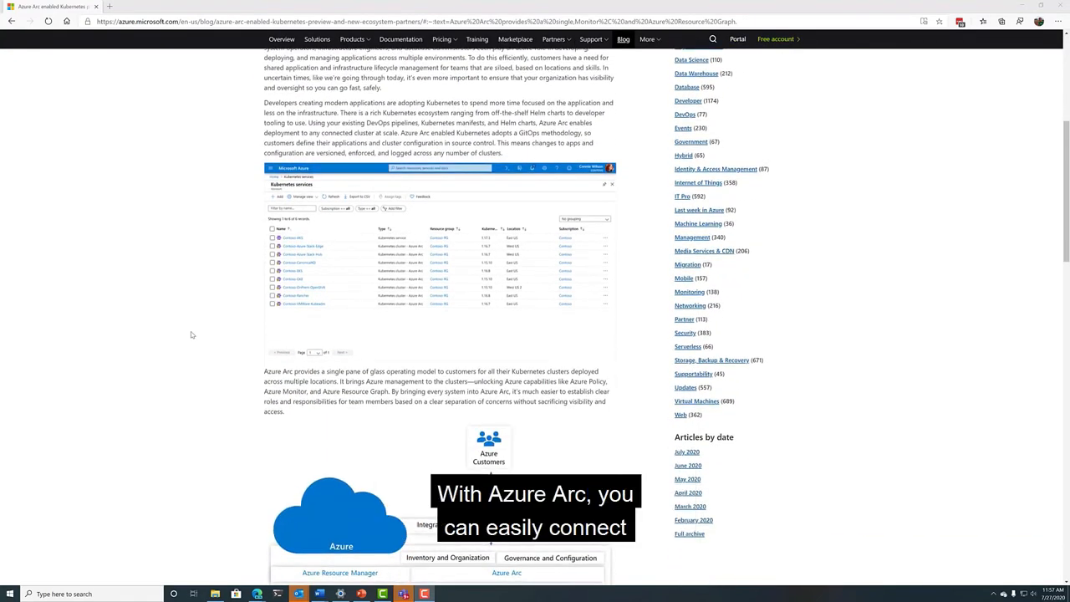
{"action": "scroll", "scroll_direction": "down", "scroll_amount": 3}
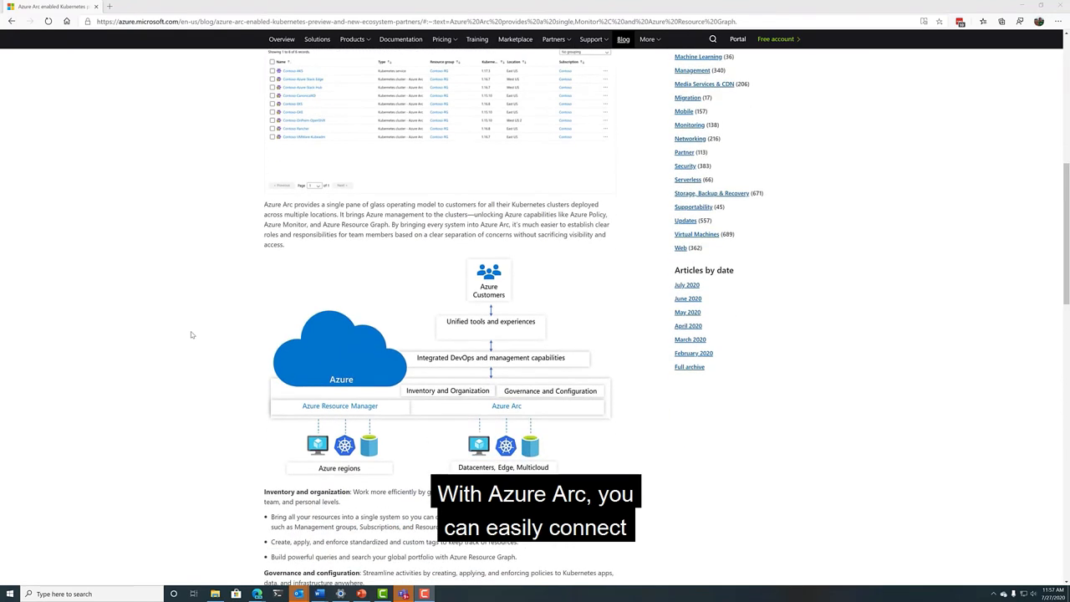
{"action": "scroll", "scroll_direction": "down", "scroll_amount": 3}
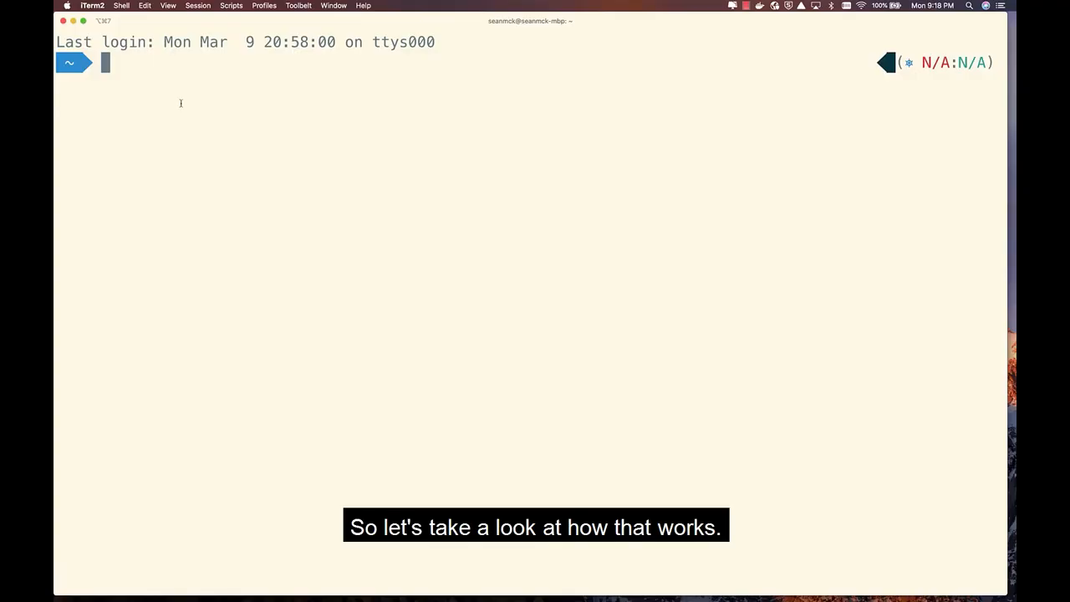
- Create KIND cluster laptopcluster, list its nodes, and run az connectedk8s connect to Arc-enable it
{"action": "type", "text": "kind create cluster --name laptopcluster"}
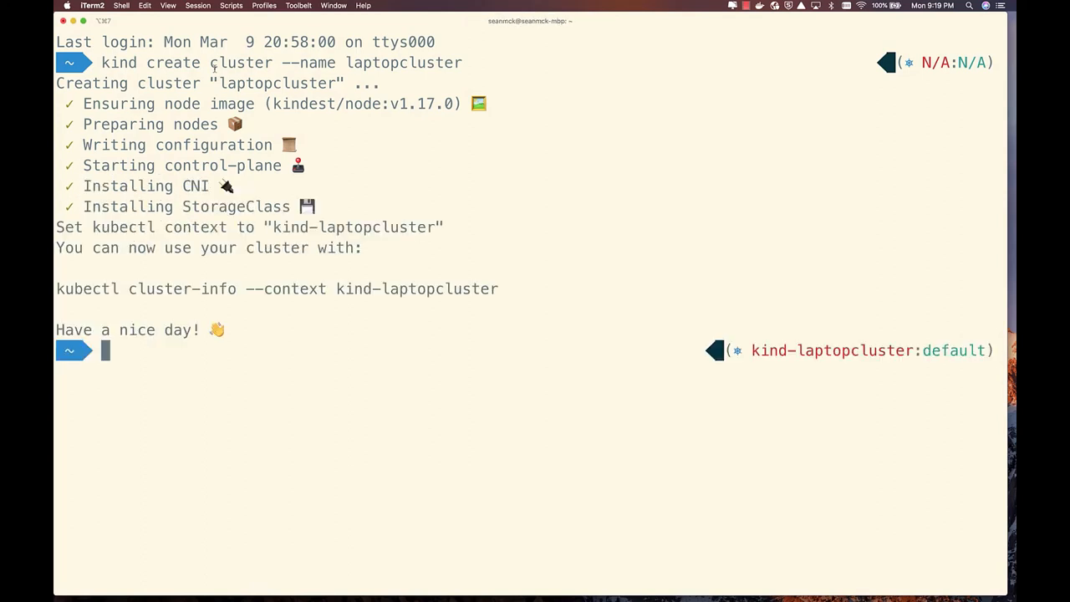
{"action": "type", "text": "kubectl get nodes"}
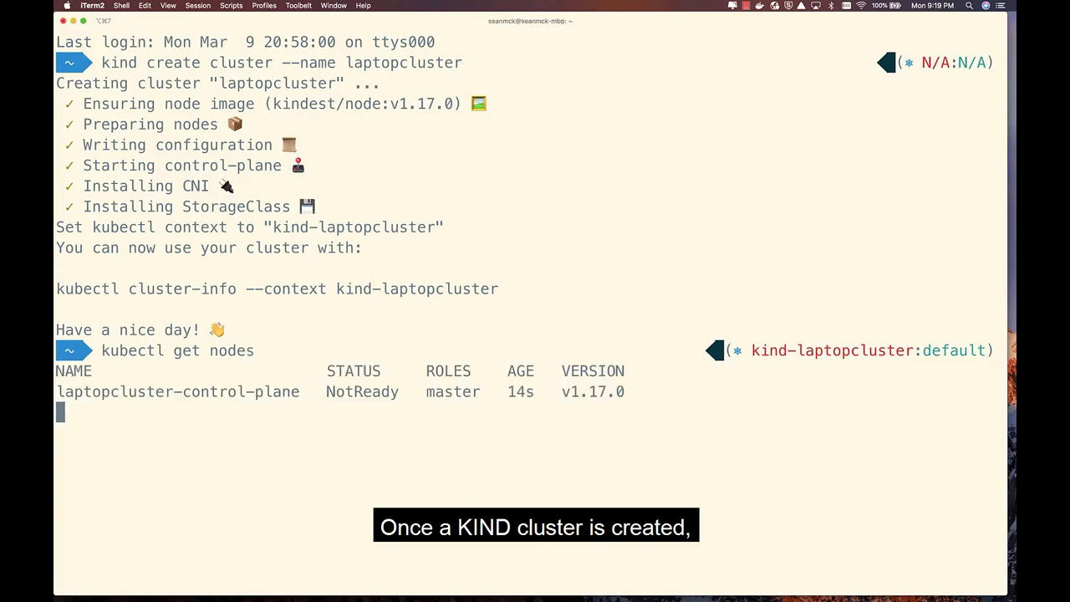
{"action": "type", "text": "az connectedk8s connect --name laptopcluster --resource-group ar"}
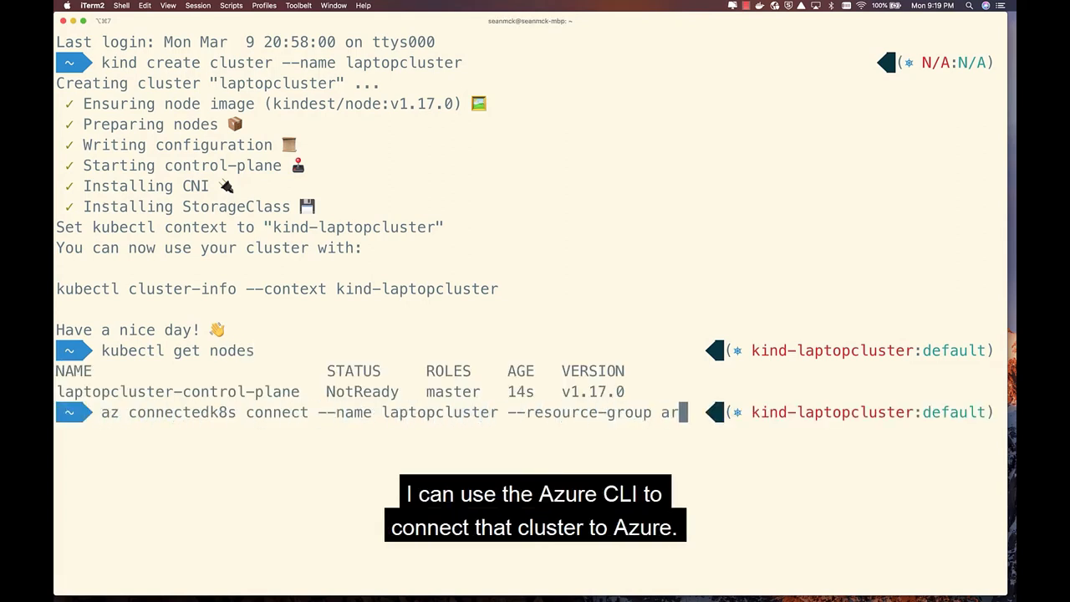
{"action": "key", "text": "enter"}
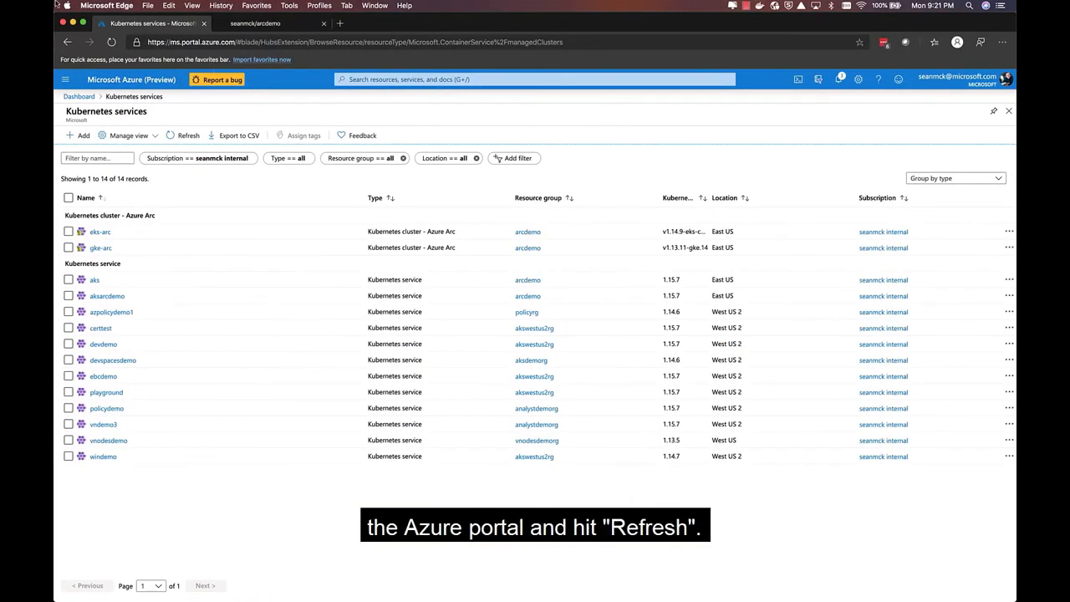
- Refresh Kubernetes services and view laptopcluster's empty GitOps Configurations list under Settings
{"action": "left_click", "coordinate": [184, 135]}
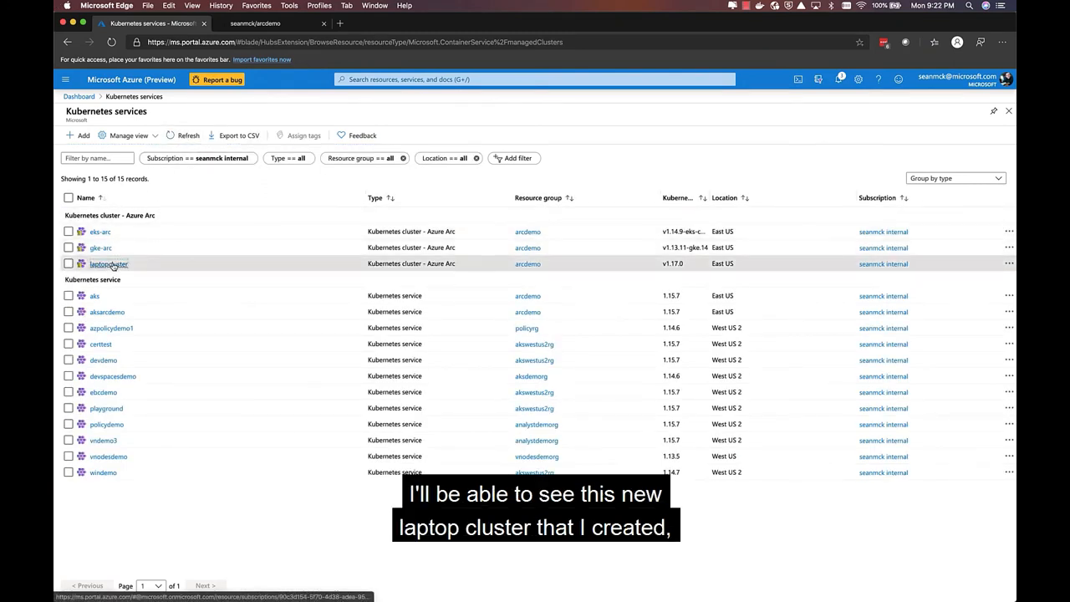
{"action": "left_click", "coordinate": [110, 264]}
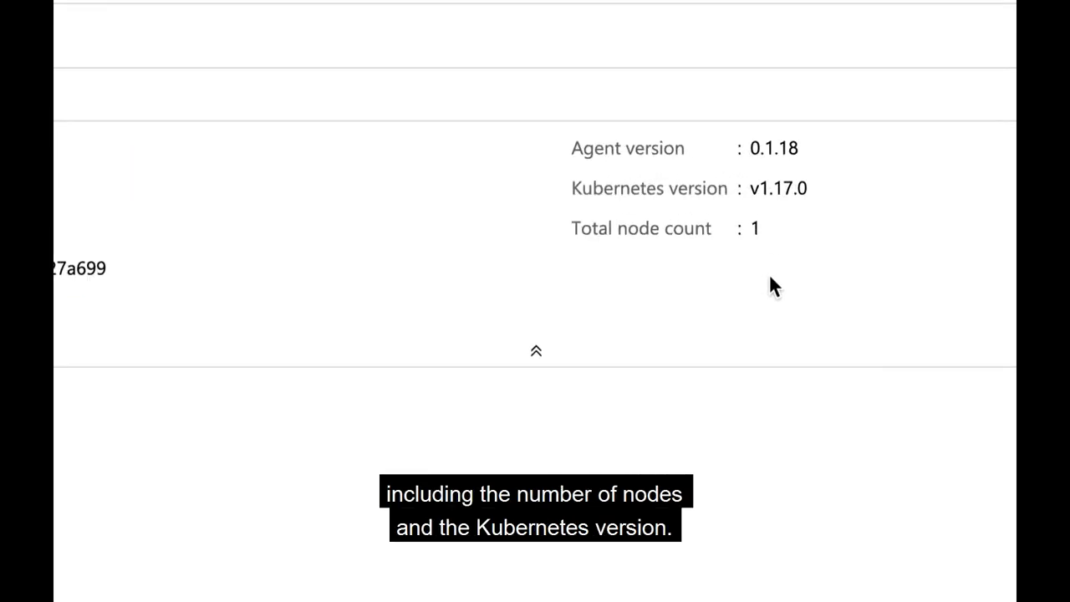
{"action": "mouse_move", "coordinate": [766, 243]}
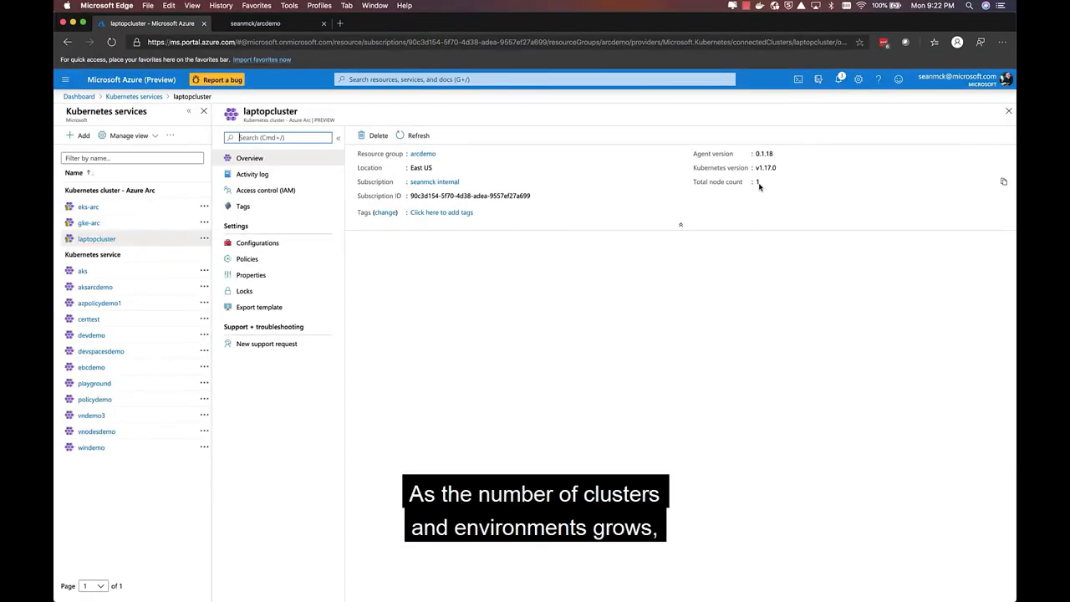
{"action": "left_click", "coordinate": [257, 242]}
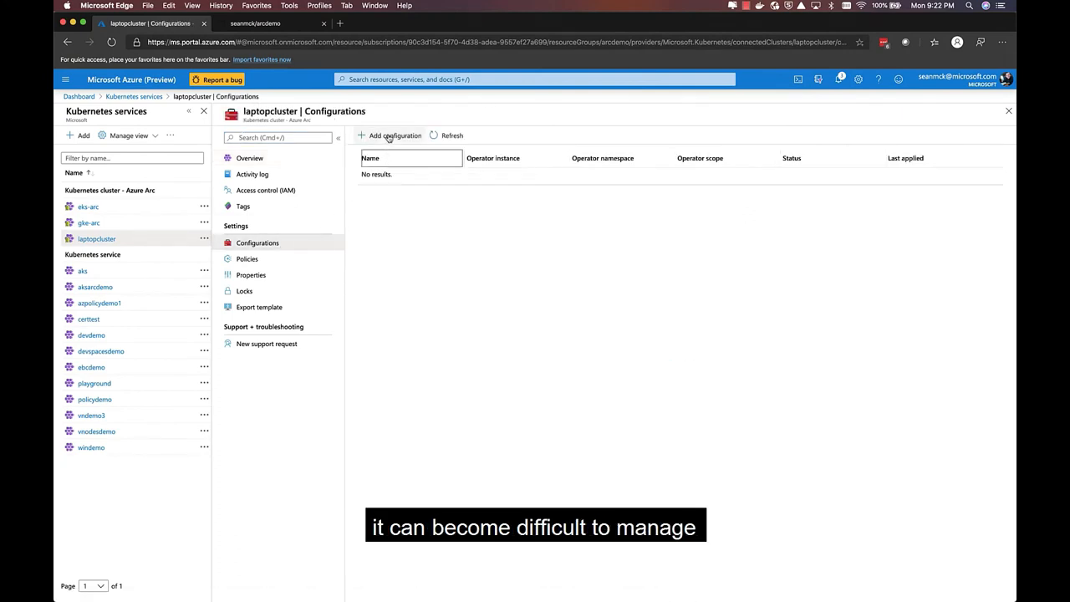
- Start configuration cluster-config with operator namespace itops and the git://github... repository URL
{"action": "left_click", "coordinate": [391, 135]}
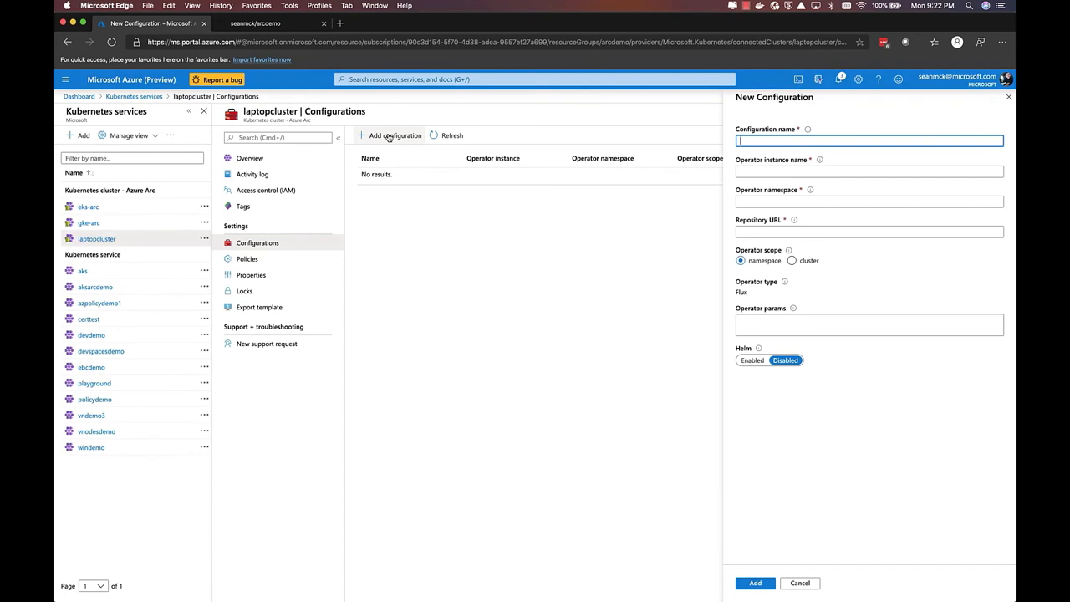
{"action": "type", "text": "cluster-co"}
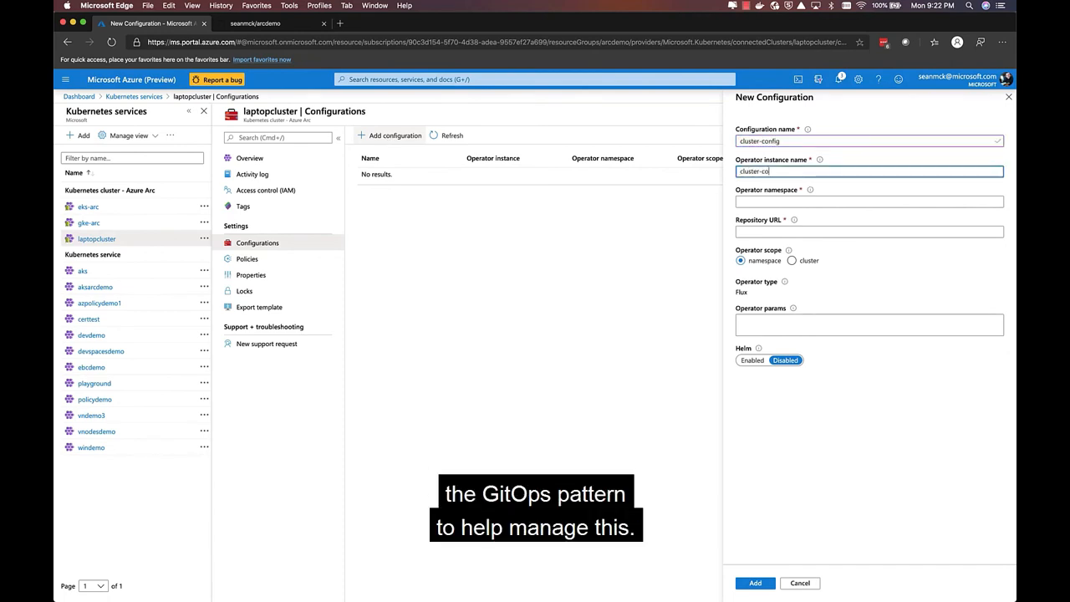
{"action": "left_click", "coordinate": [870, 201]}
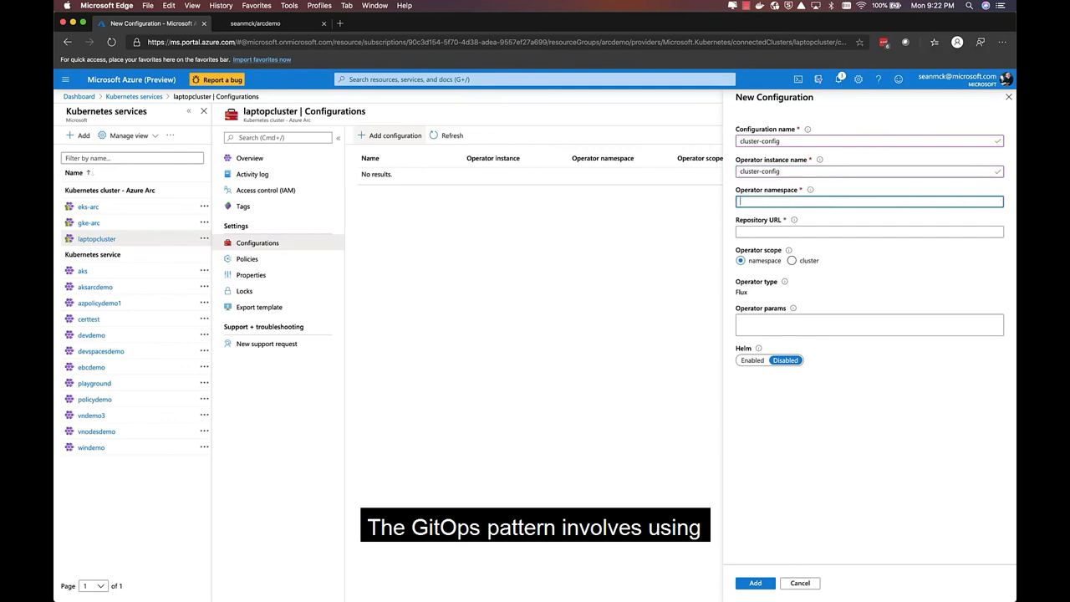
{"action": "type", "text": "itops"}
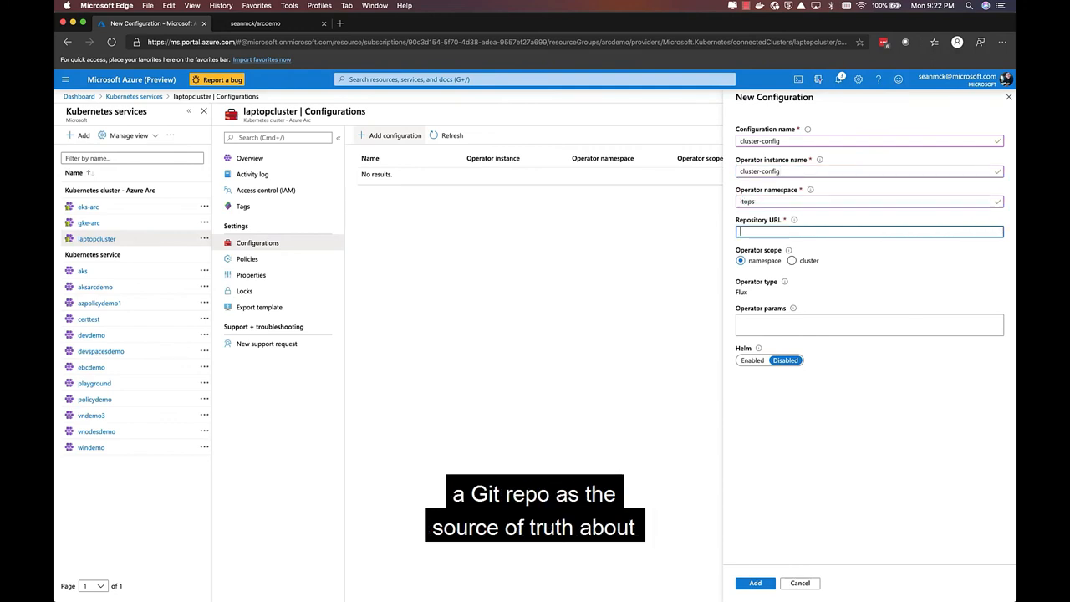
{"action": "type", "text": "git://github.com/seanmck/arcdemo.git"}
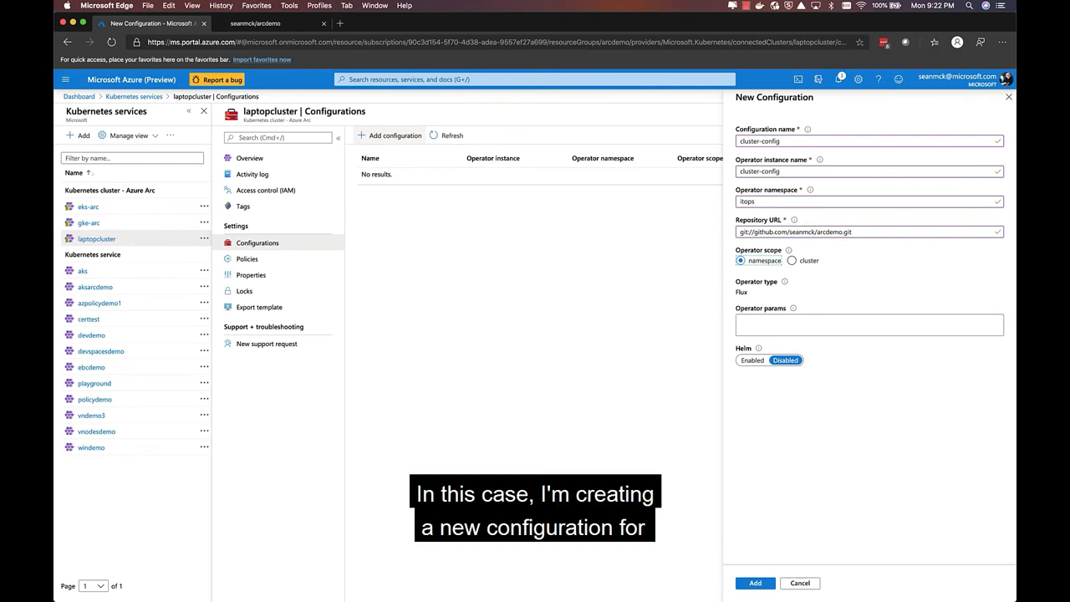
- Scope the operator to the cluster with parameter --git-readonly and add the configuration
{"action": "left_click", "coordinate": [792, 261]}
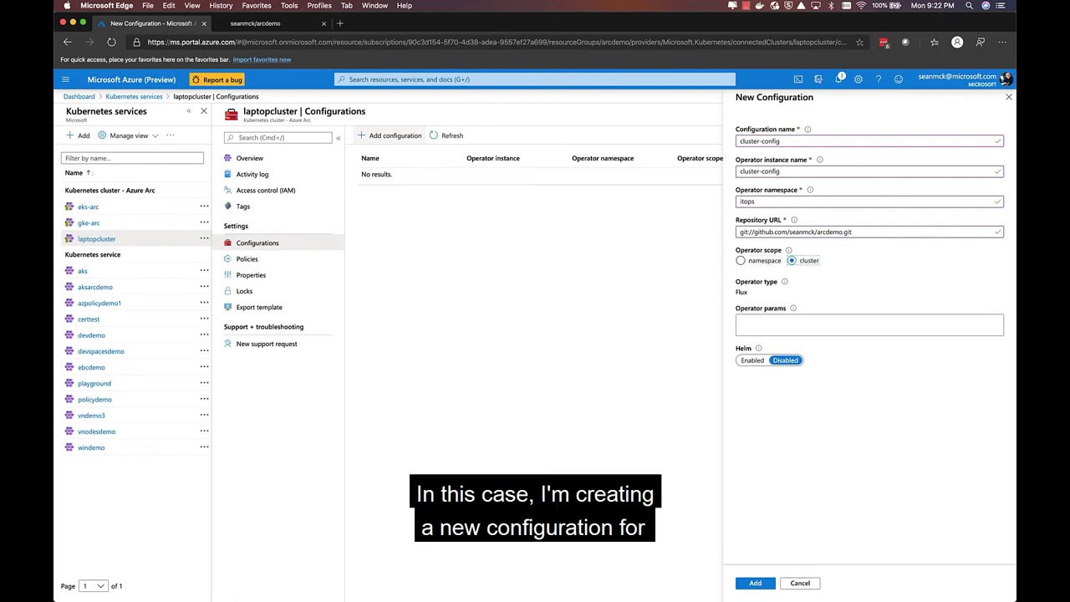
{"action": "left_click", "coordinate": [869, 324]}
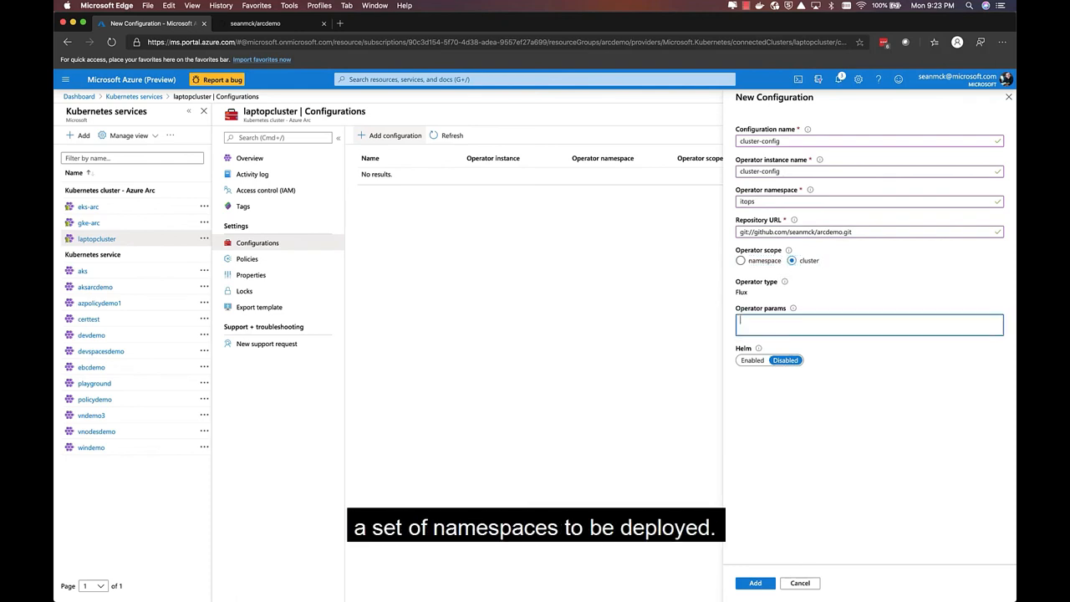
{"action": "type", "text": "--git-readonly"}
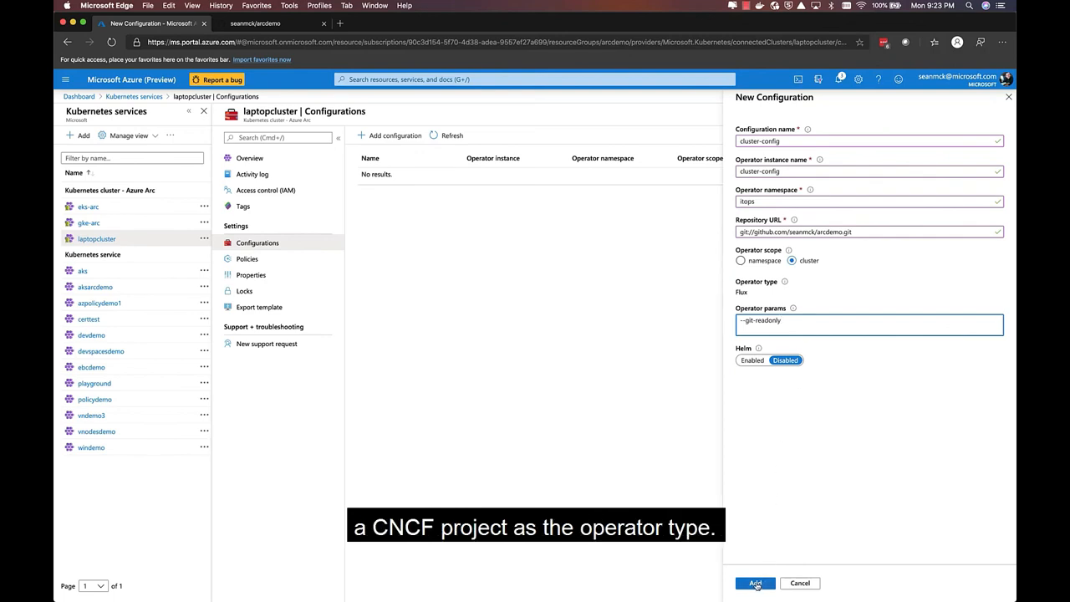
{"action": "left_click", "coordinate": [755, 582]}
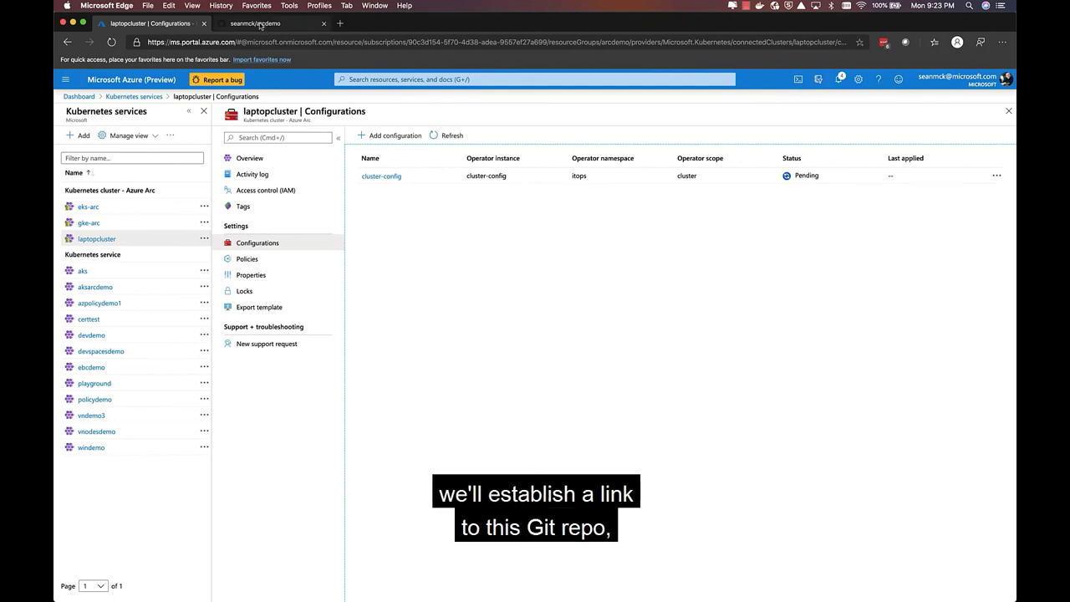
- View the arcdemo repo's namespaces folder on GitHub, then begin a watch kubectl get in iTerm2
{"action": "left_click", "coordinate": [254, 23]}
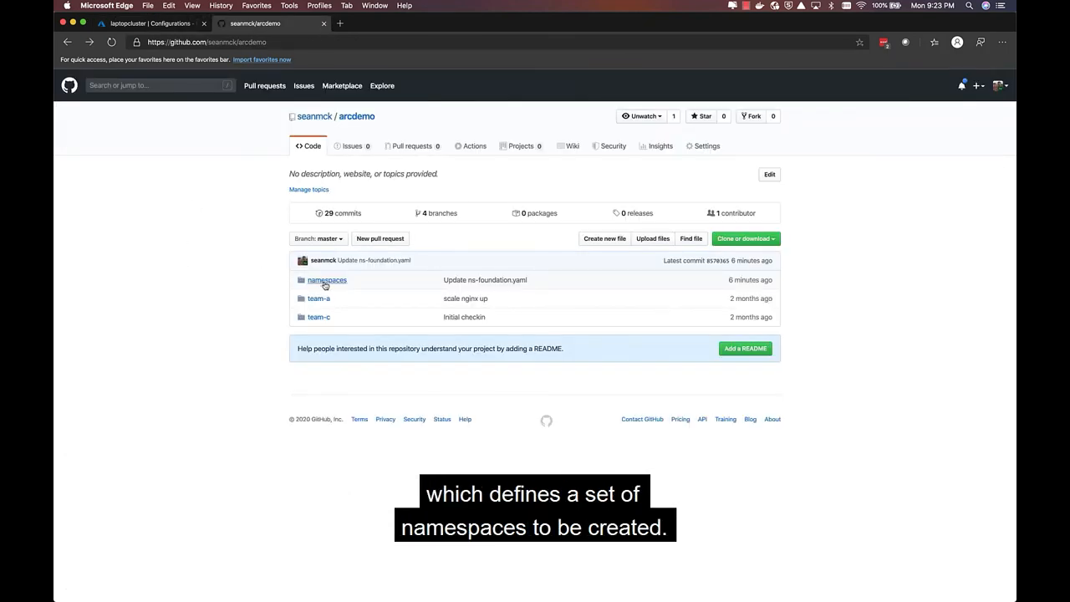
{"action": "left_click", "coordinate": [328, 279]}
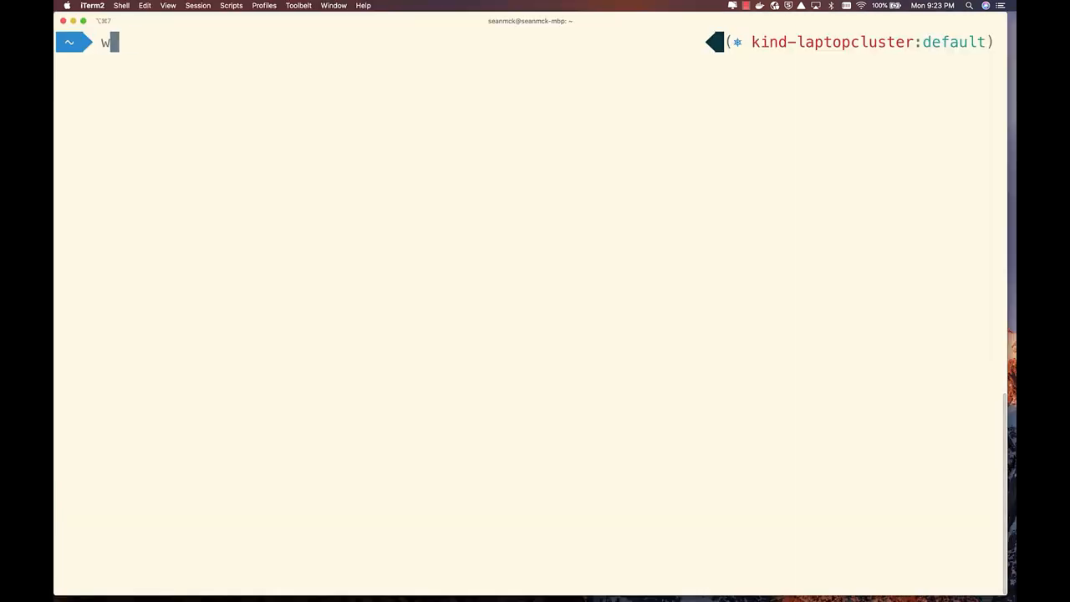
{"action": "type", "text": "atch kubectl get"}
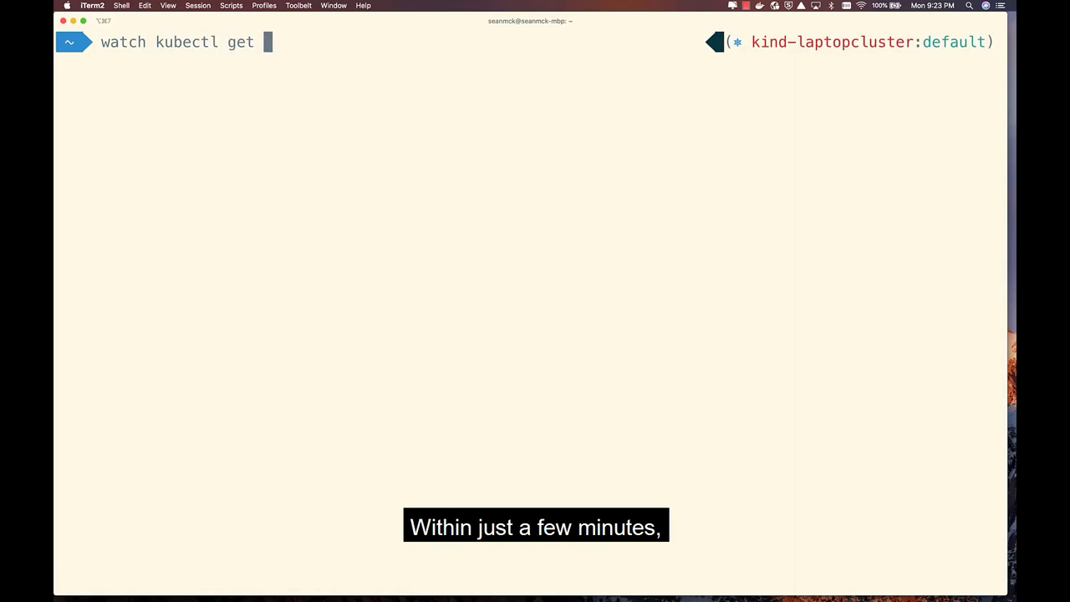